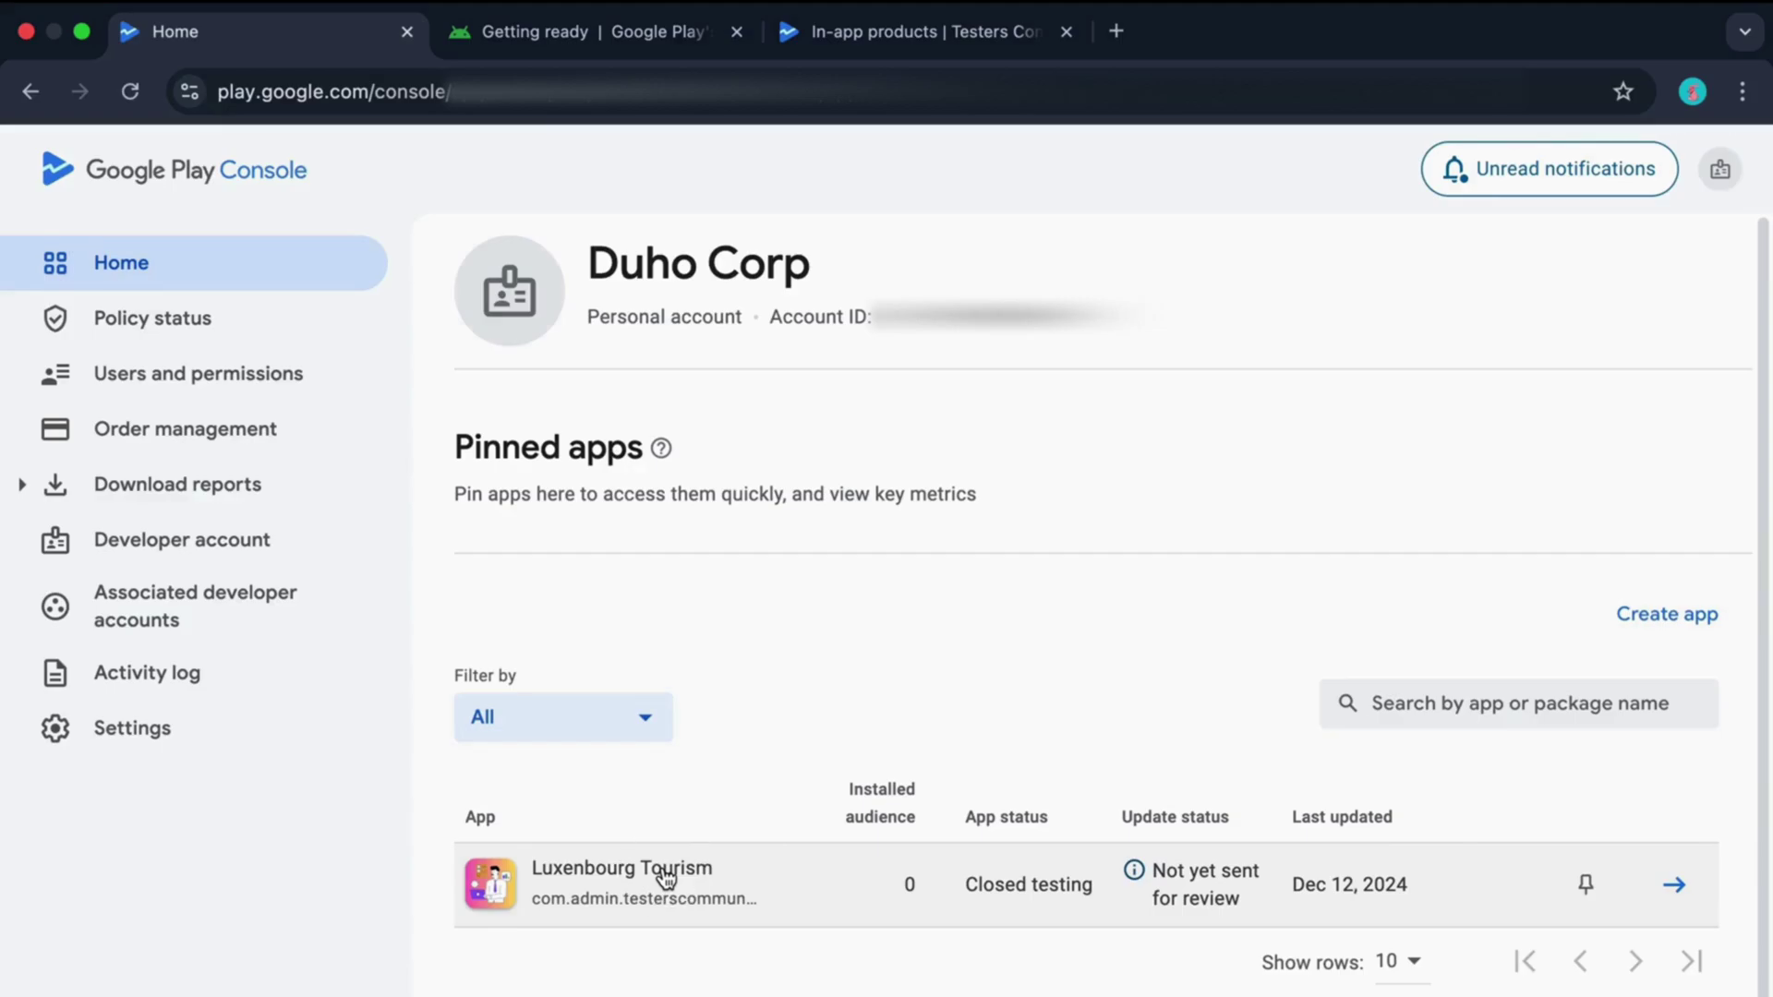
Step: Navigate from the Luxembourg Tourism dashboard through Monetize with Play > Products to In-app products
left_click(623, 869)
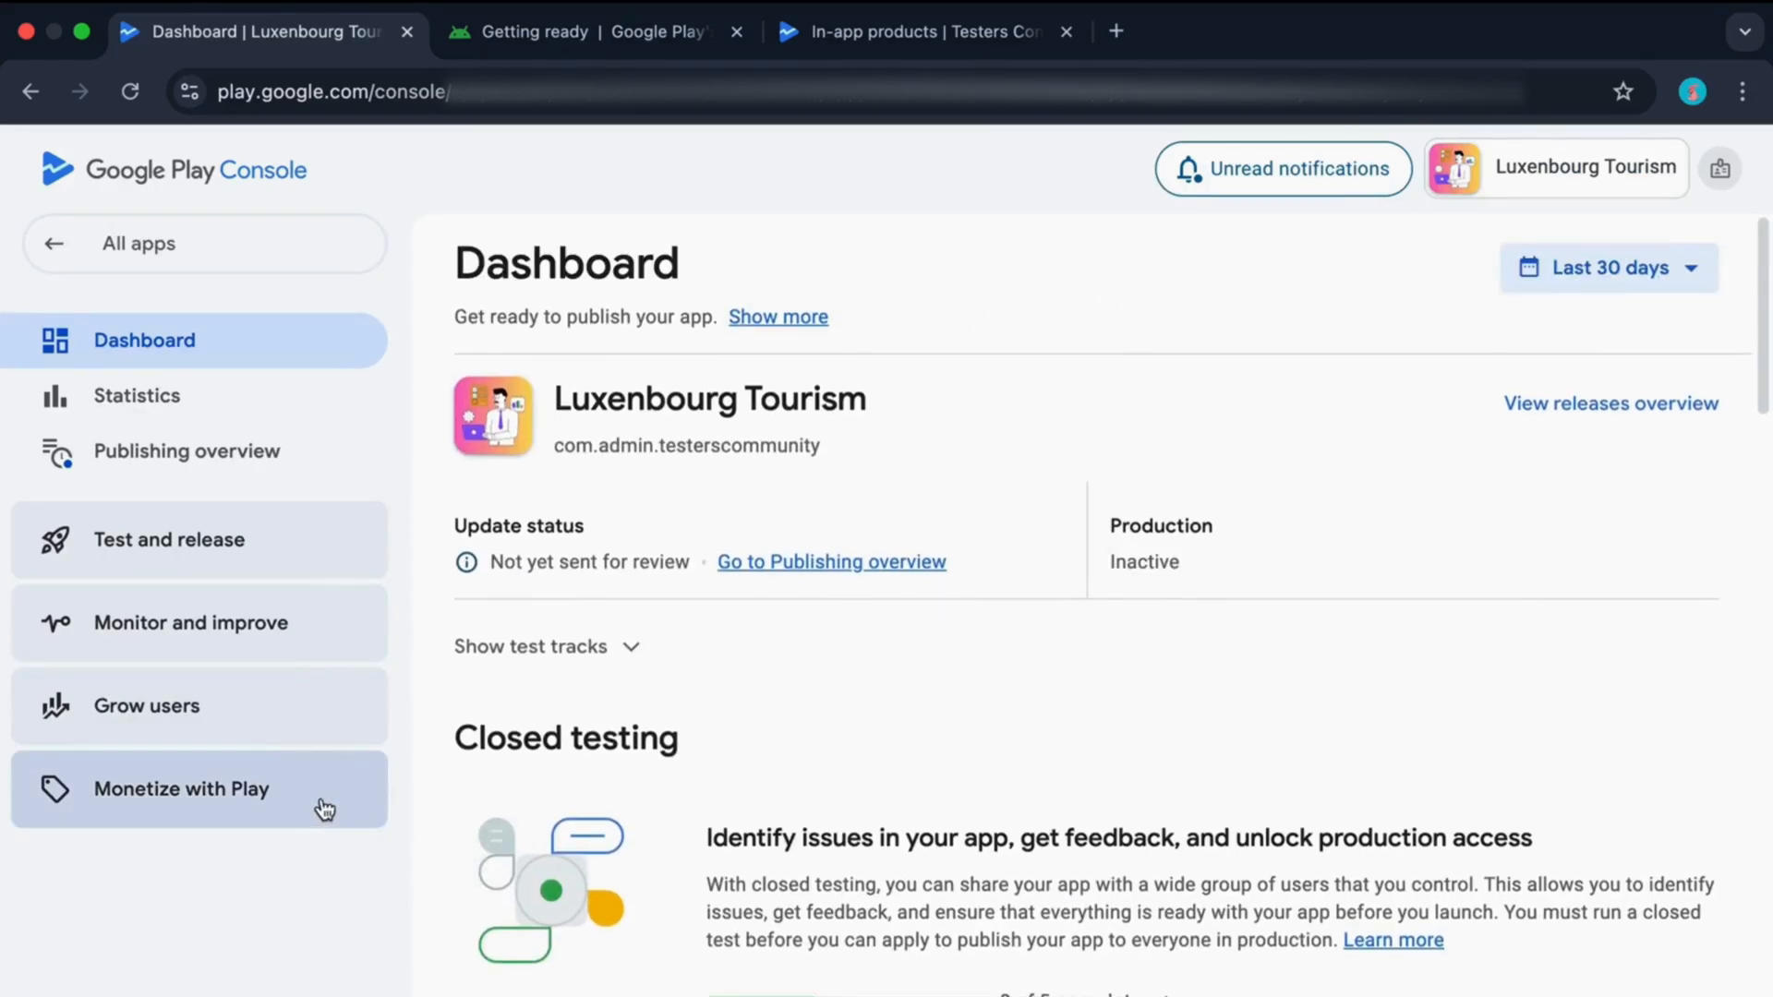
left_click(181, 788)
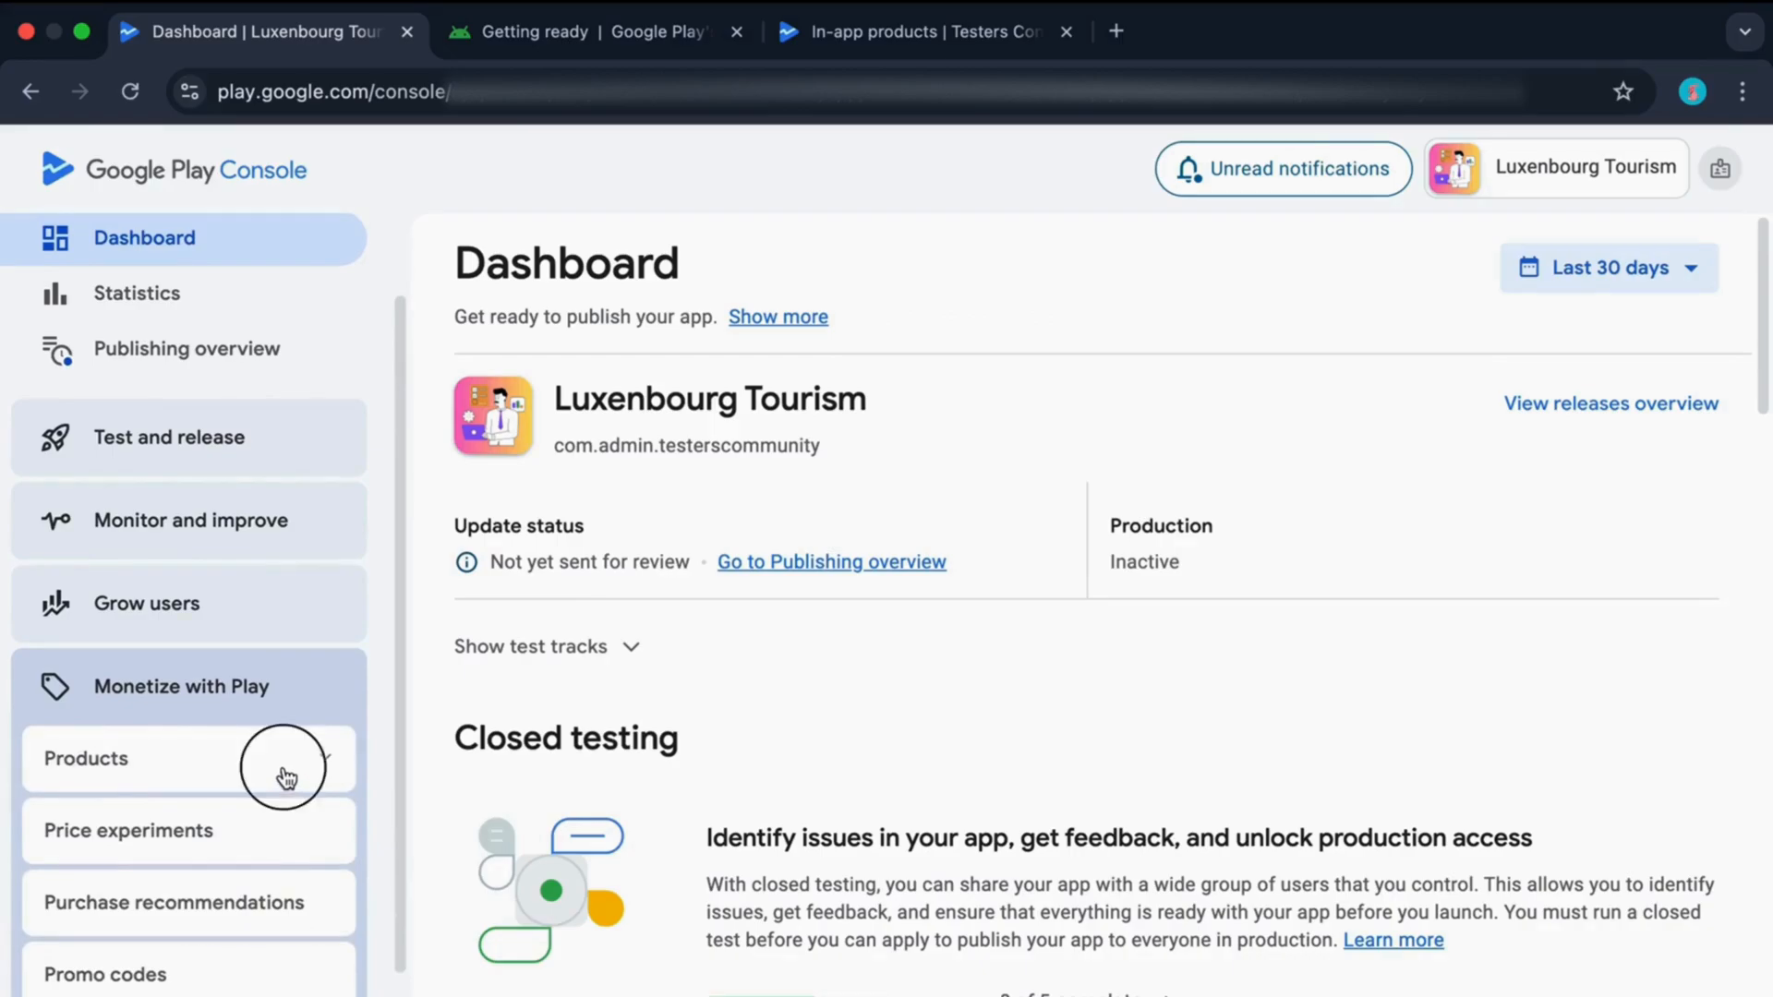
left_click(85, 757)
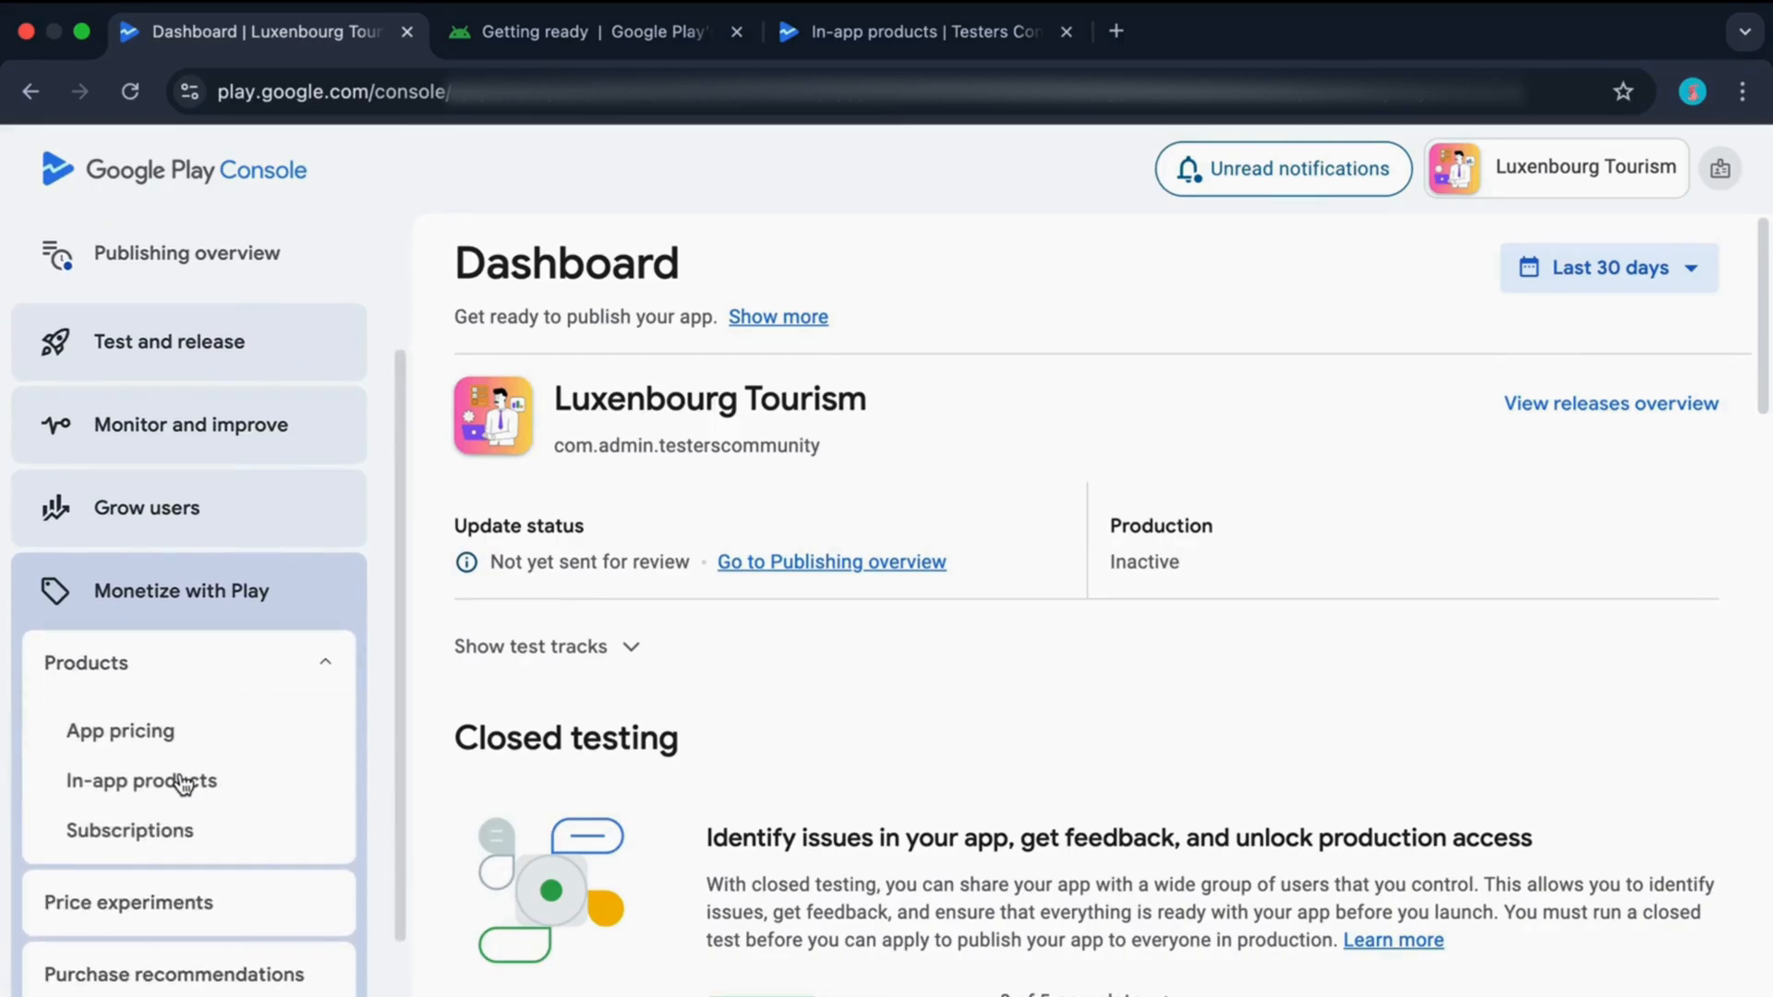
left_click(140, 781)
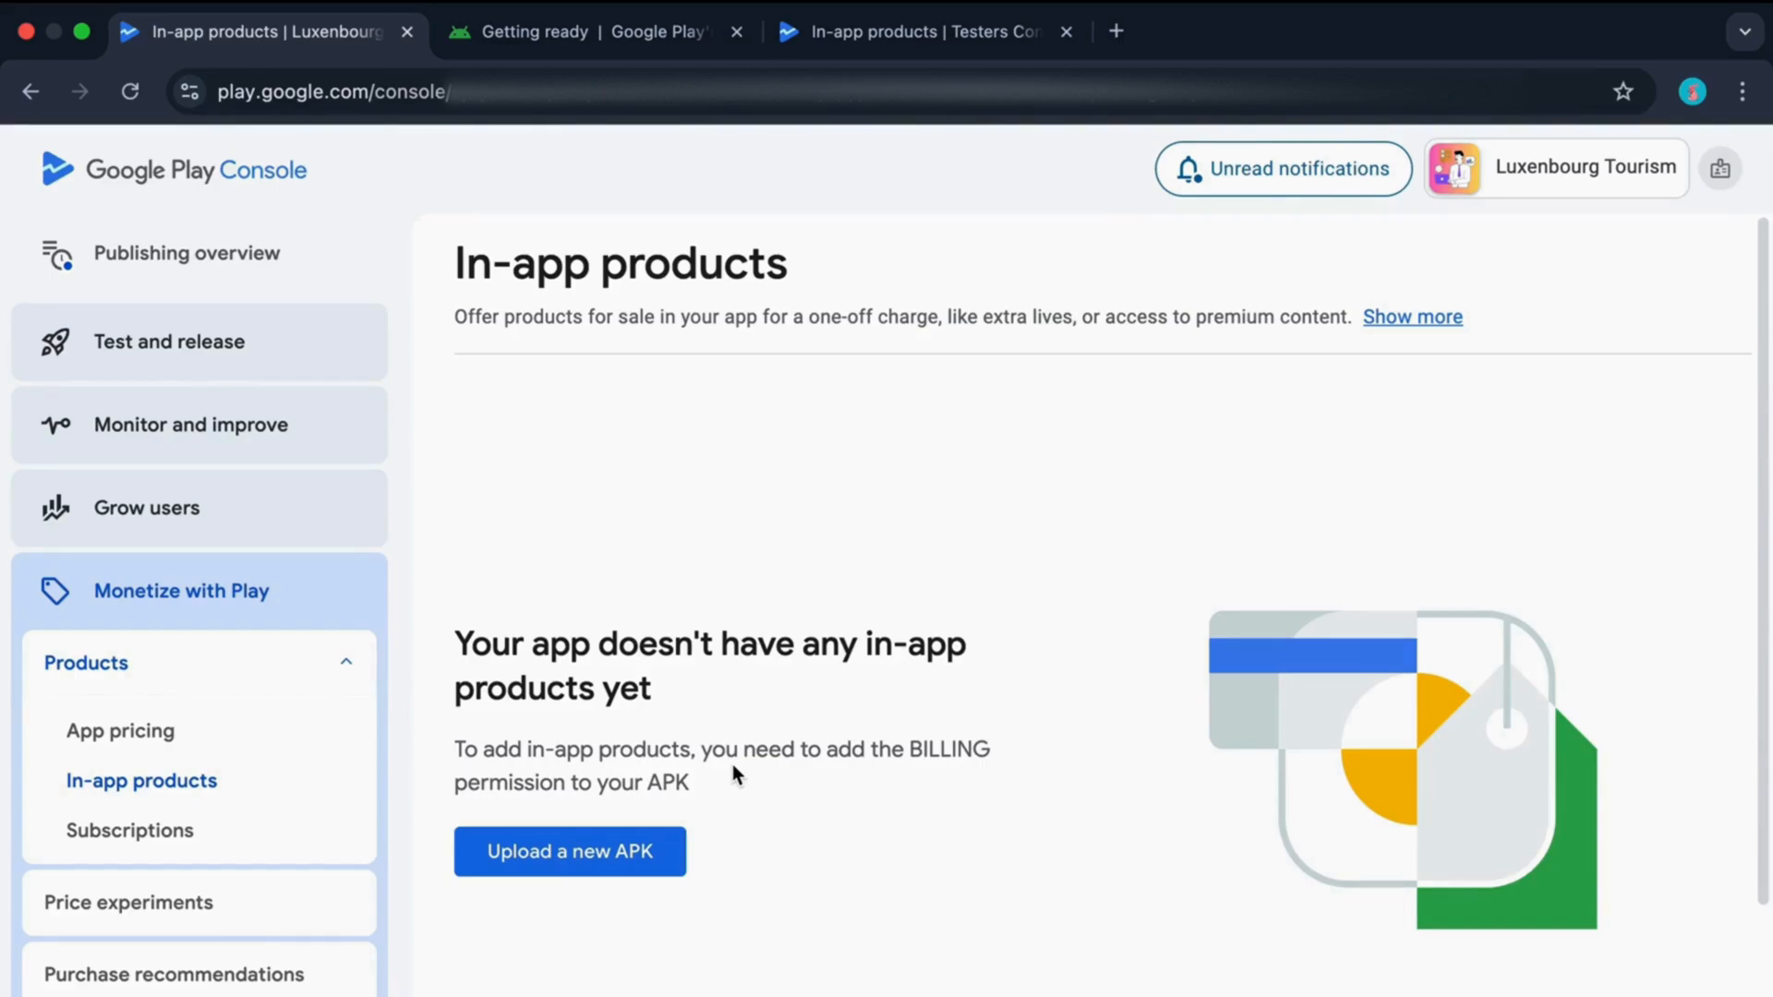
mouse_move(698, 489)
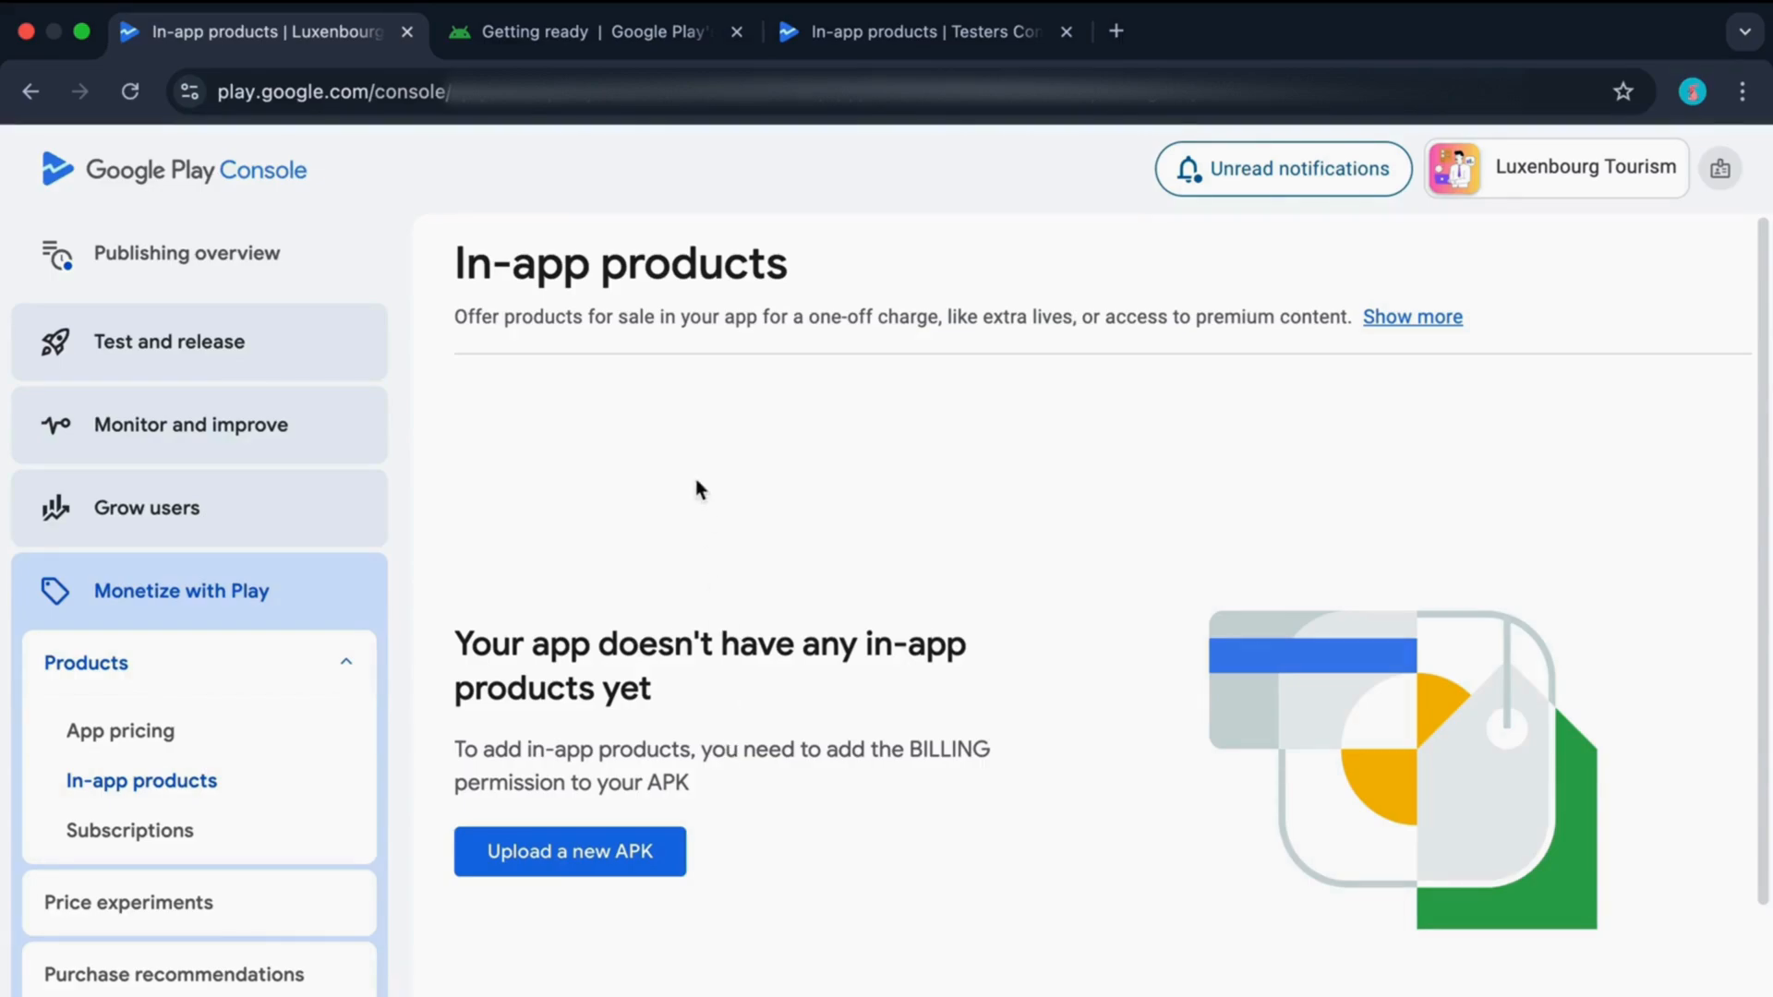
Step: Check the Play Billing docs, then return to Testers Community's In-app products page
left_click(577, 31)
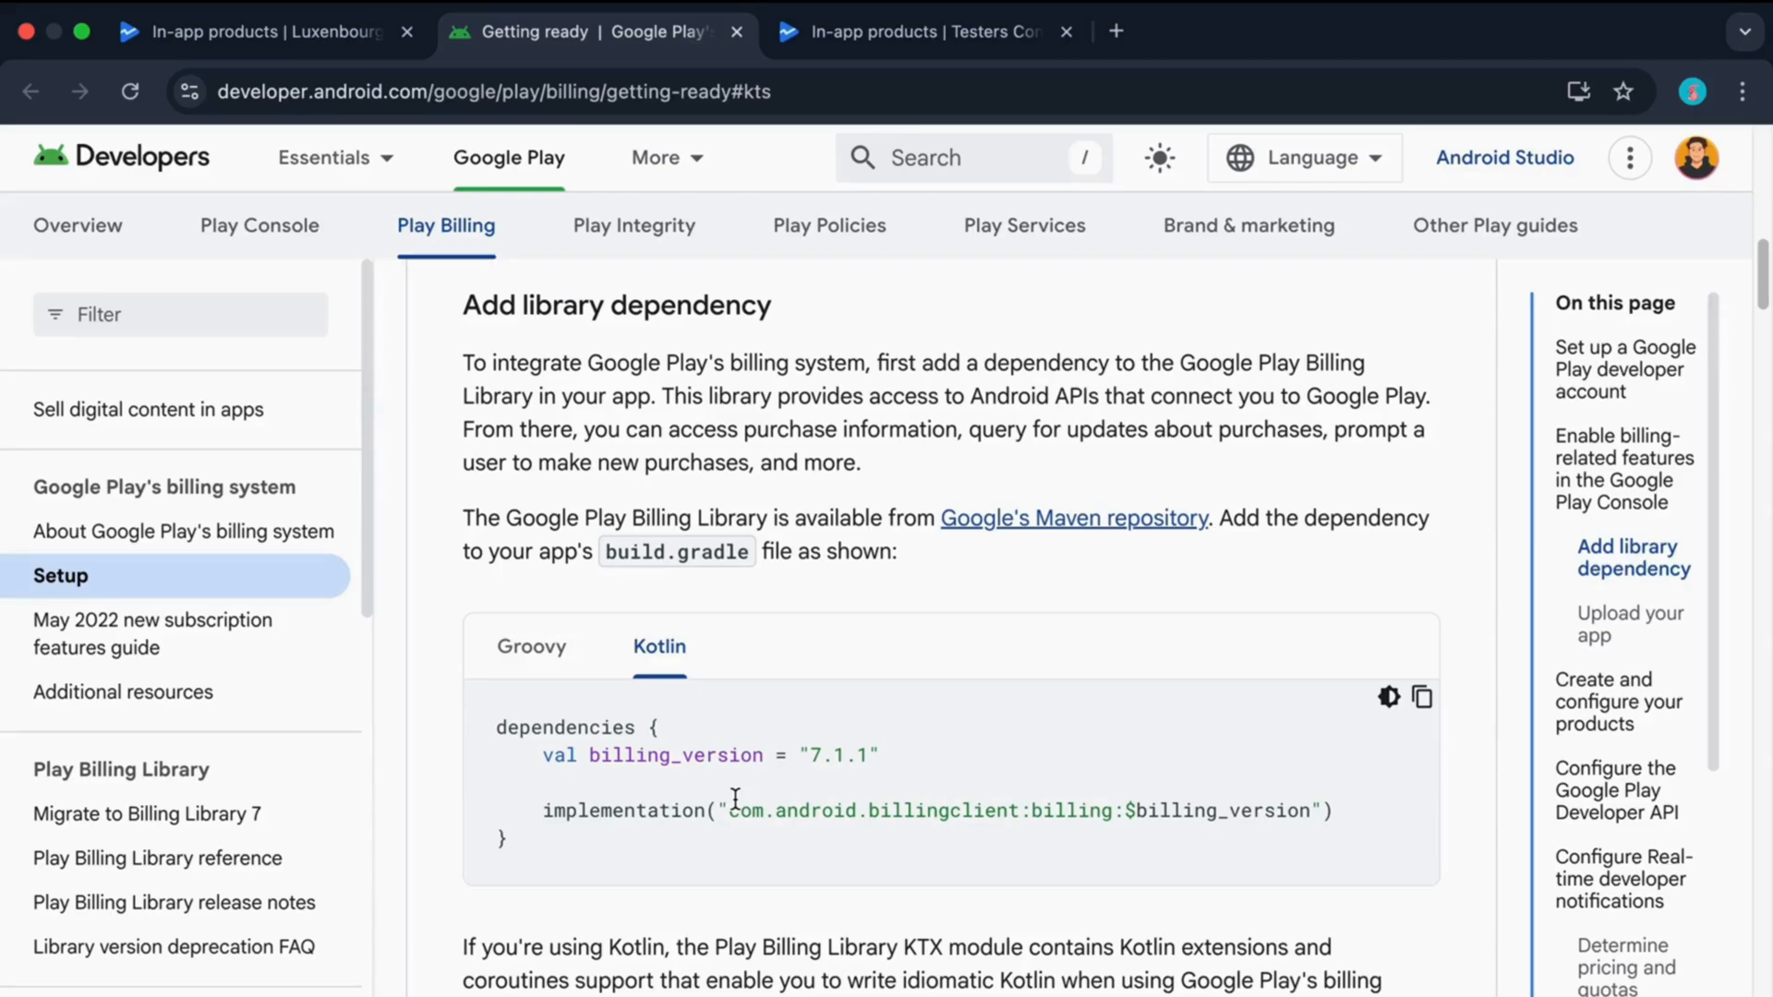
mouse_move(835, 318)
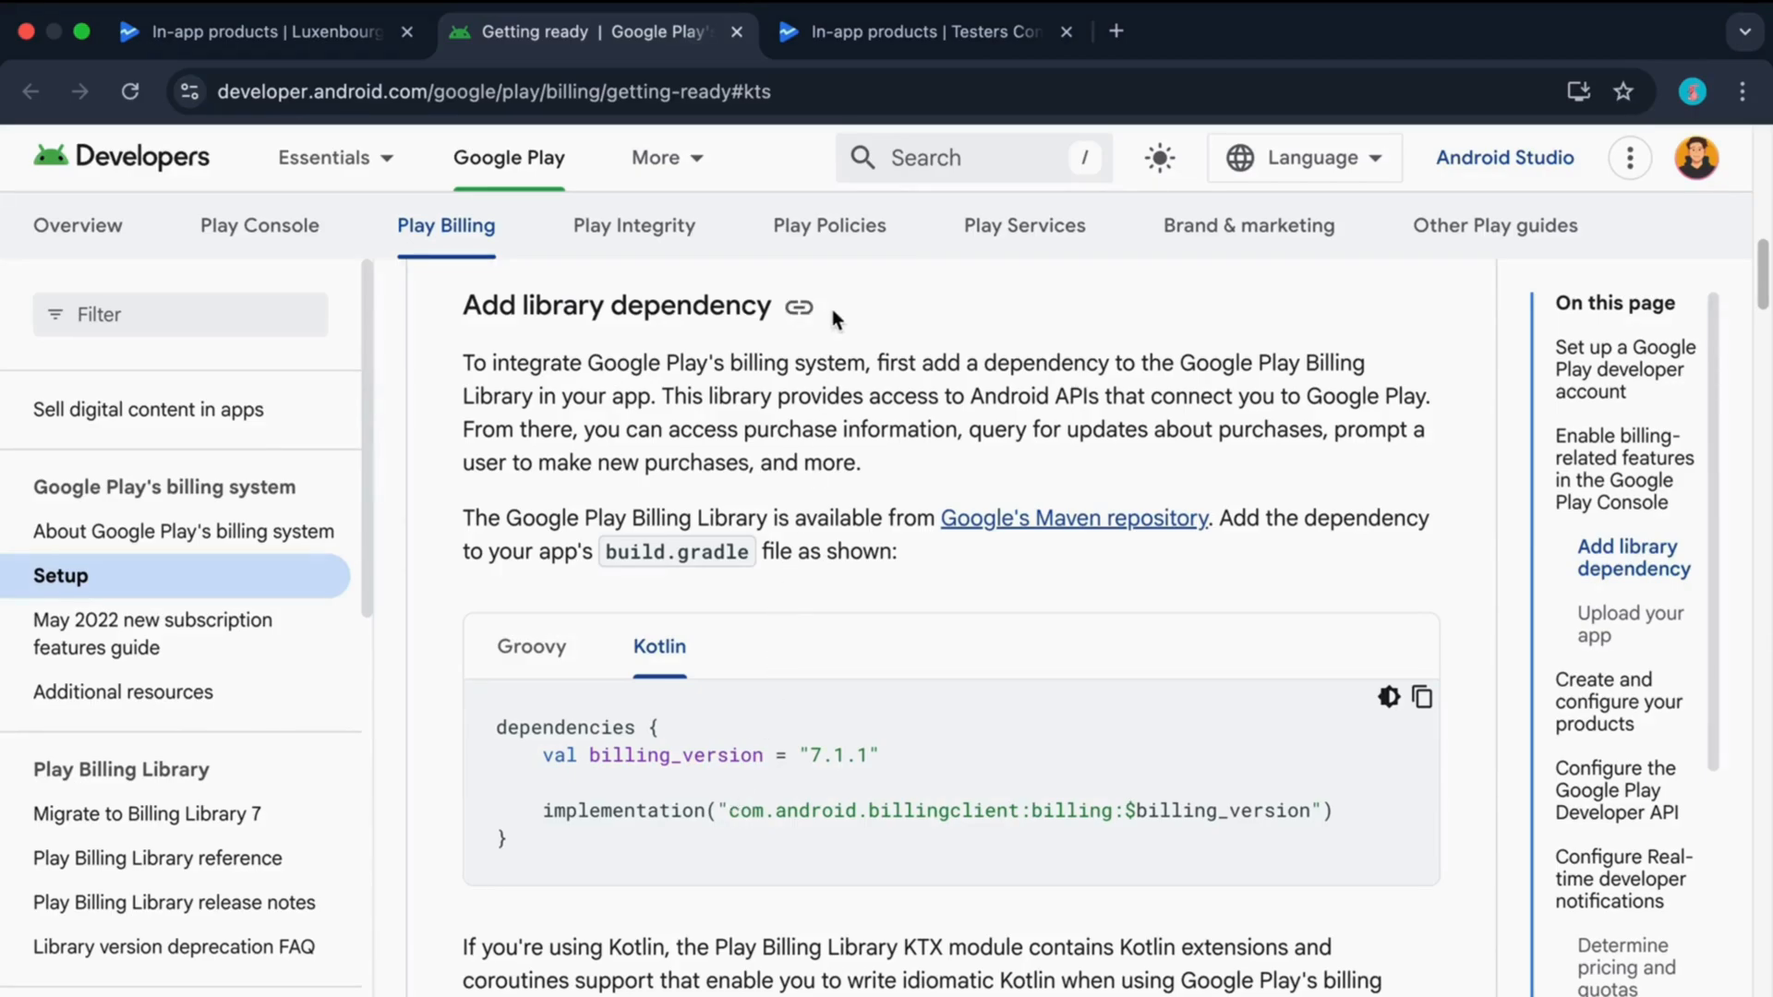
left_click(918, 31)
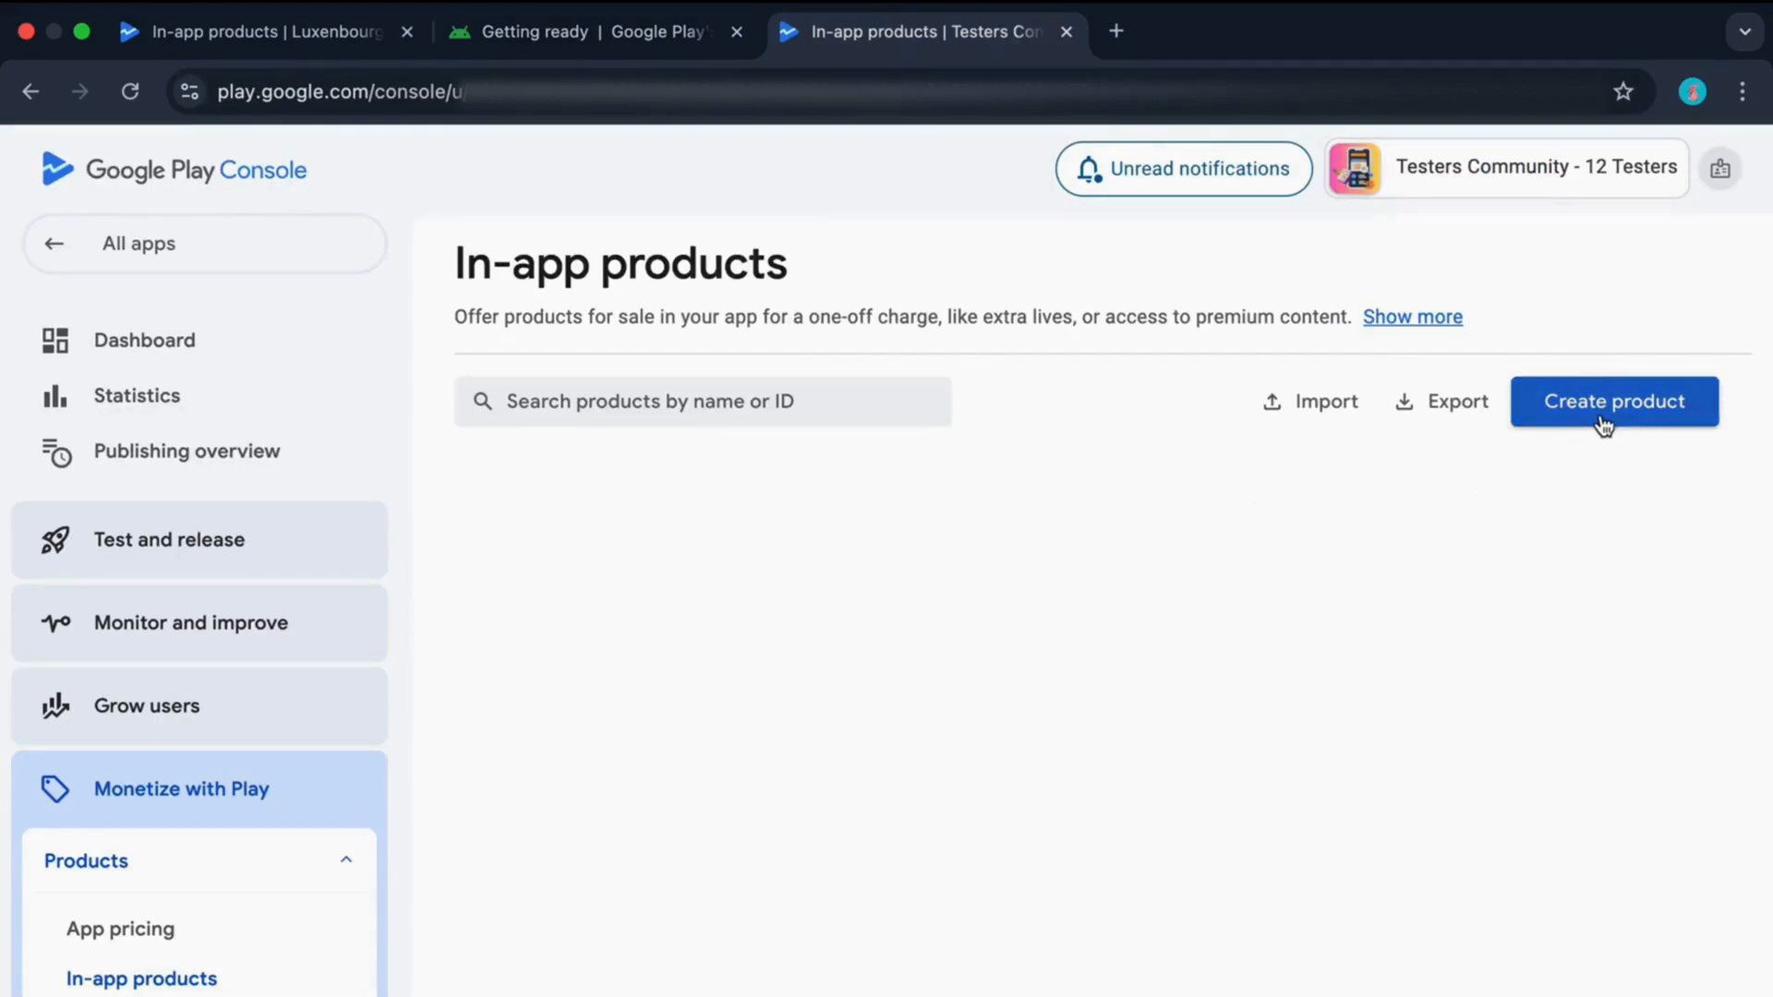
Step: Create a new product and enter product ID com.testerscommunity.100_coins
left_click(1614, 401)
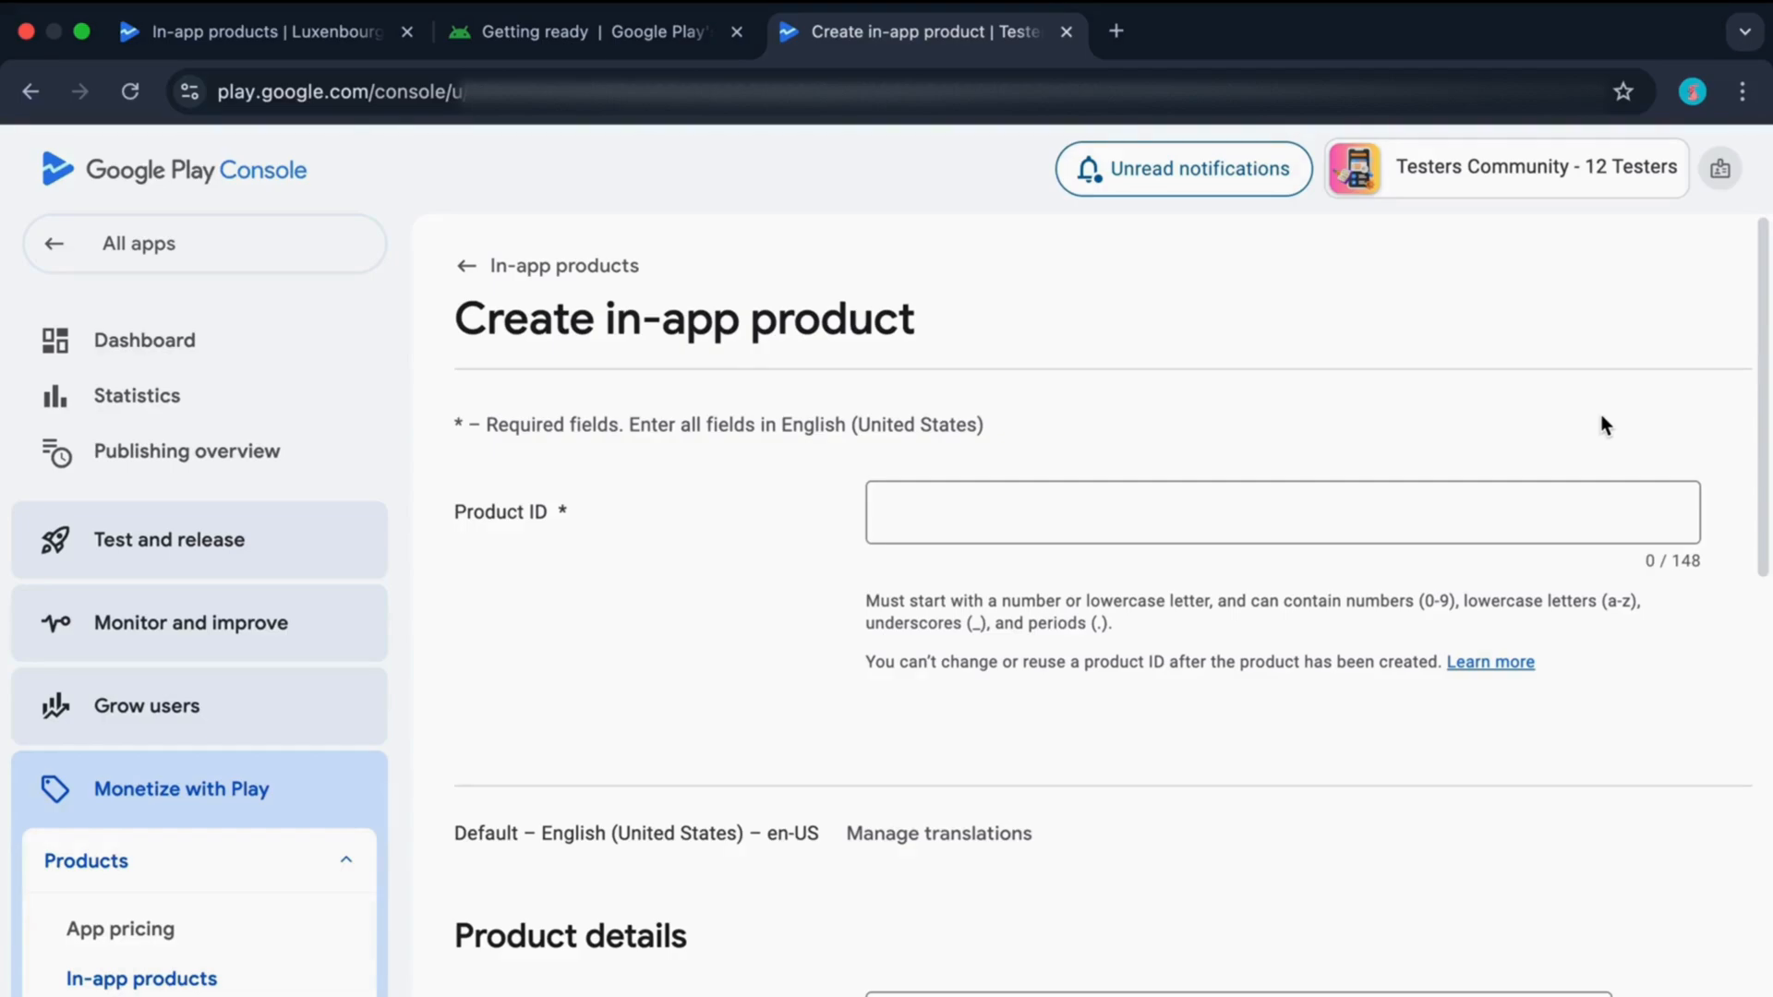
left_click(1256, 517)
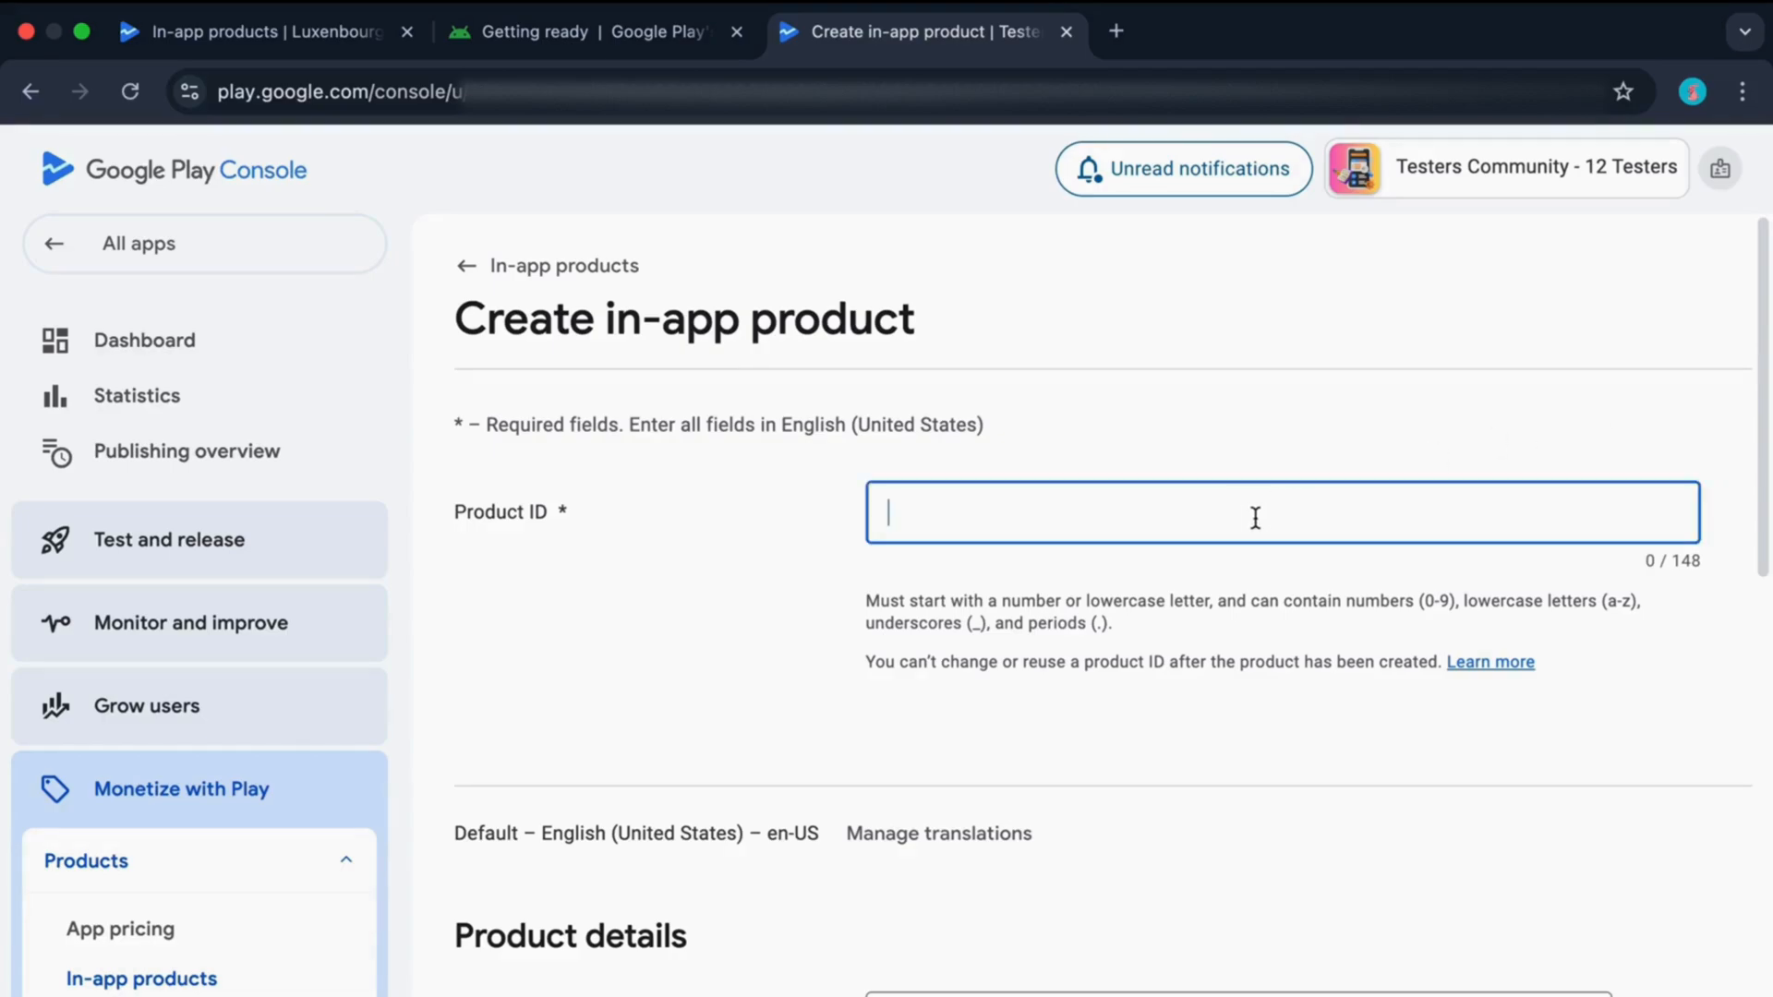
type("com.")
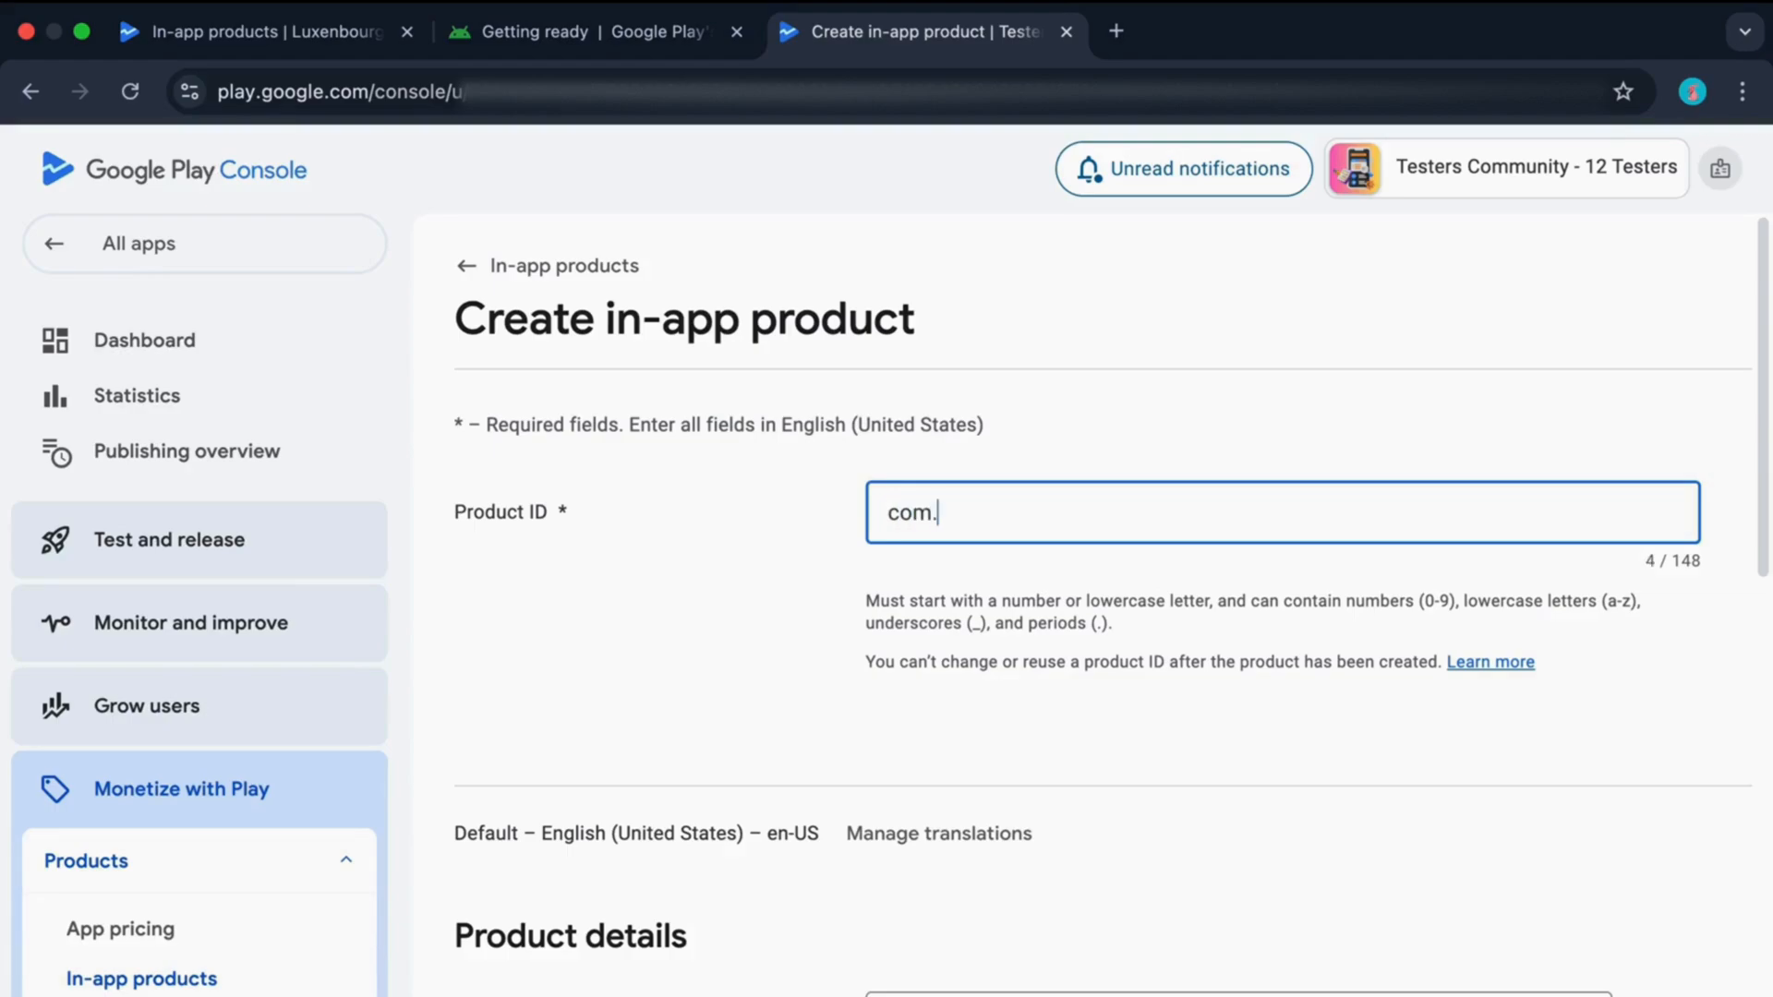
type("testerscommun")
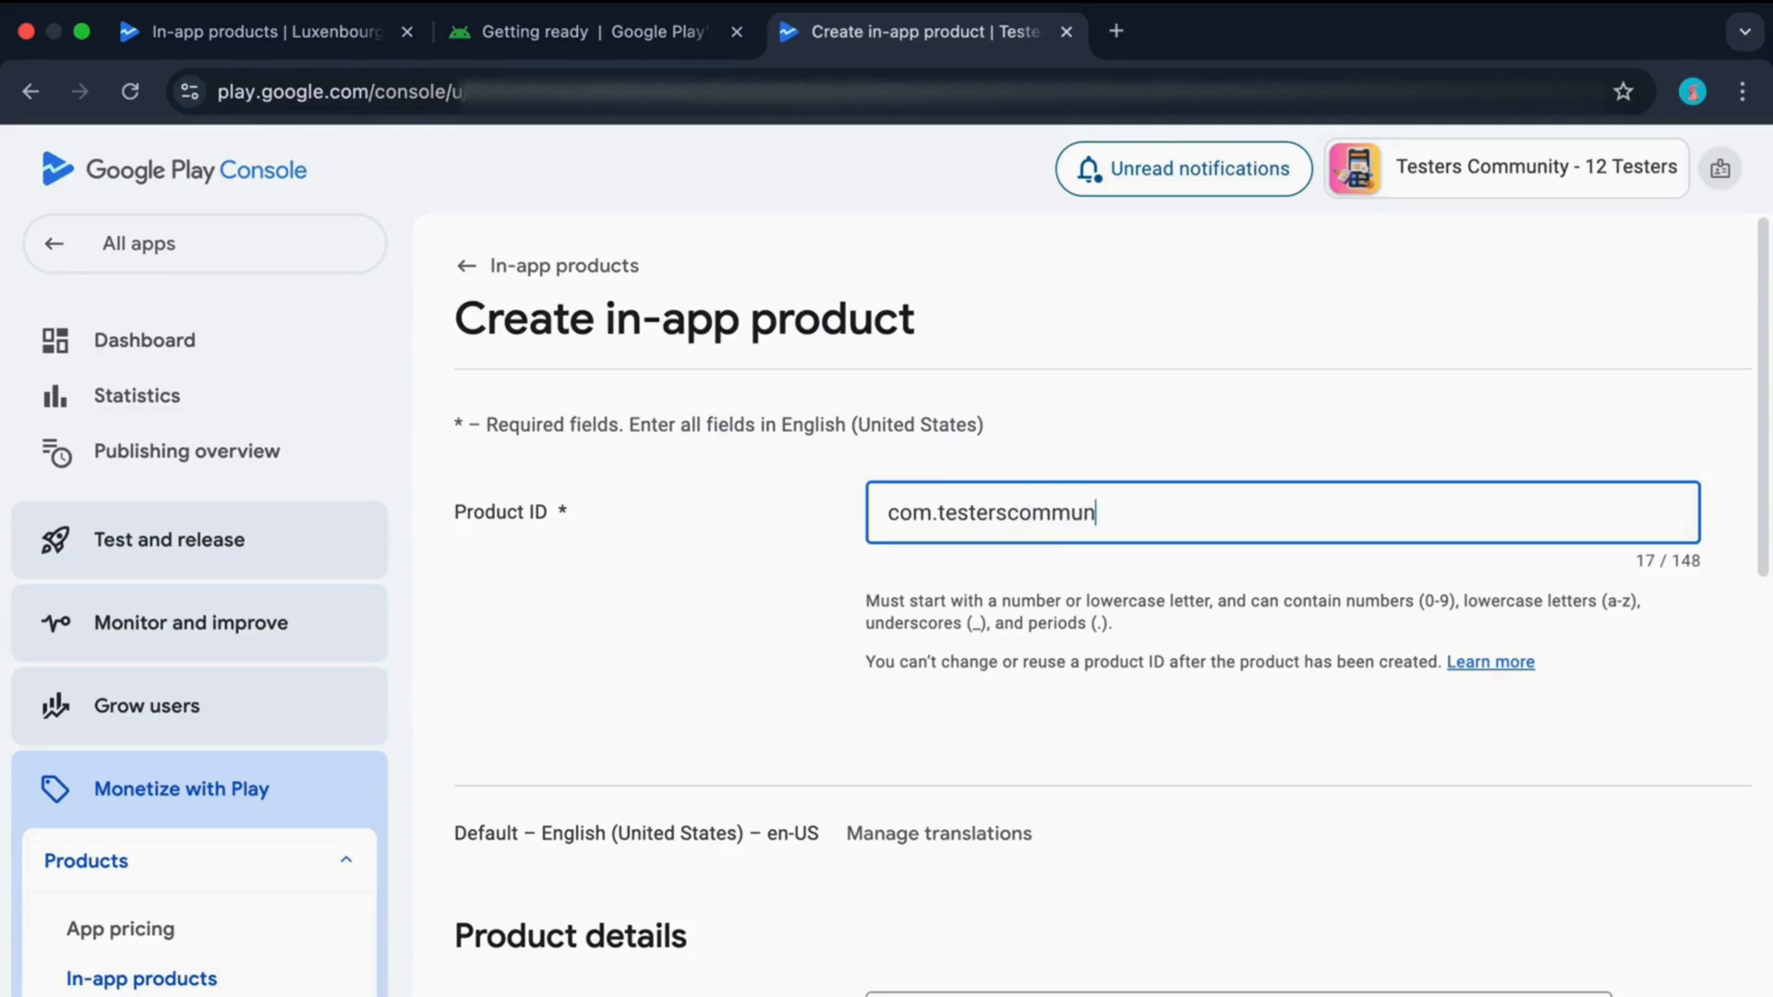
type("ity")
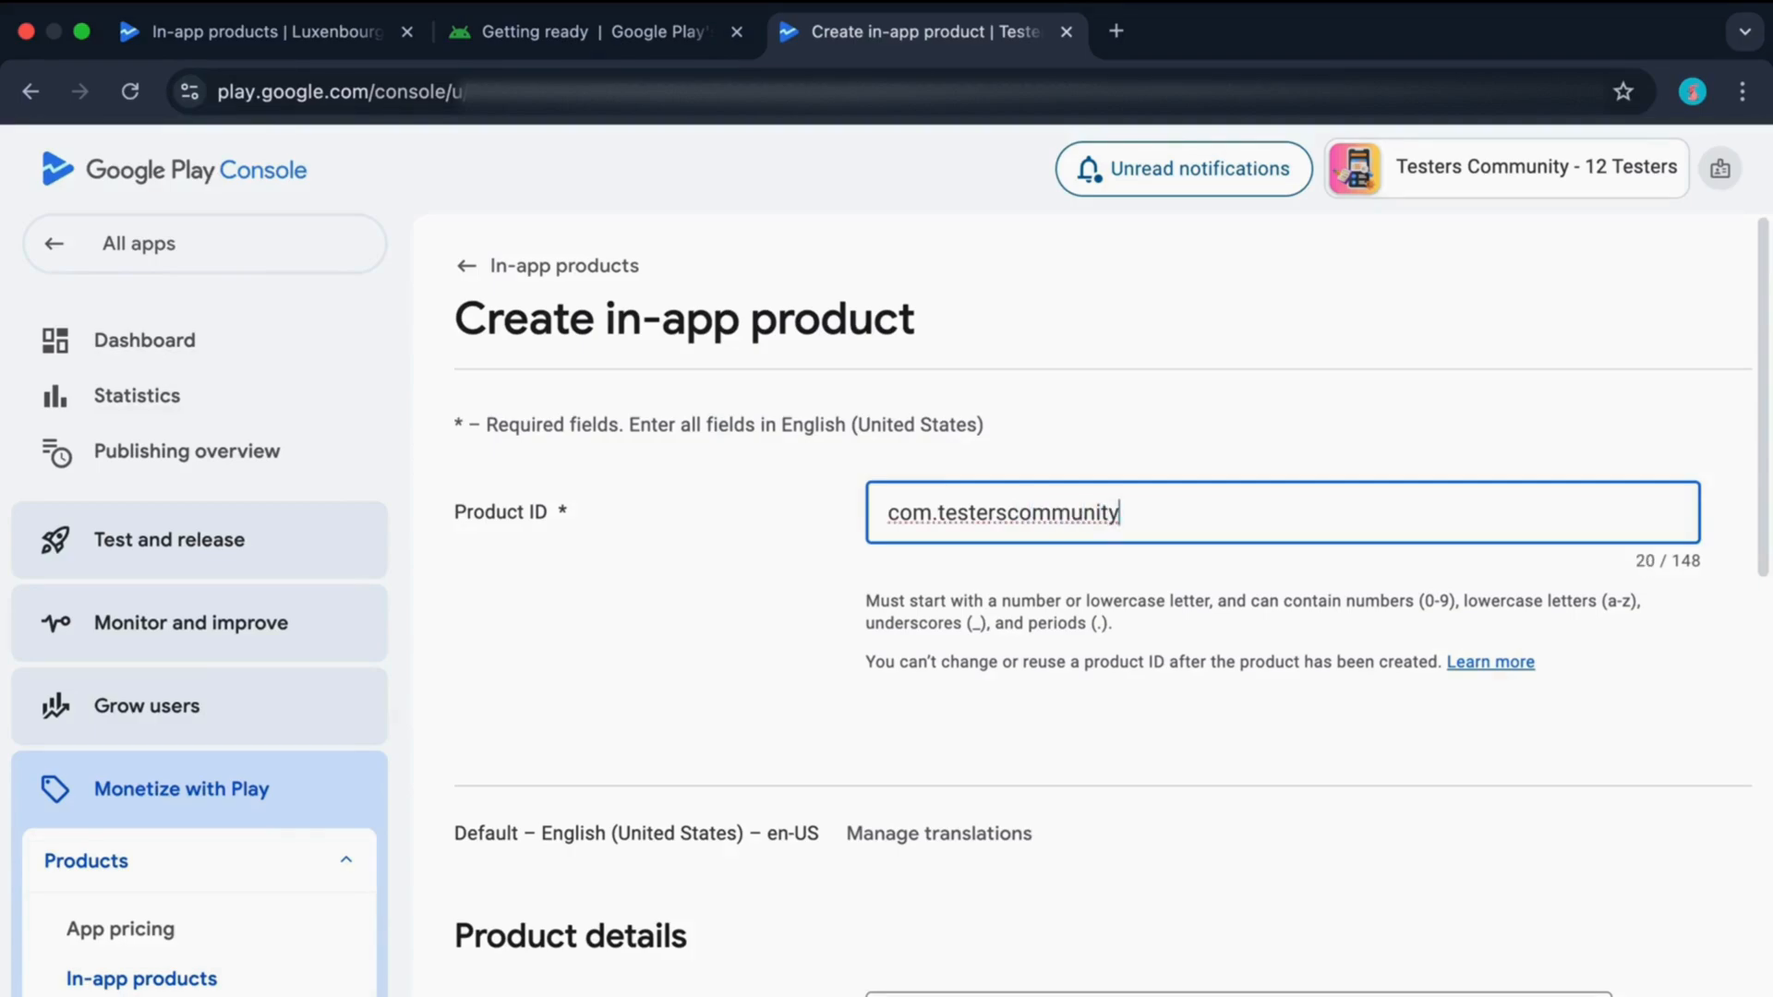
type(".")
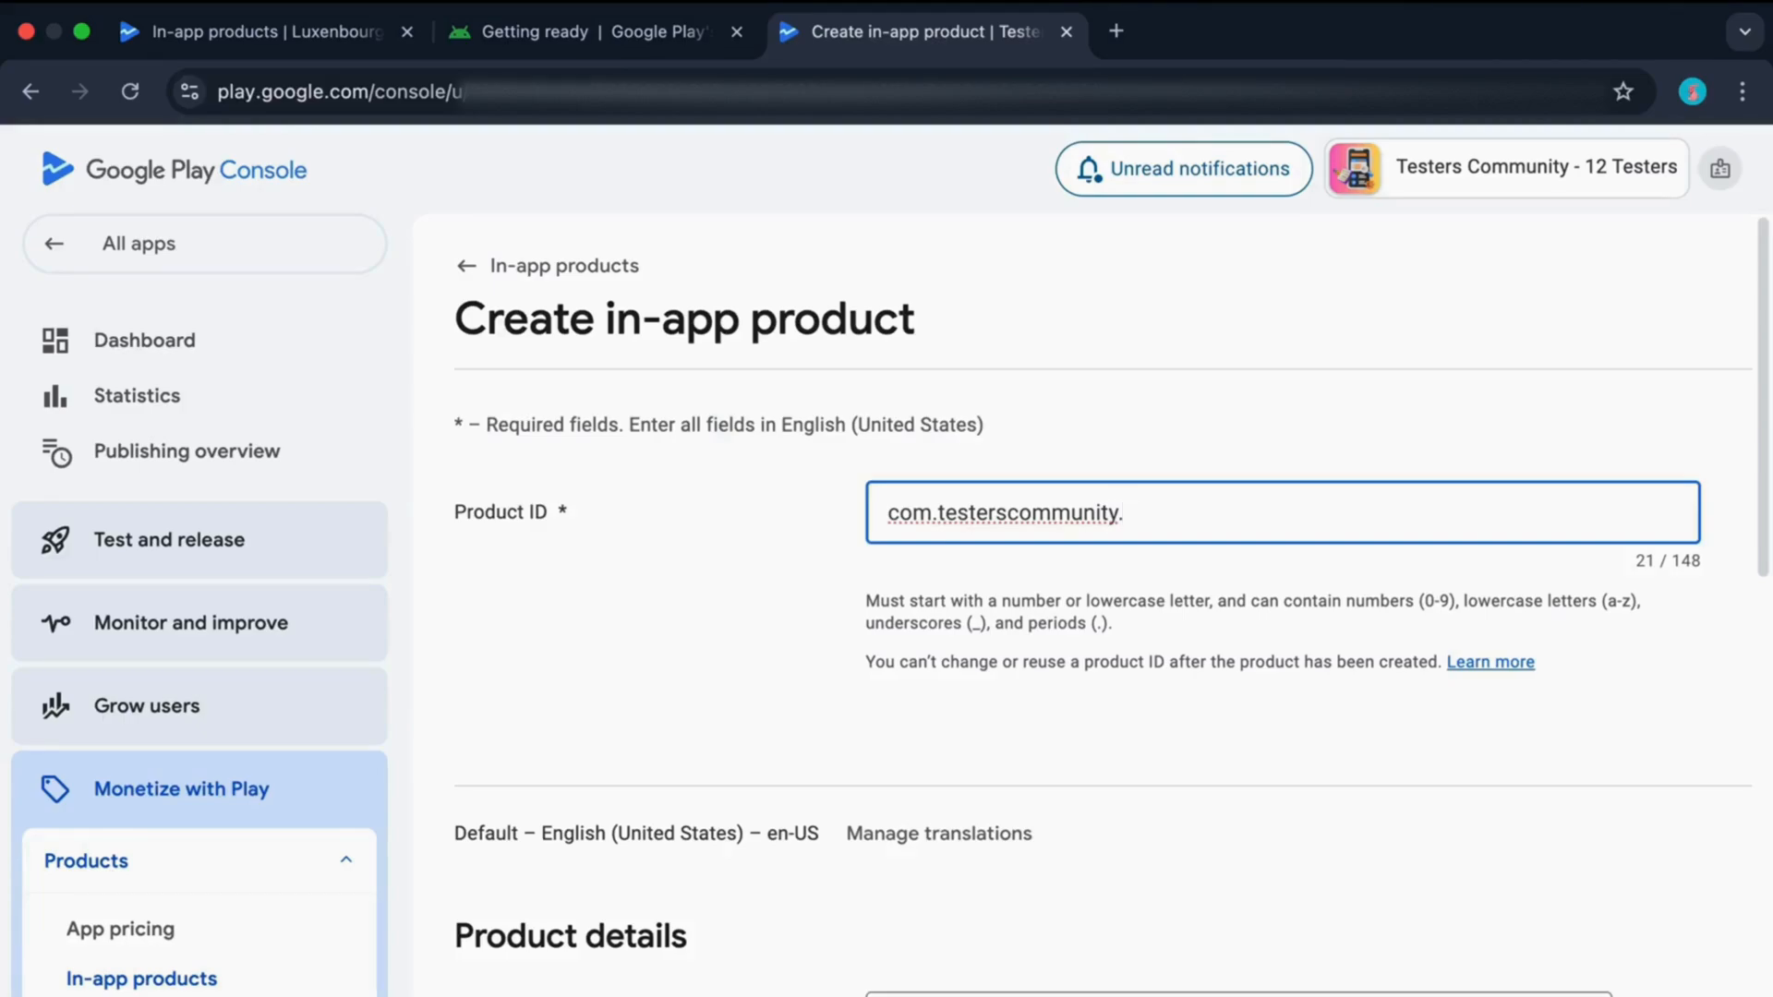
type("100_")
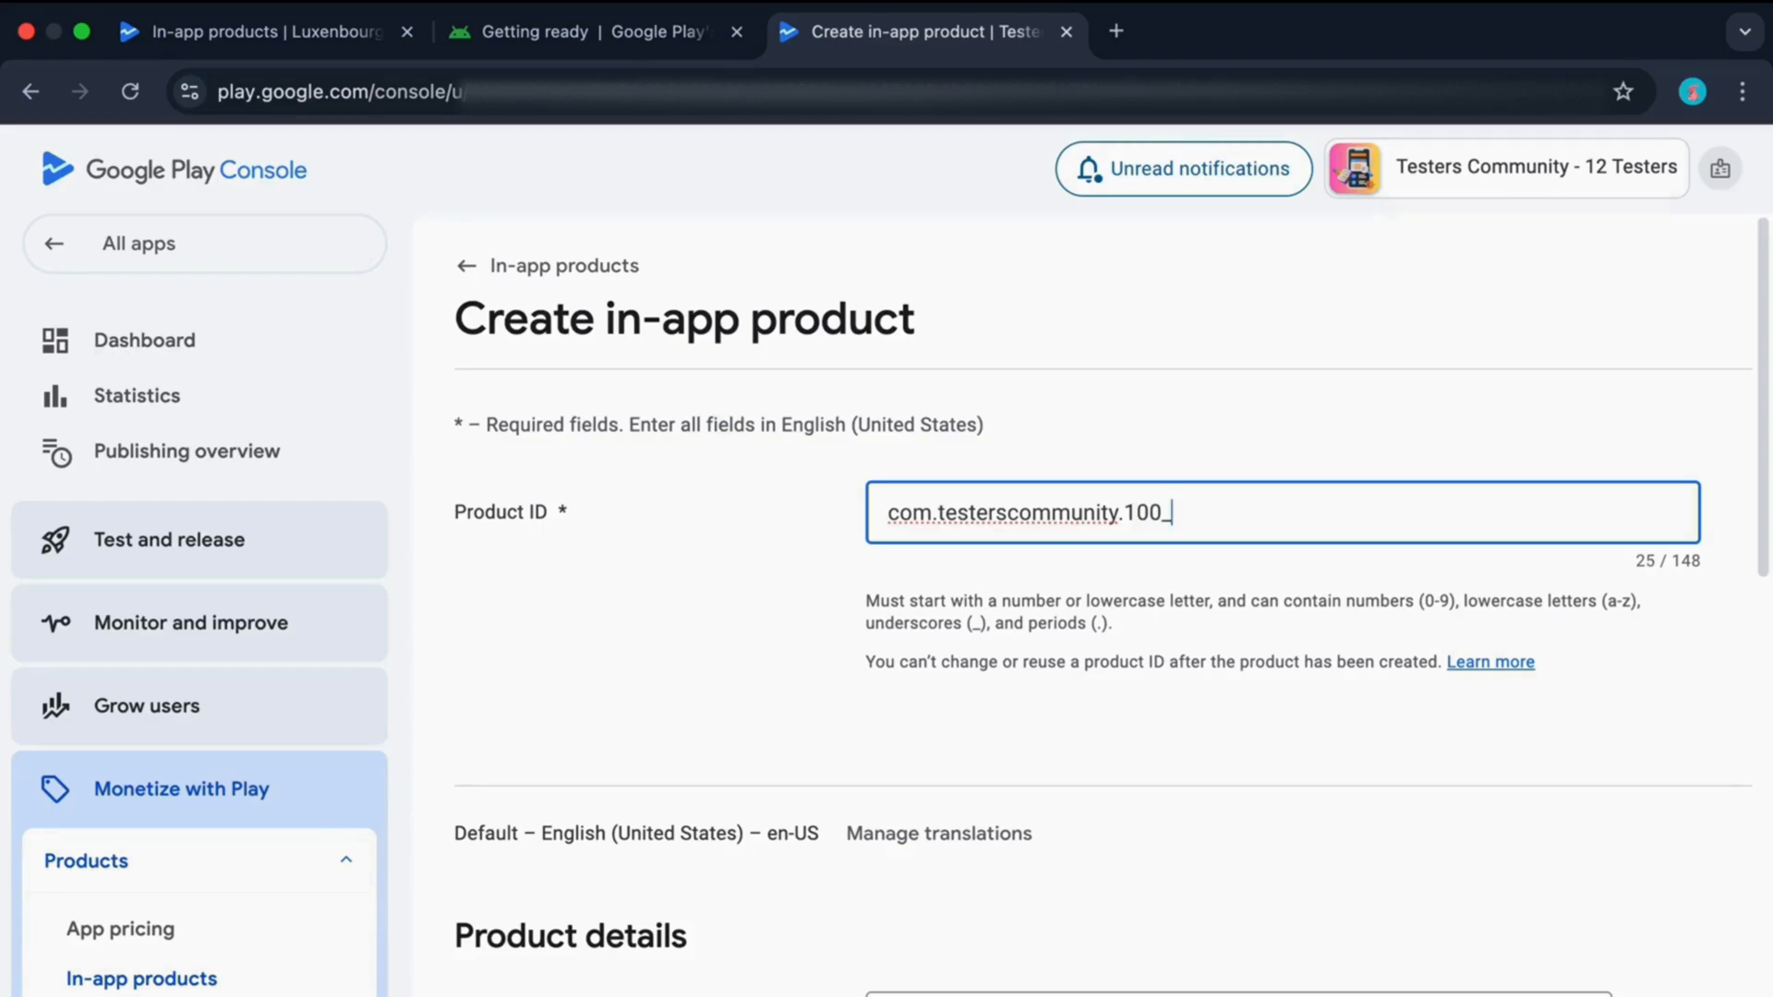
type("coins")
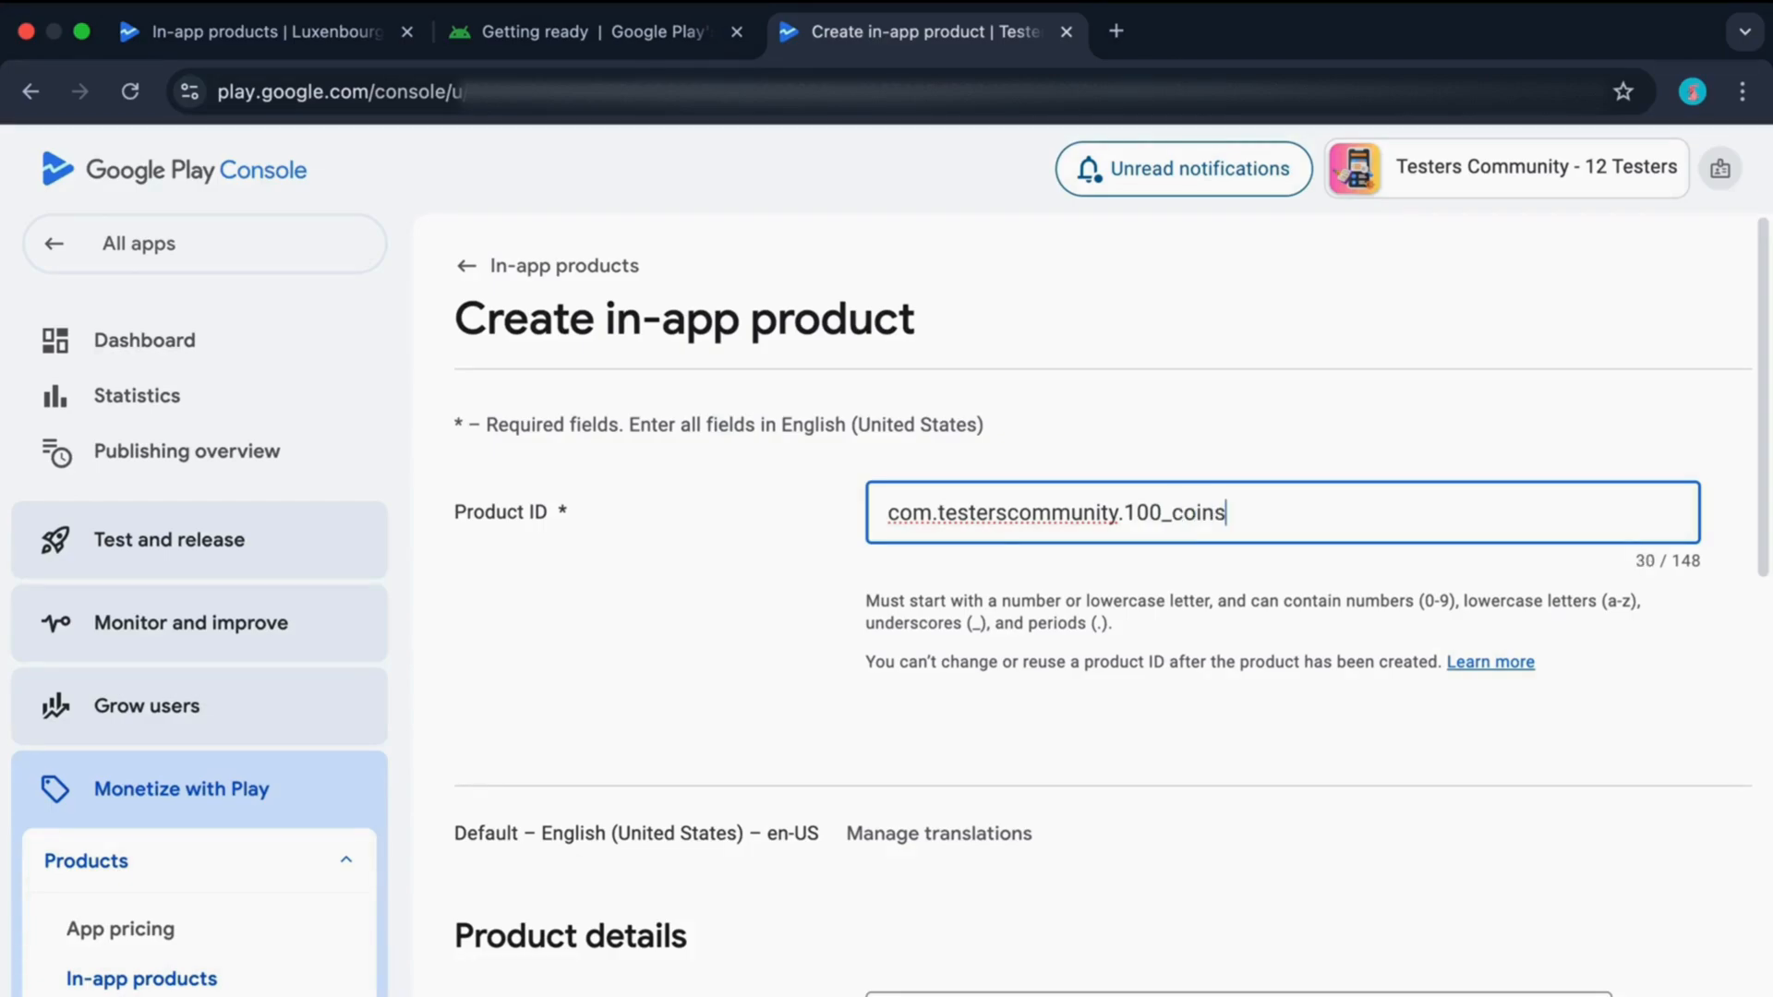
Step: Fill Product details with name '100 Coins' and description 'User can get 100 coins'
scroll("down", 3)
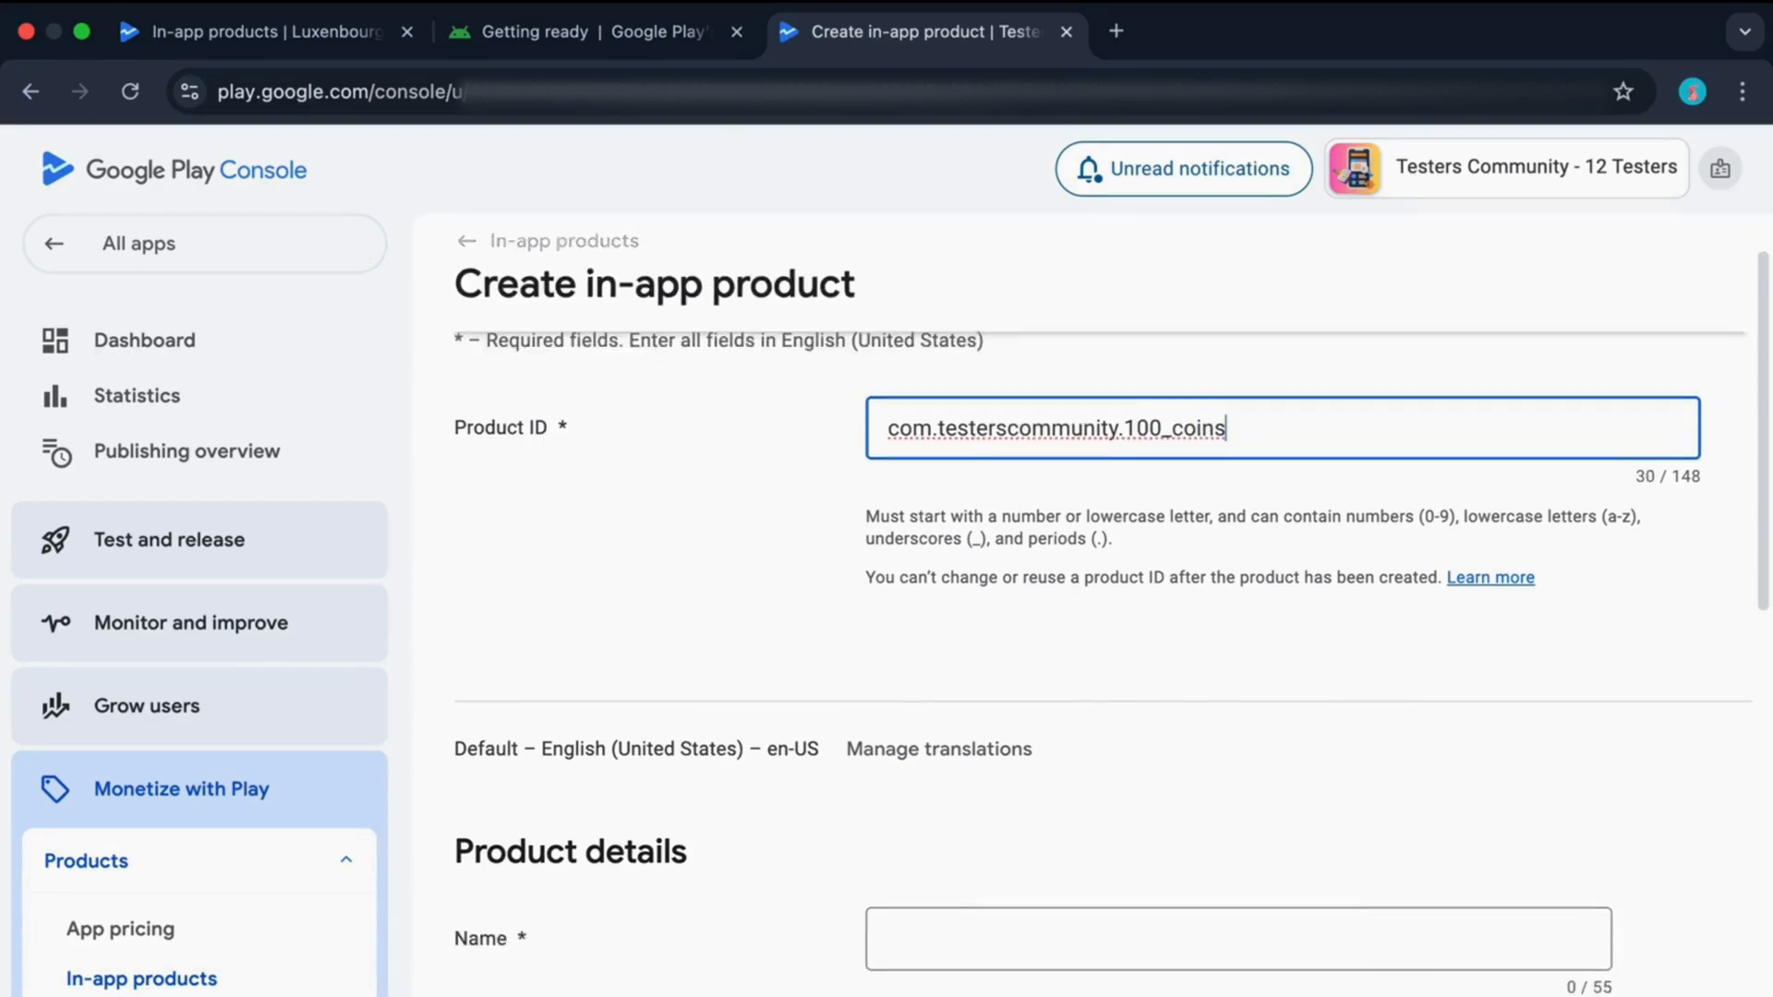
scroll("down", 3)
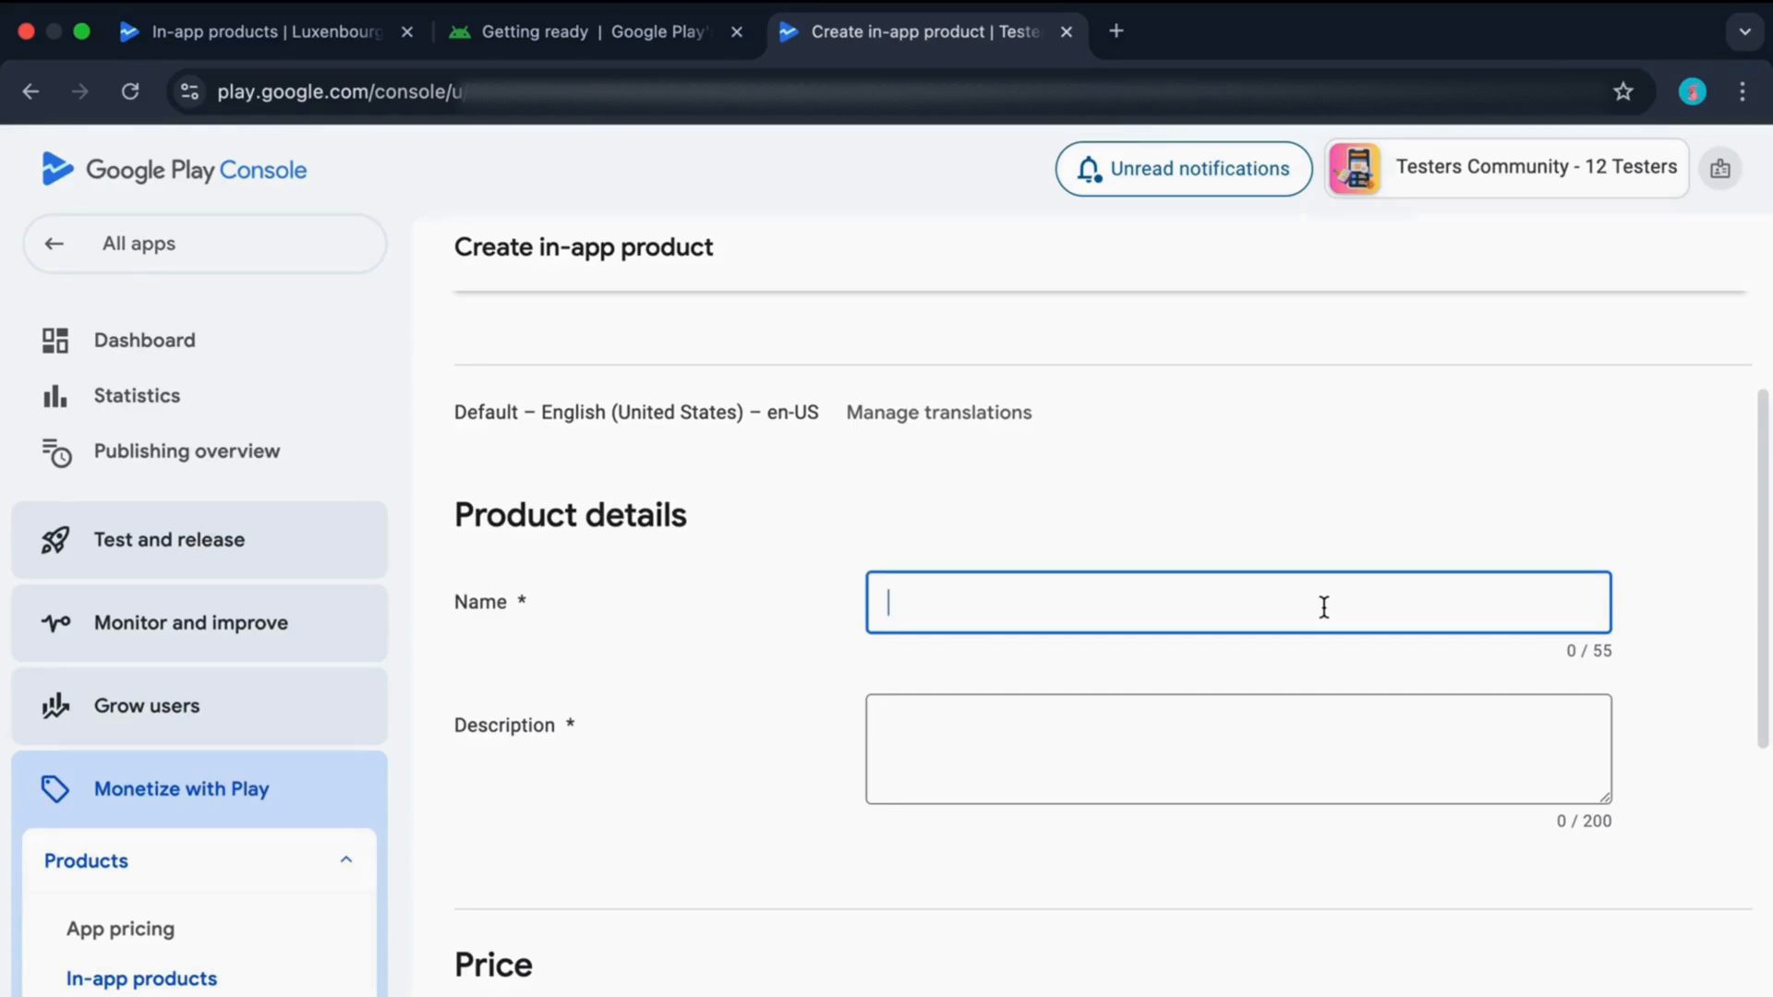
type("100 Coins")
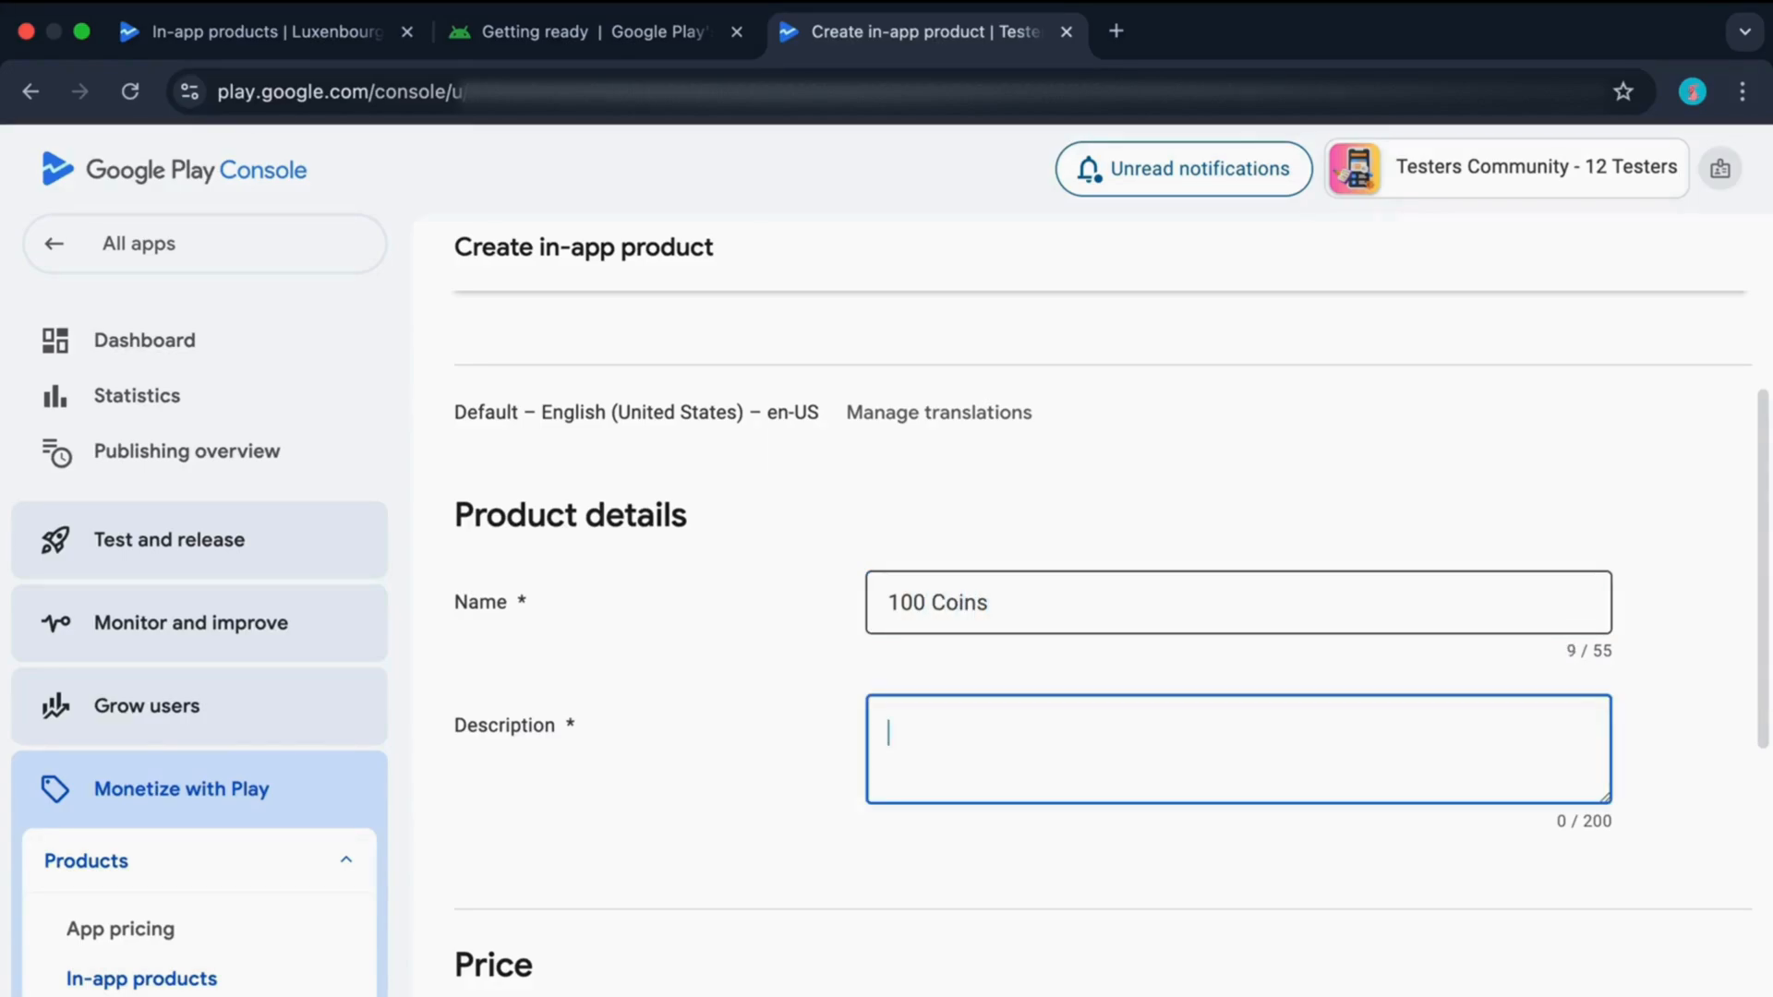
type("Us")
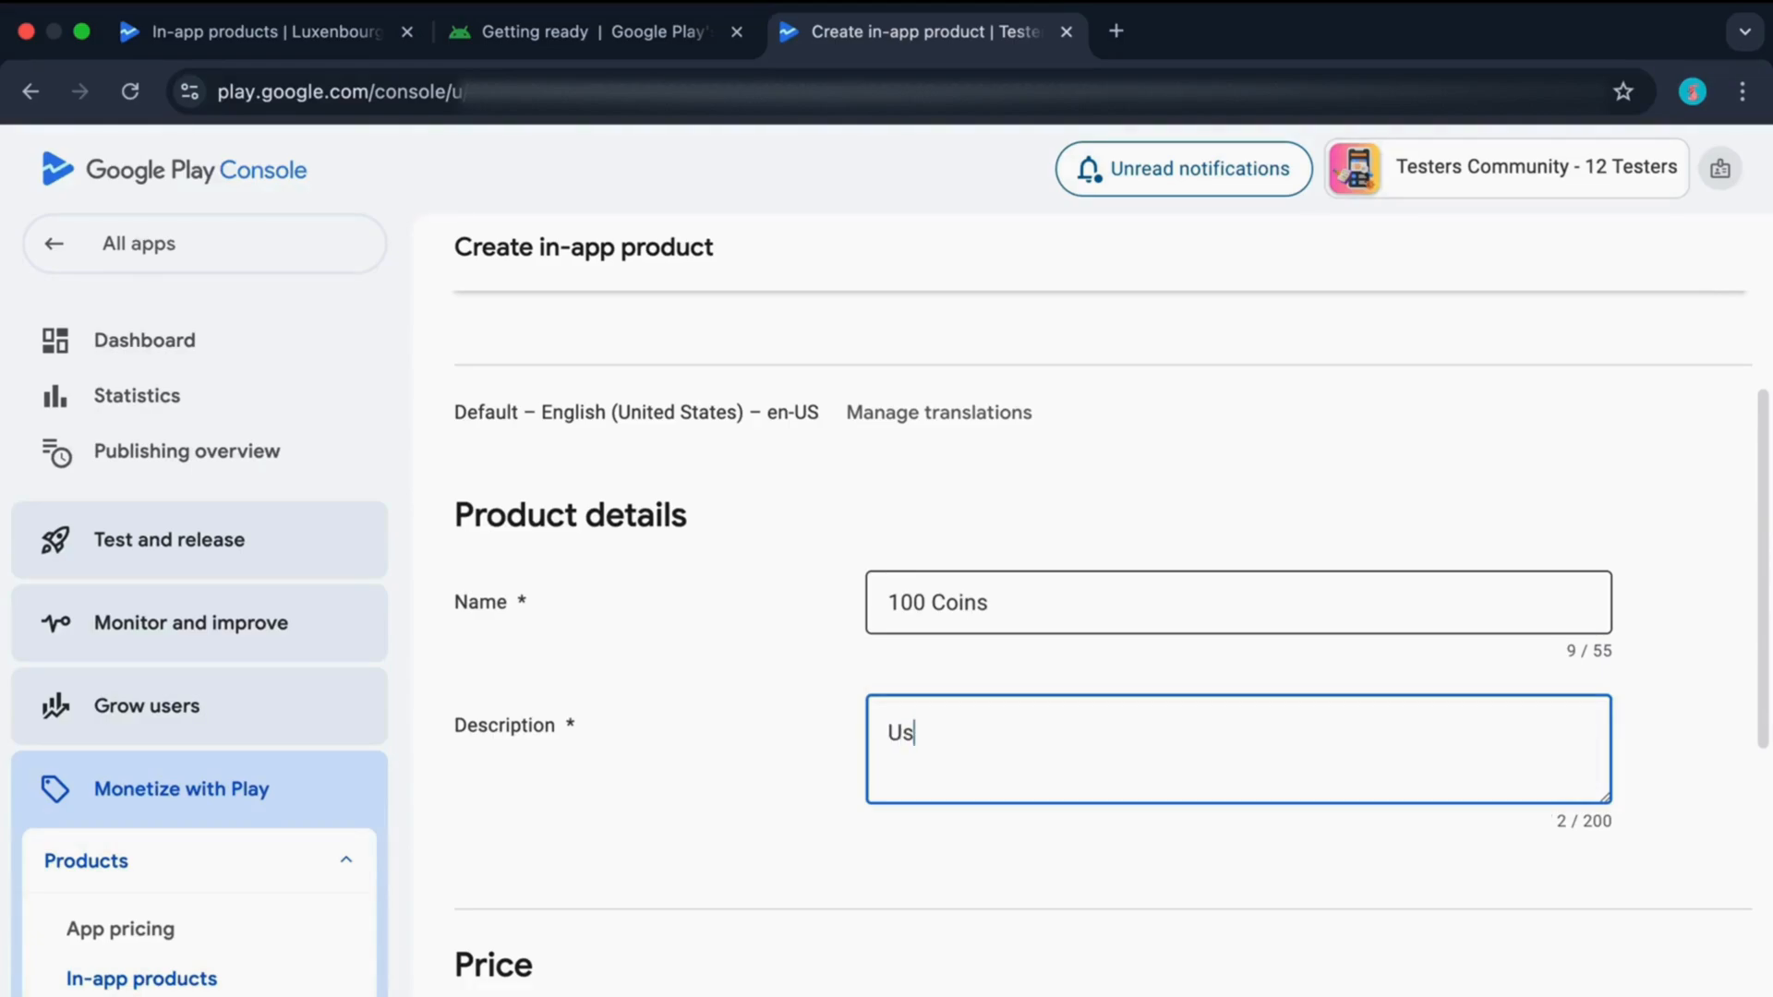
type("er")
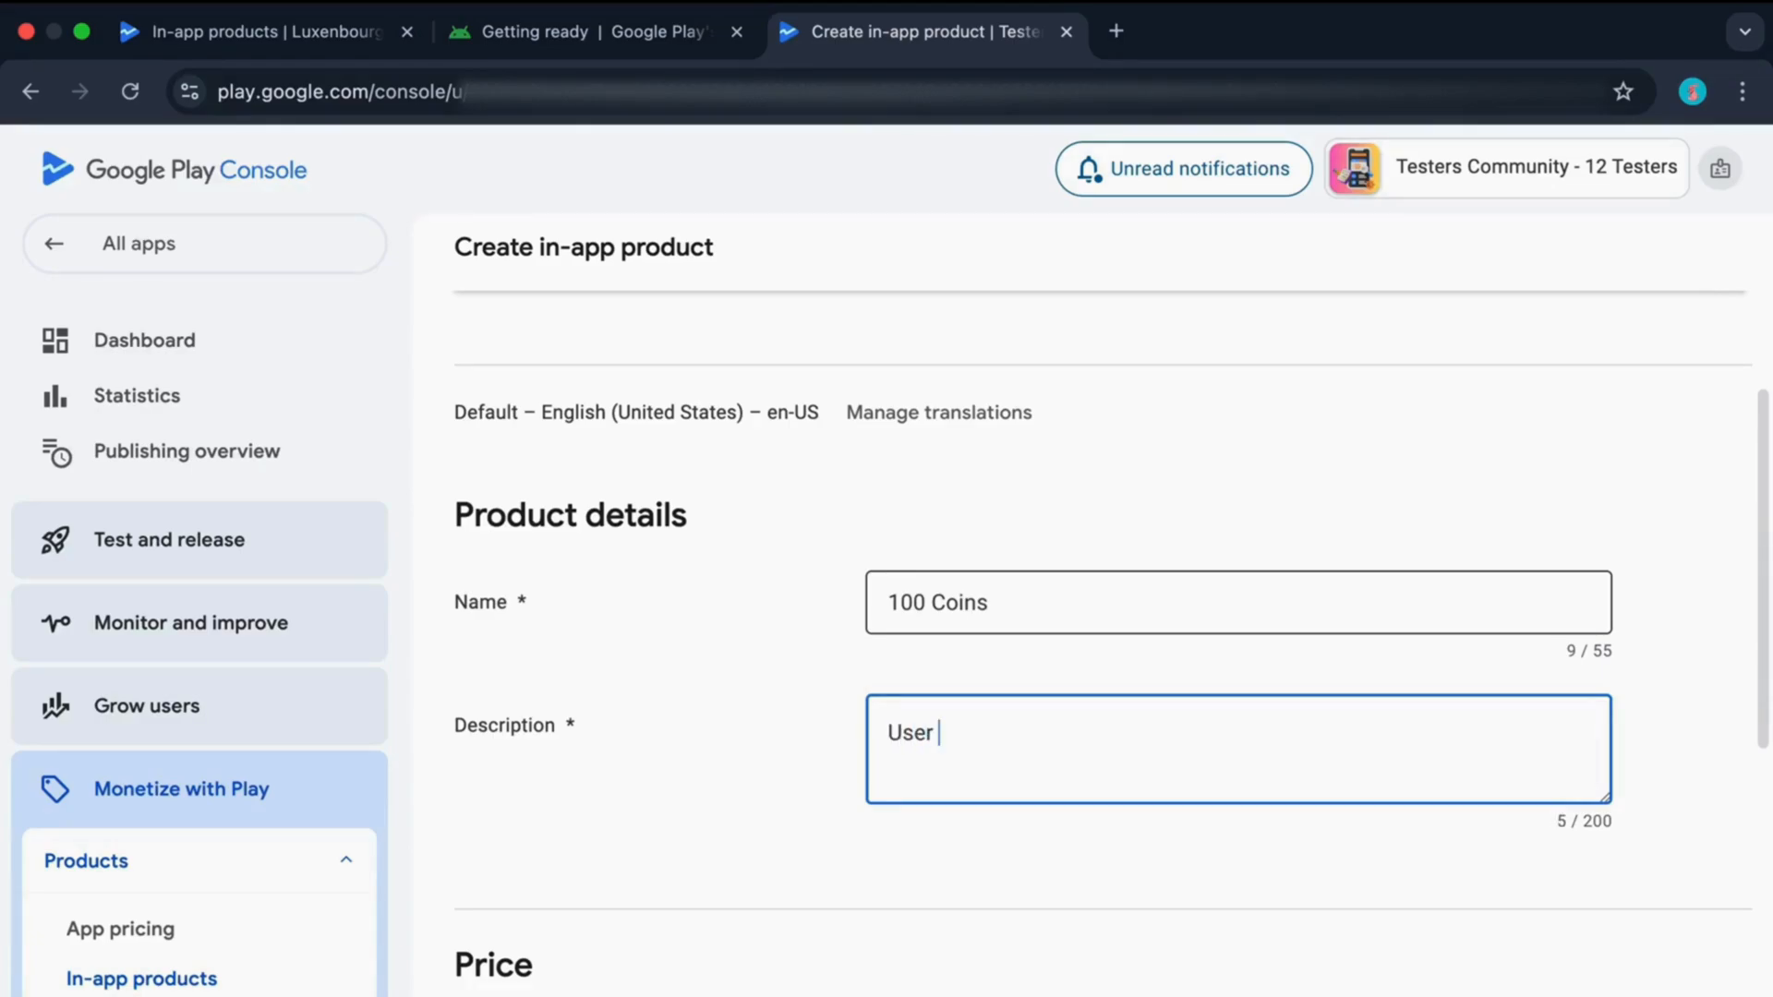
type("can get 100 coins")
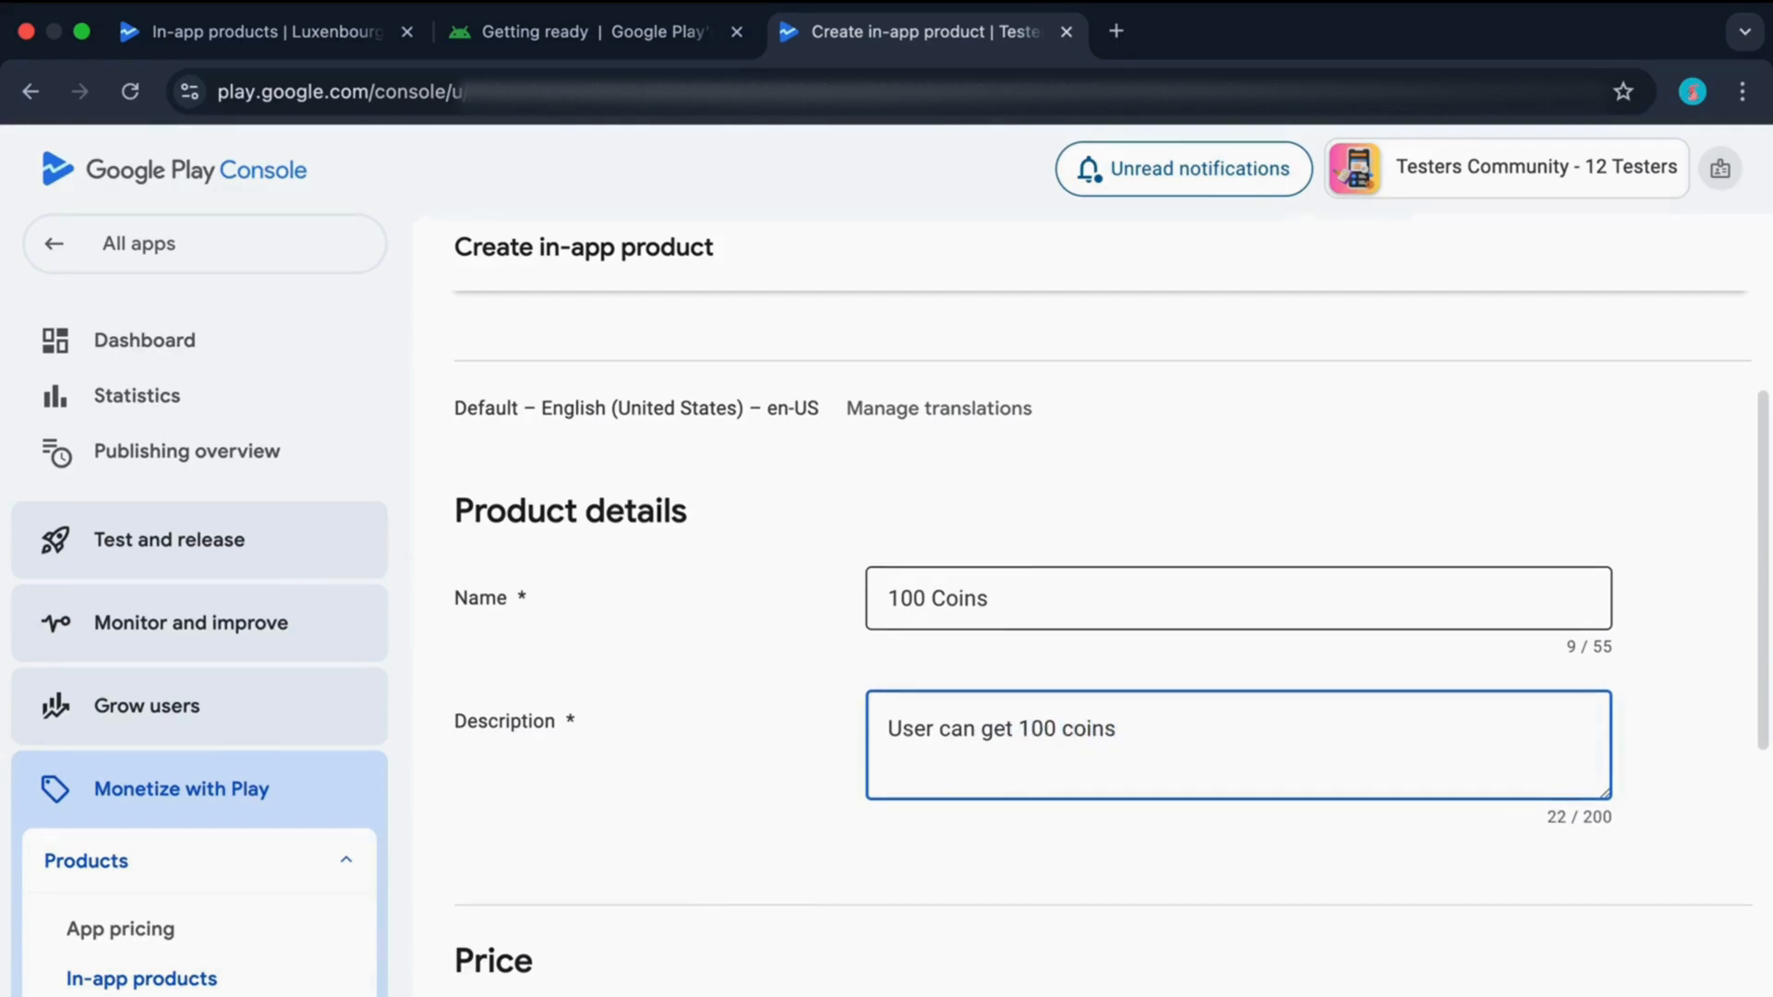
Step: Reveal the Price section's pricing template dropdown options
scroll("down", 3)
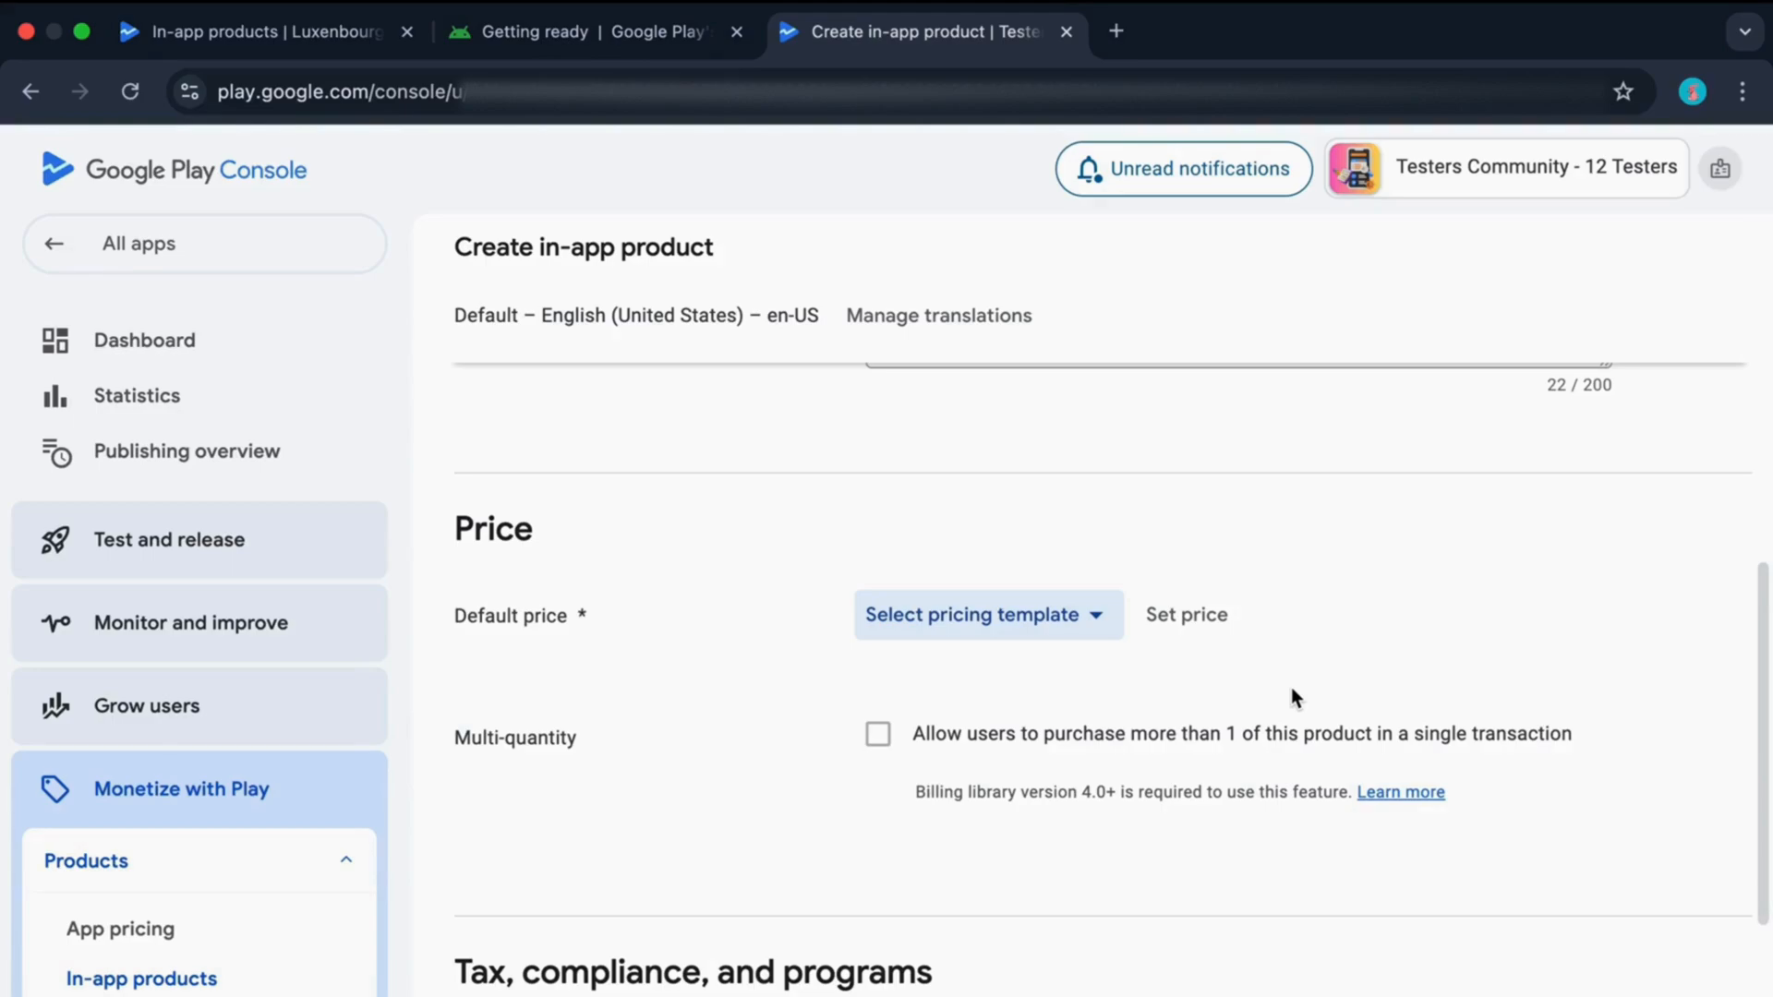
mouse_move(1252, 698)
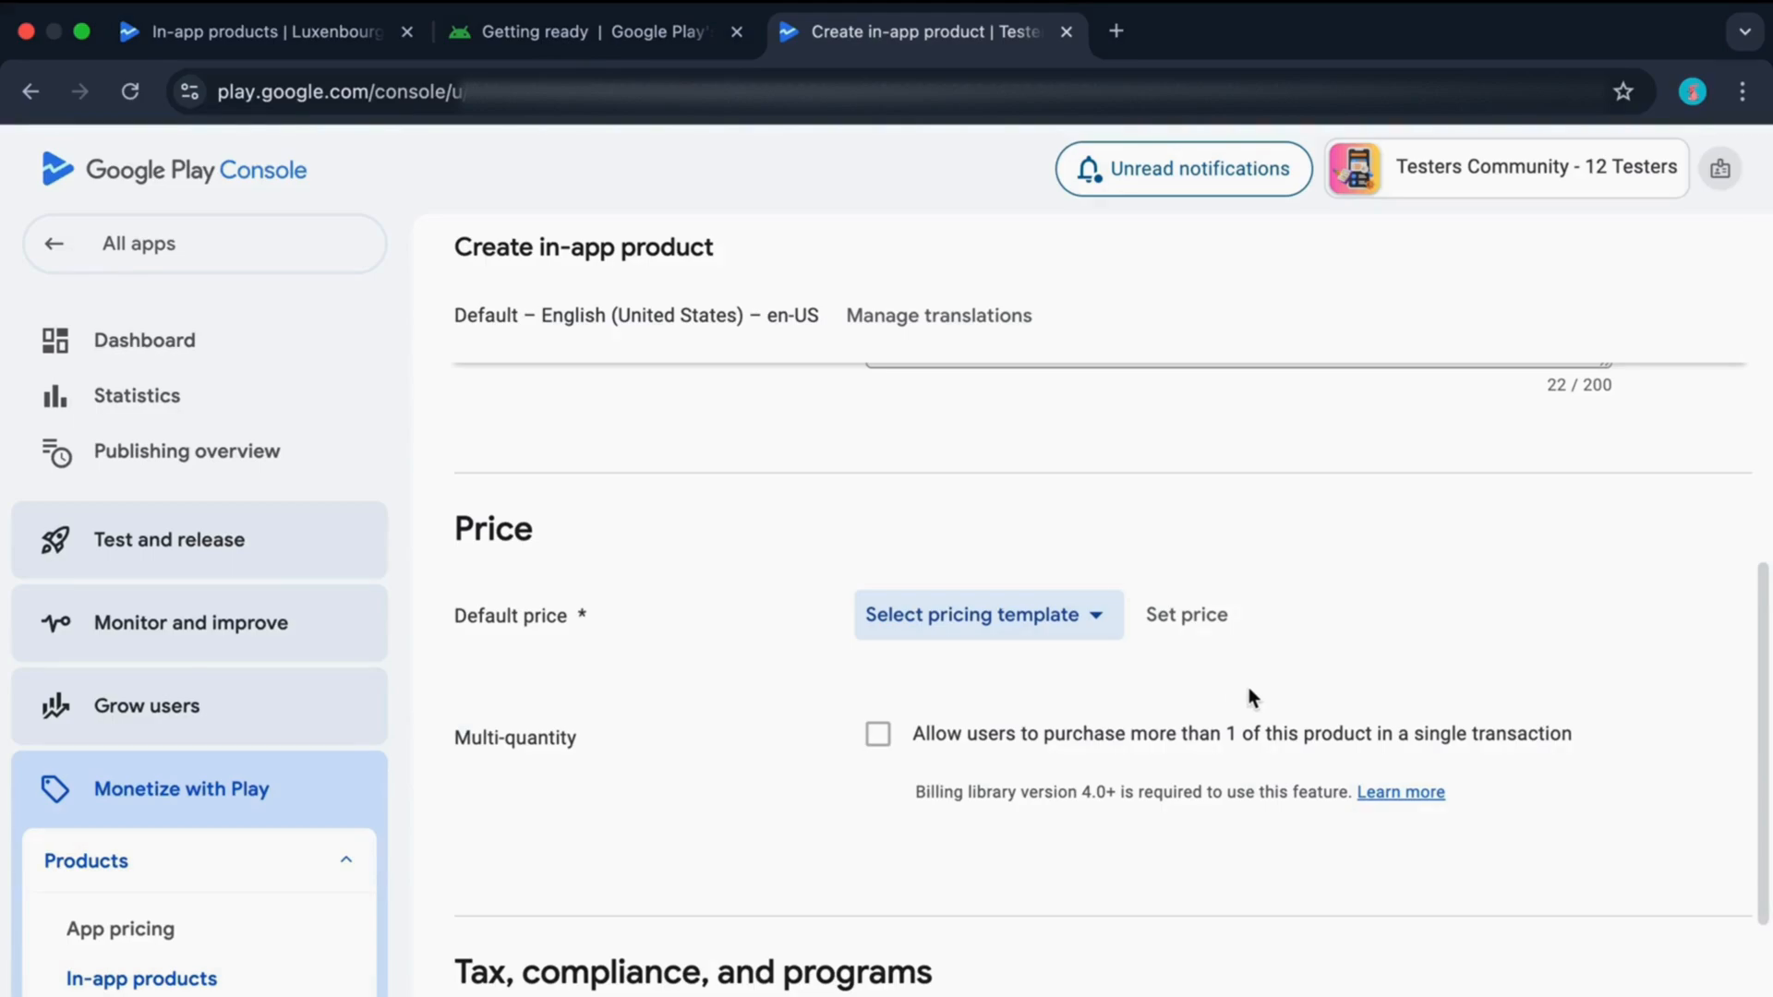
left_click(988, 615)
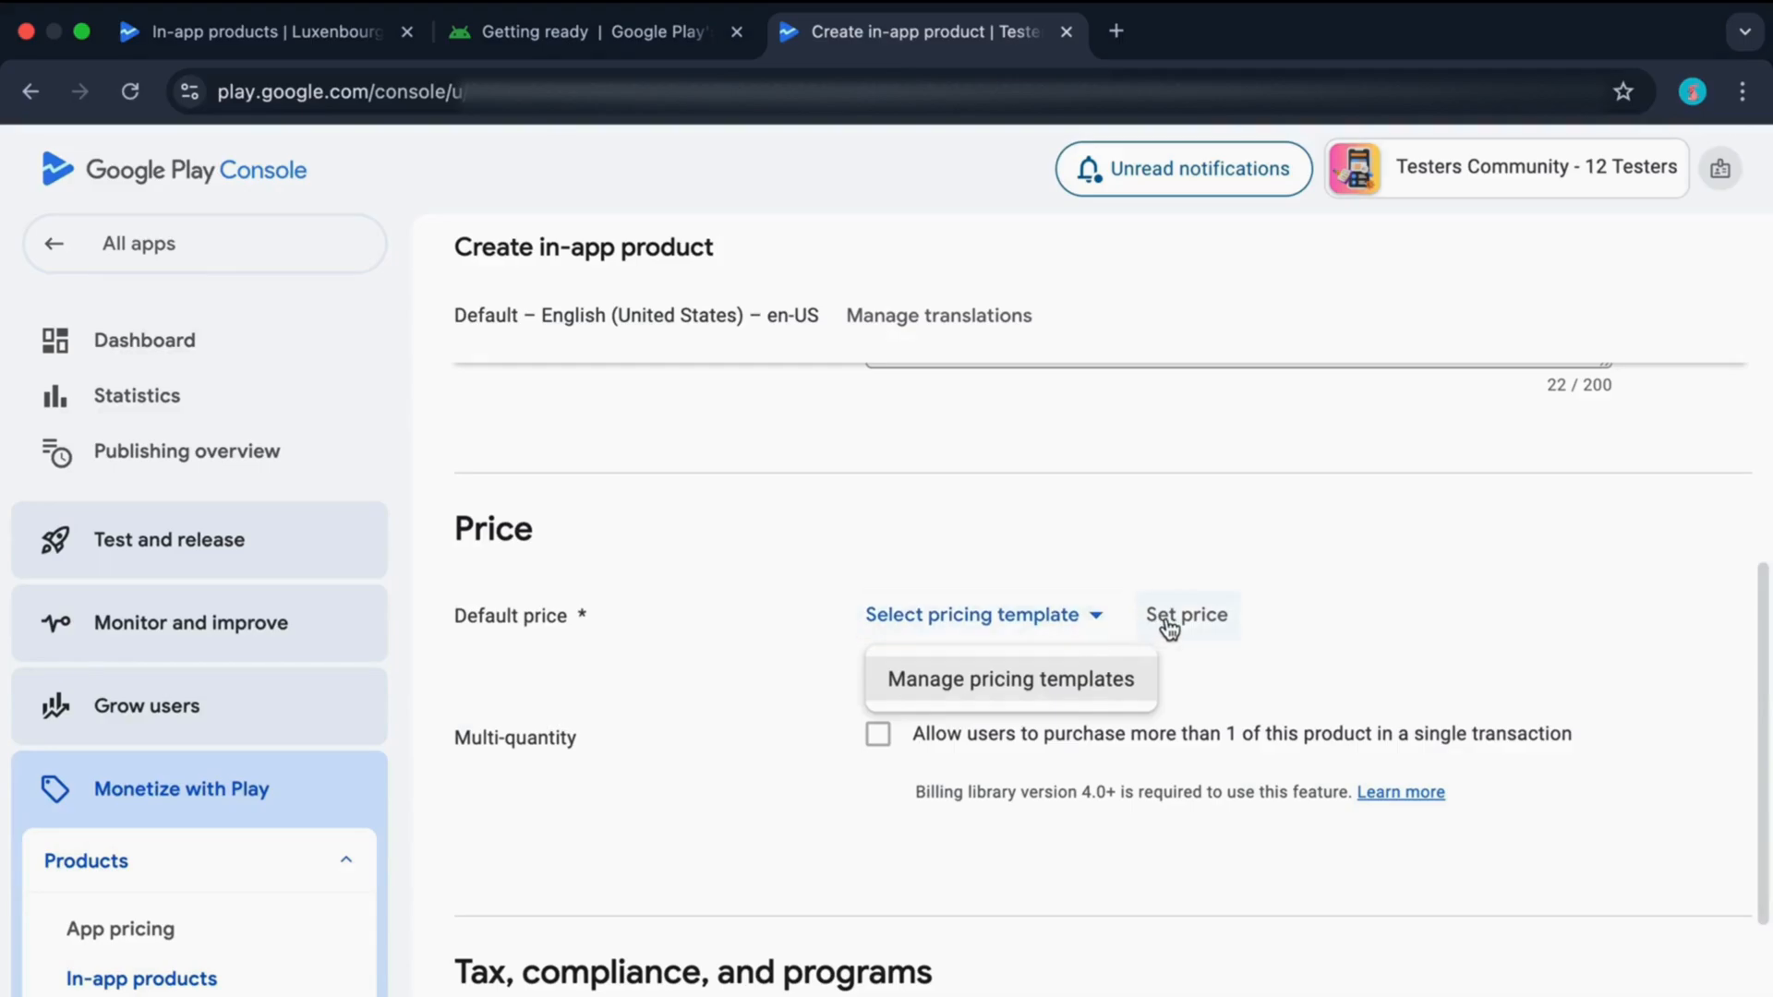
Step: Enter a default price of 800 INR in the Set price editor
left_click(1186, 615)
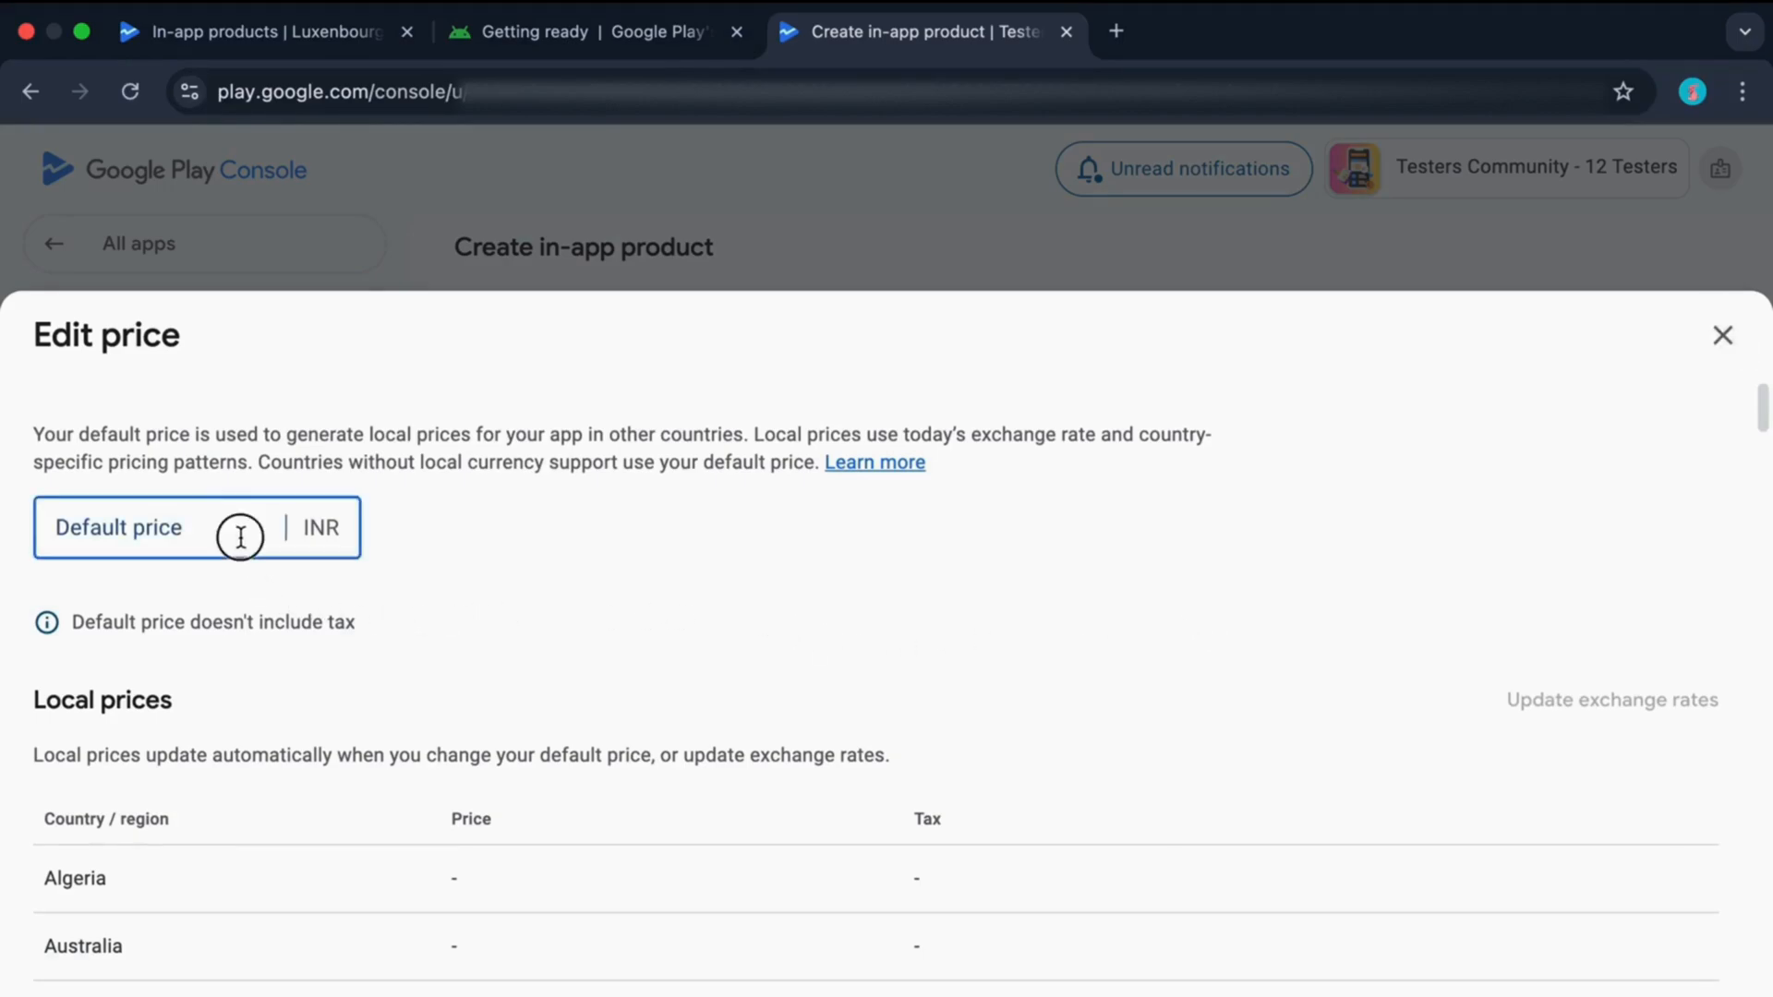
type("800")
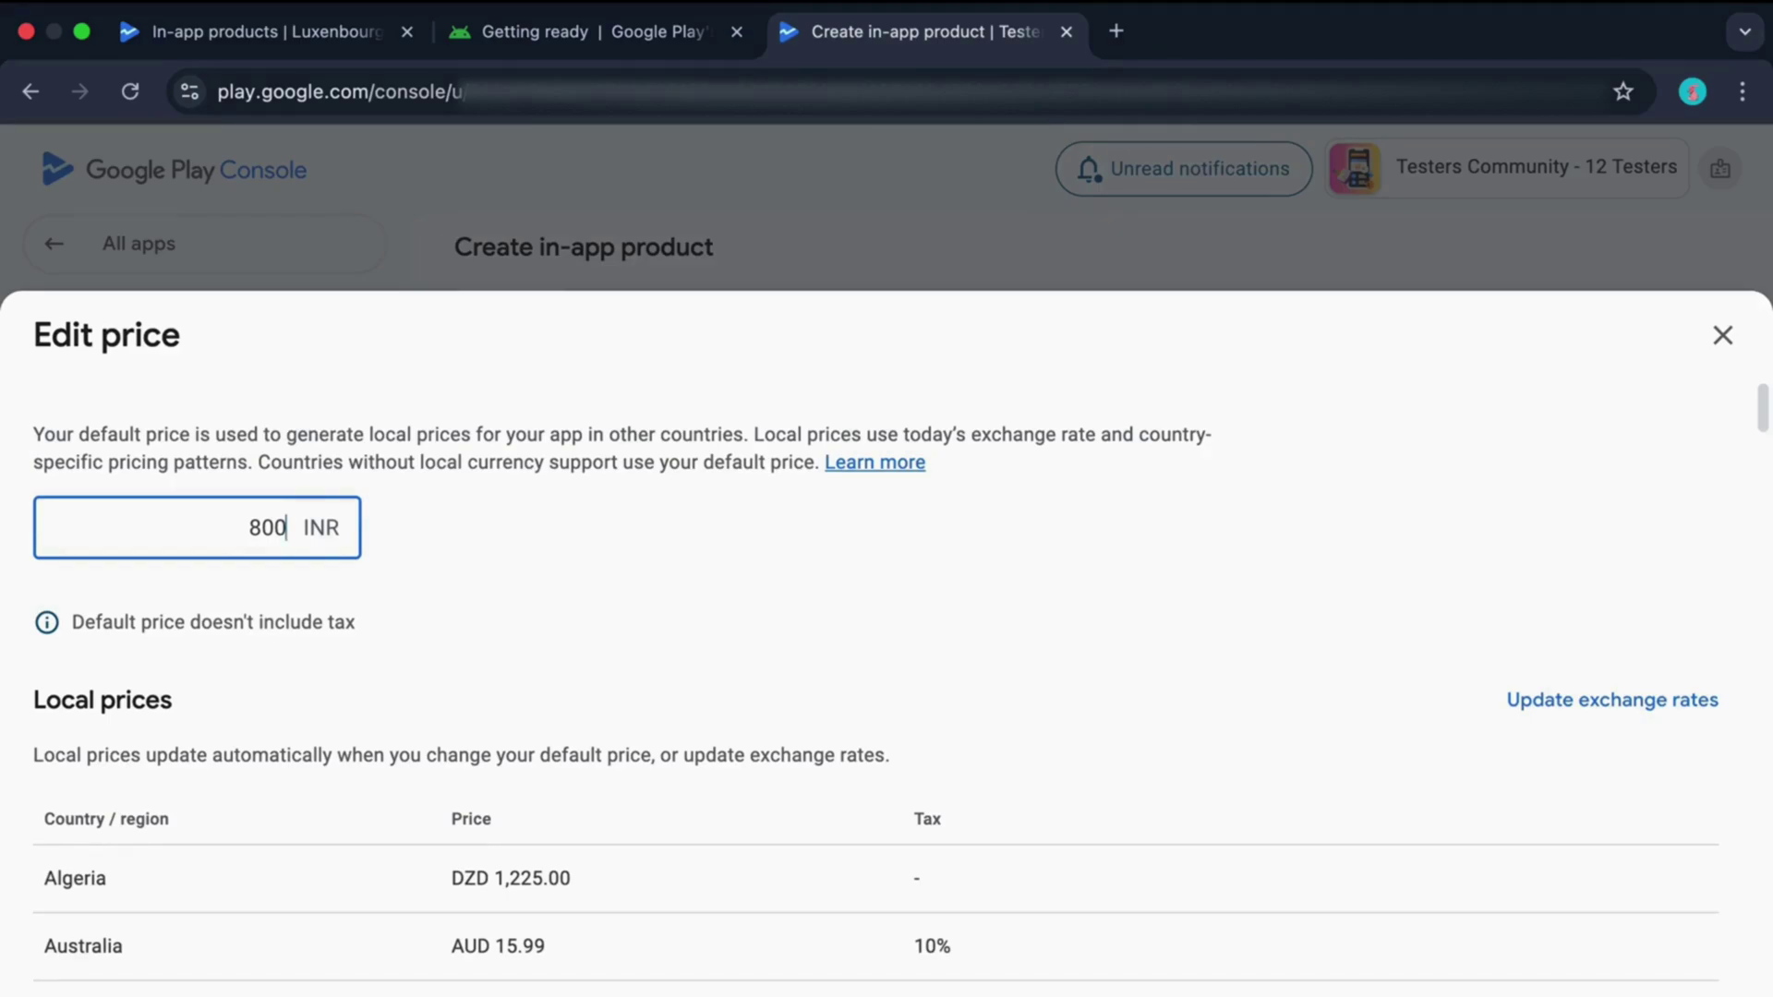
Step: Override Austria's local price from EUR 9.99 to EUR 10.00
scroll("down", 3)
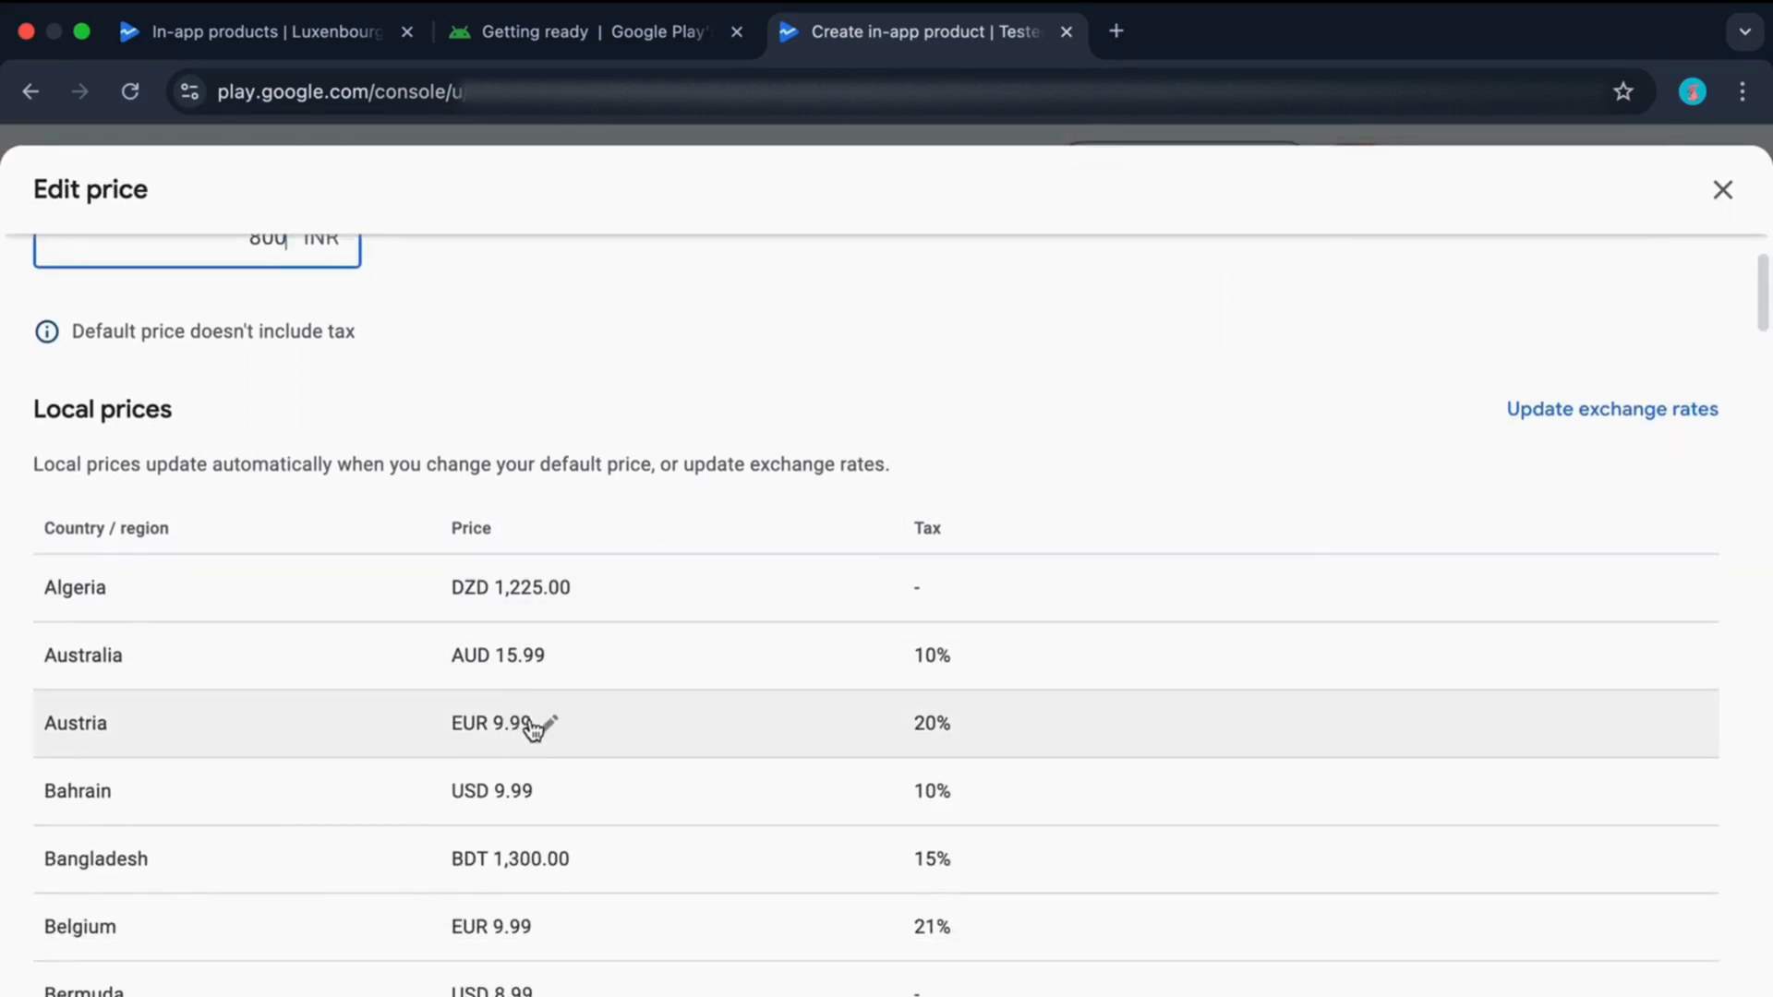
left_click(504, 724)
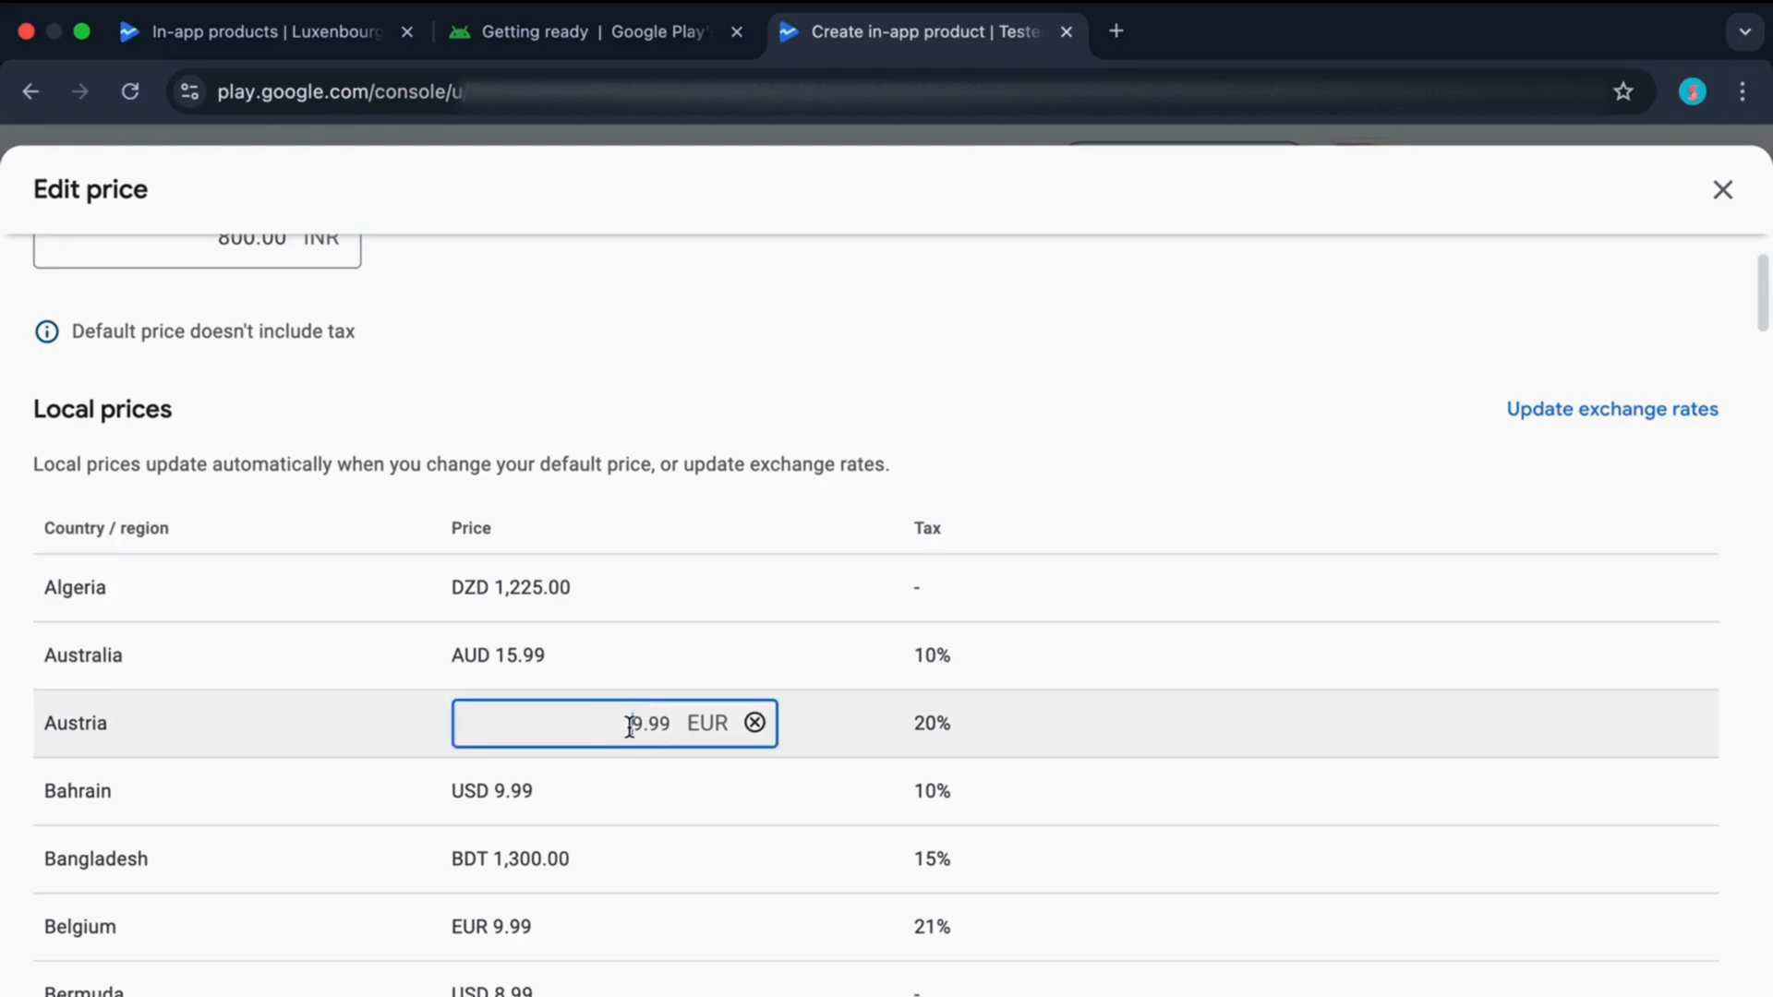
type("10.00")
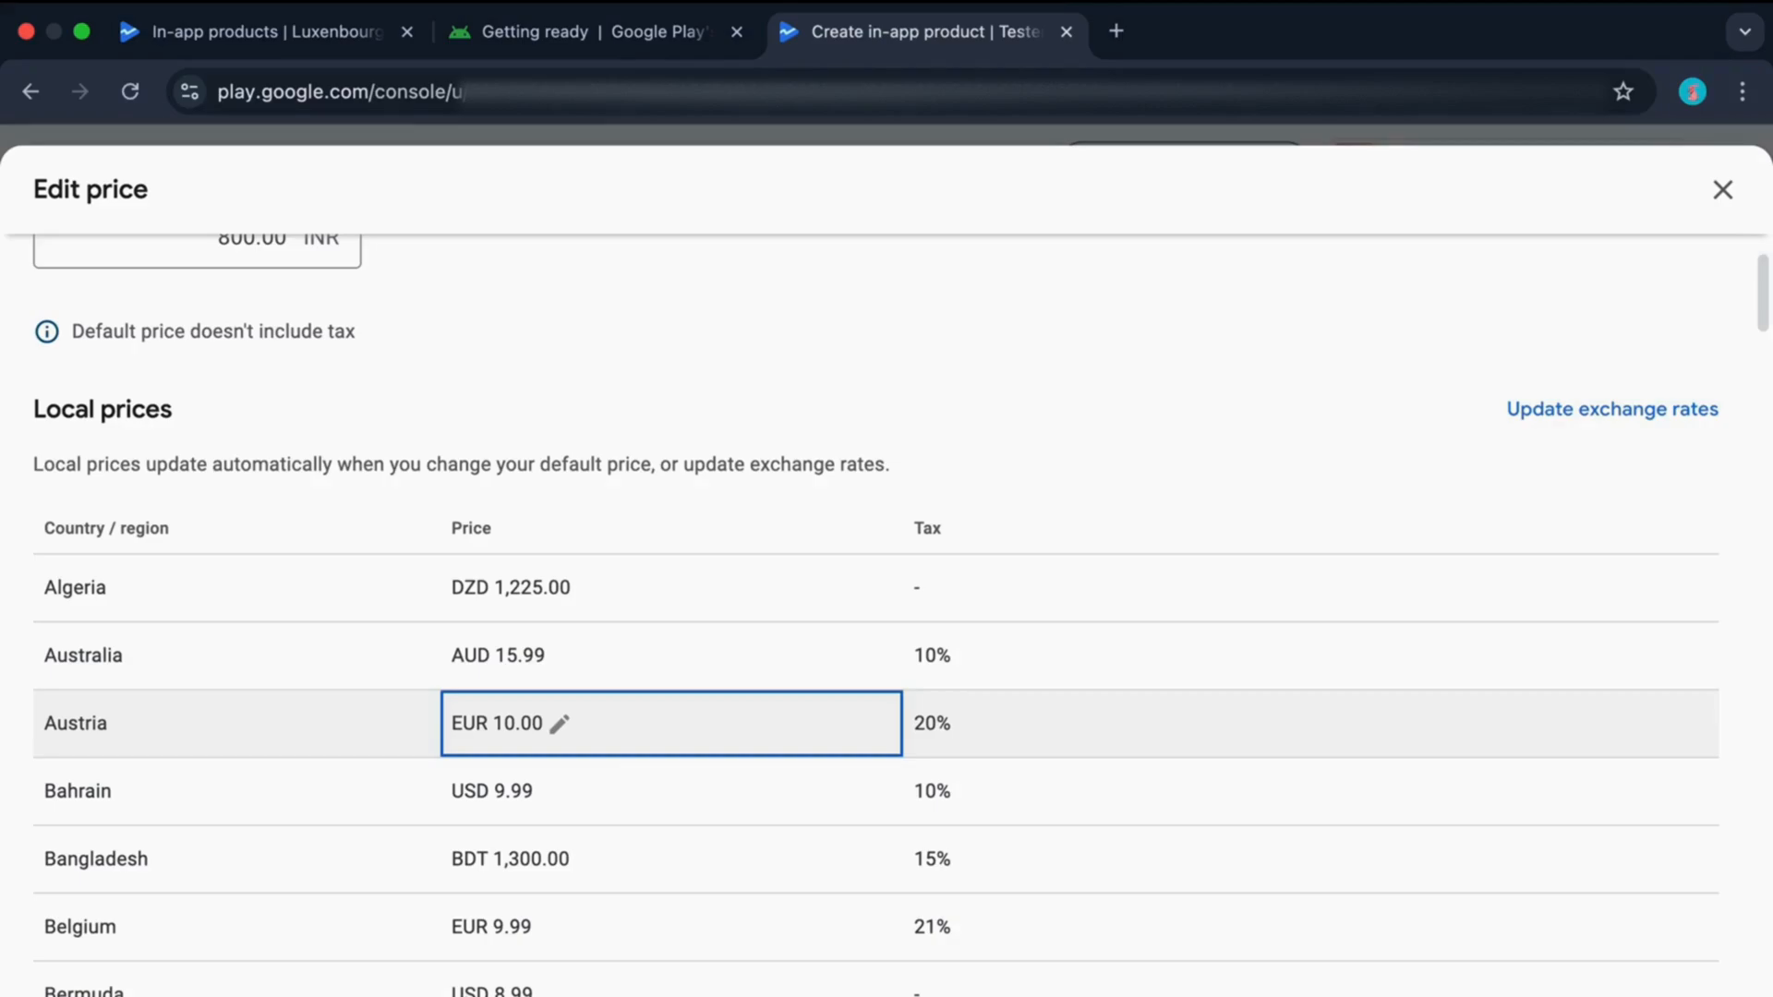
mouse_move(526, 761)
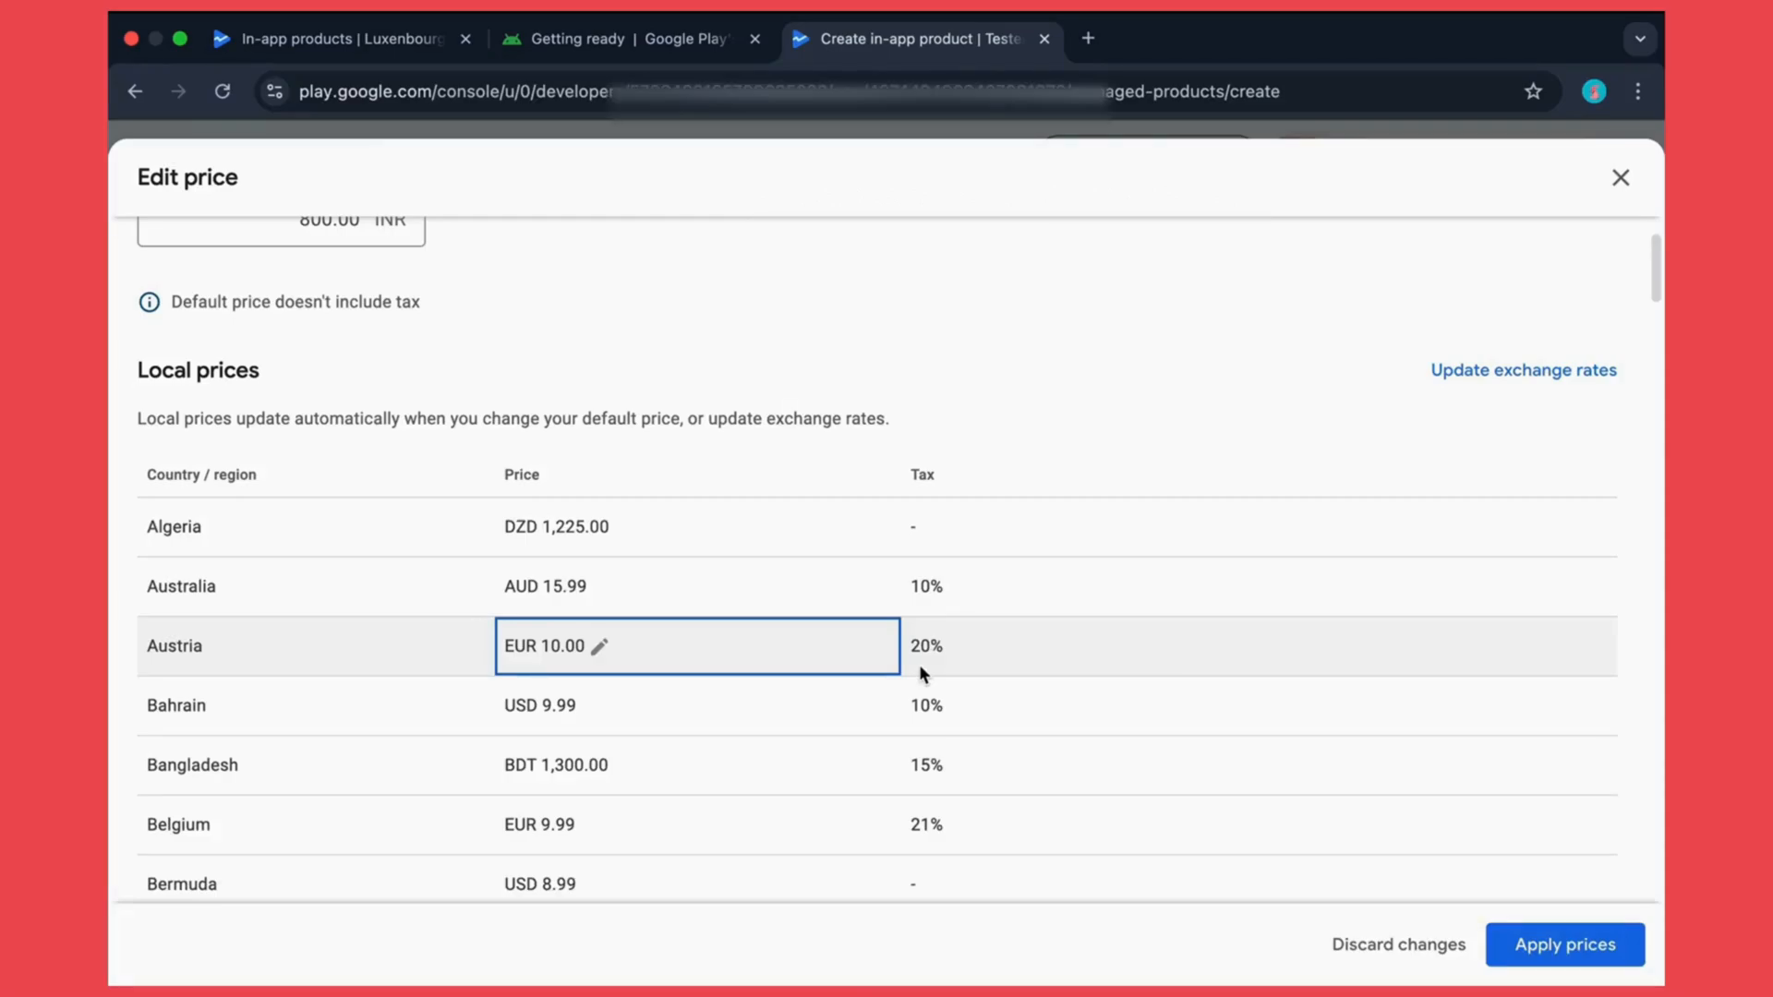
mouse_move(1474, 893)
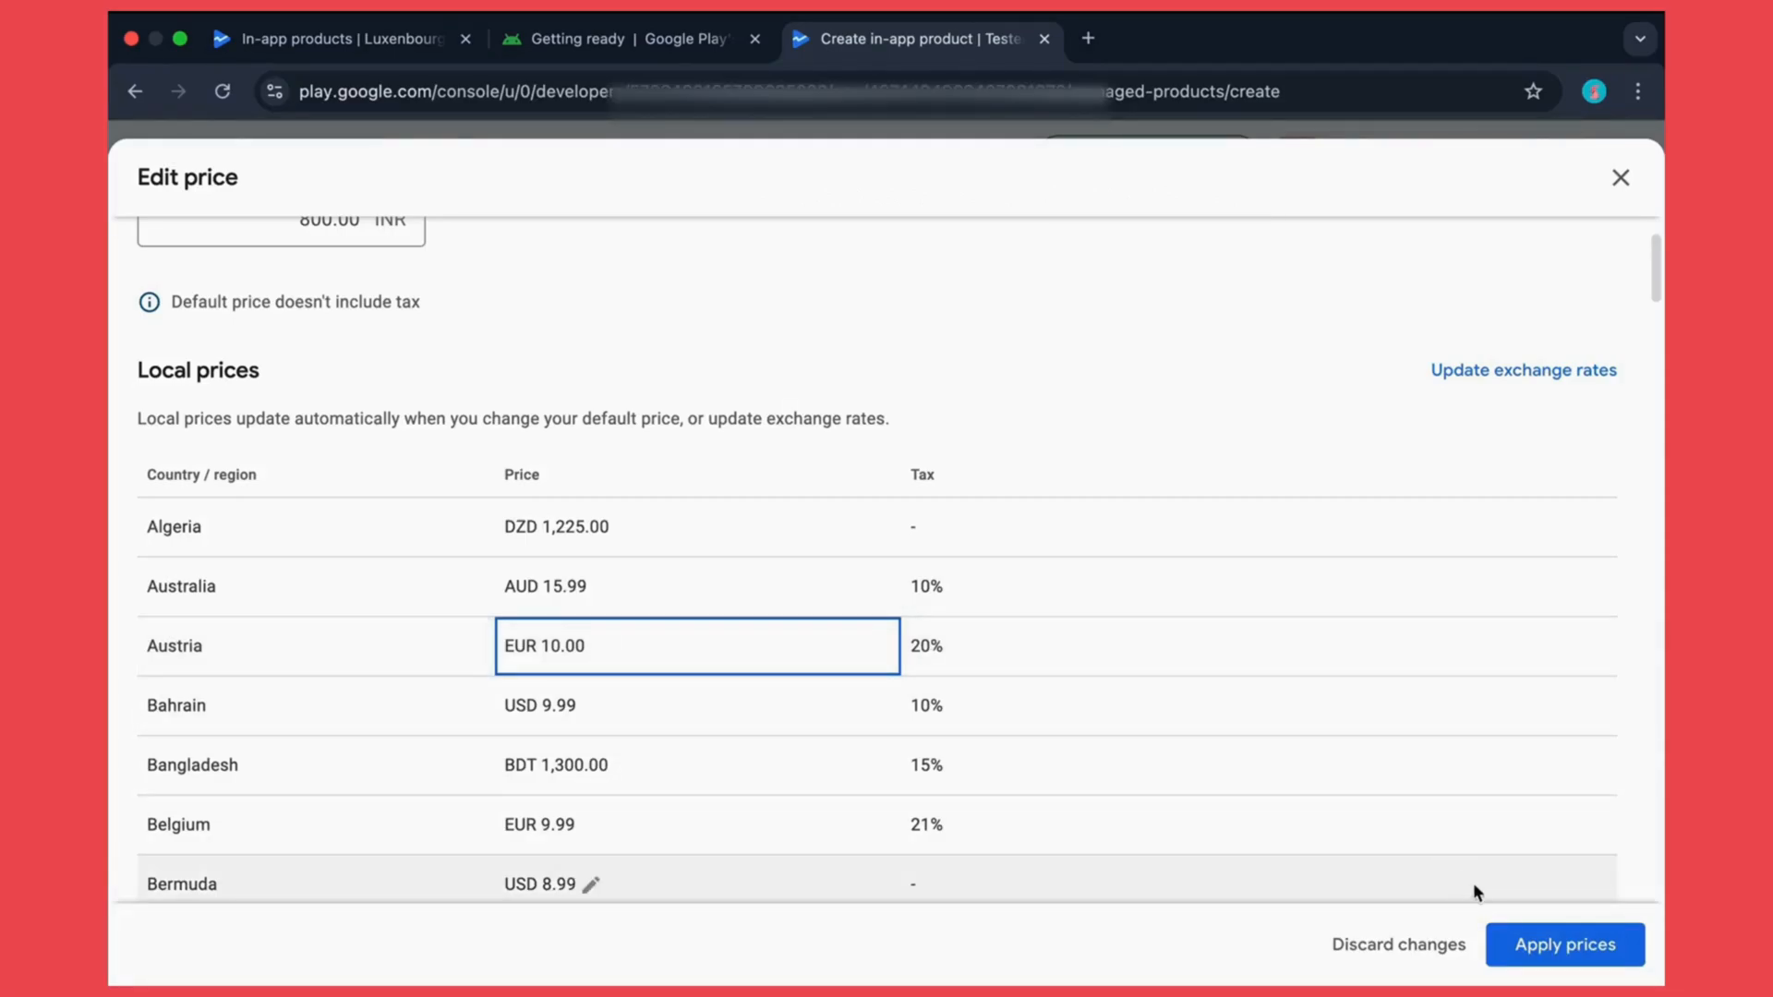
Step: Apply the INR 800.00 prices and enable multi-quantity purchases
left_click(1563, 970)
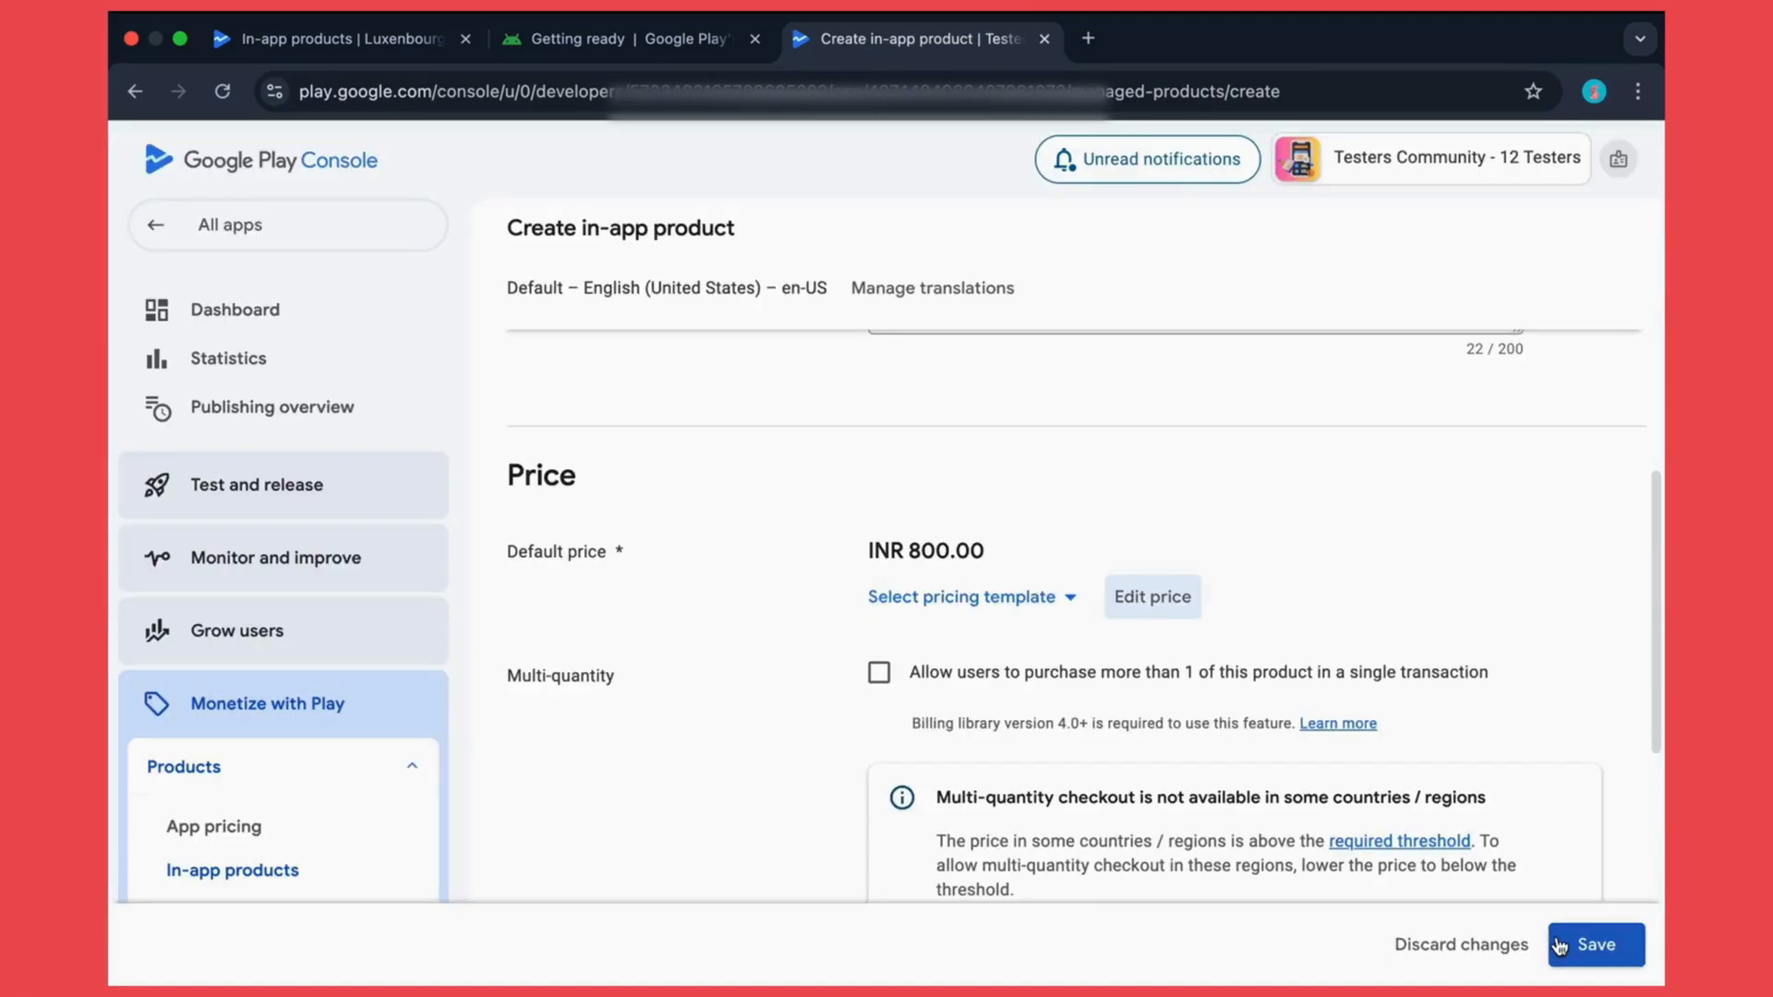
scroll("down", 3)
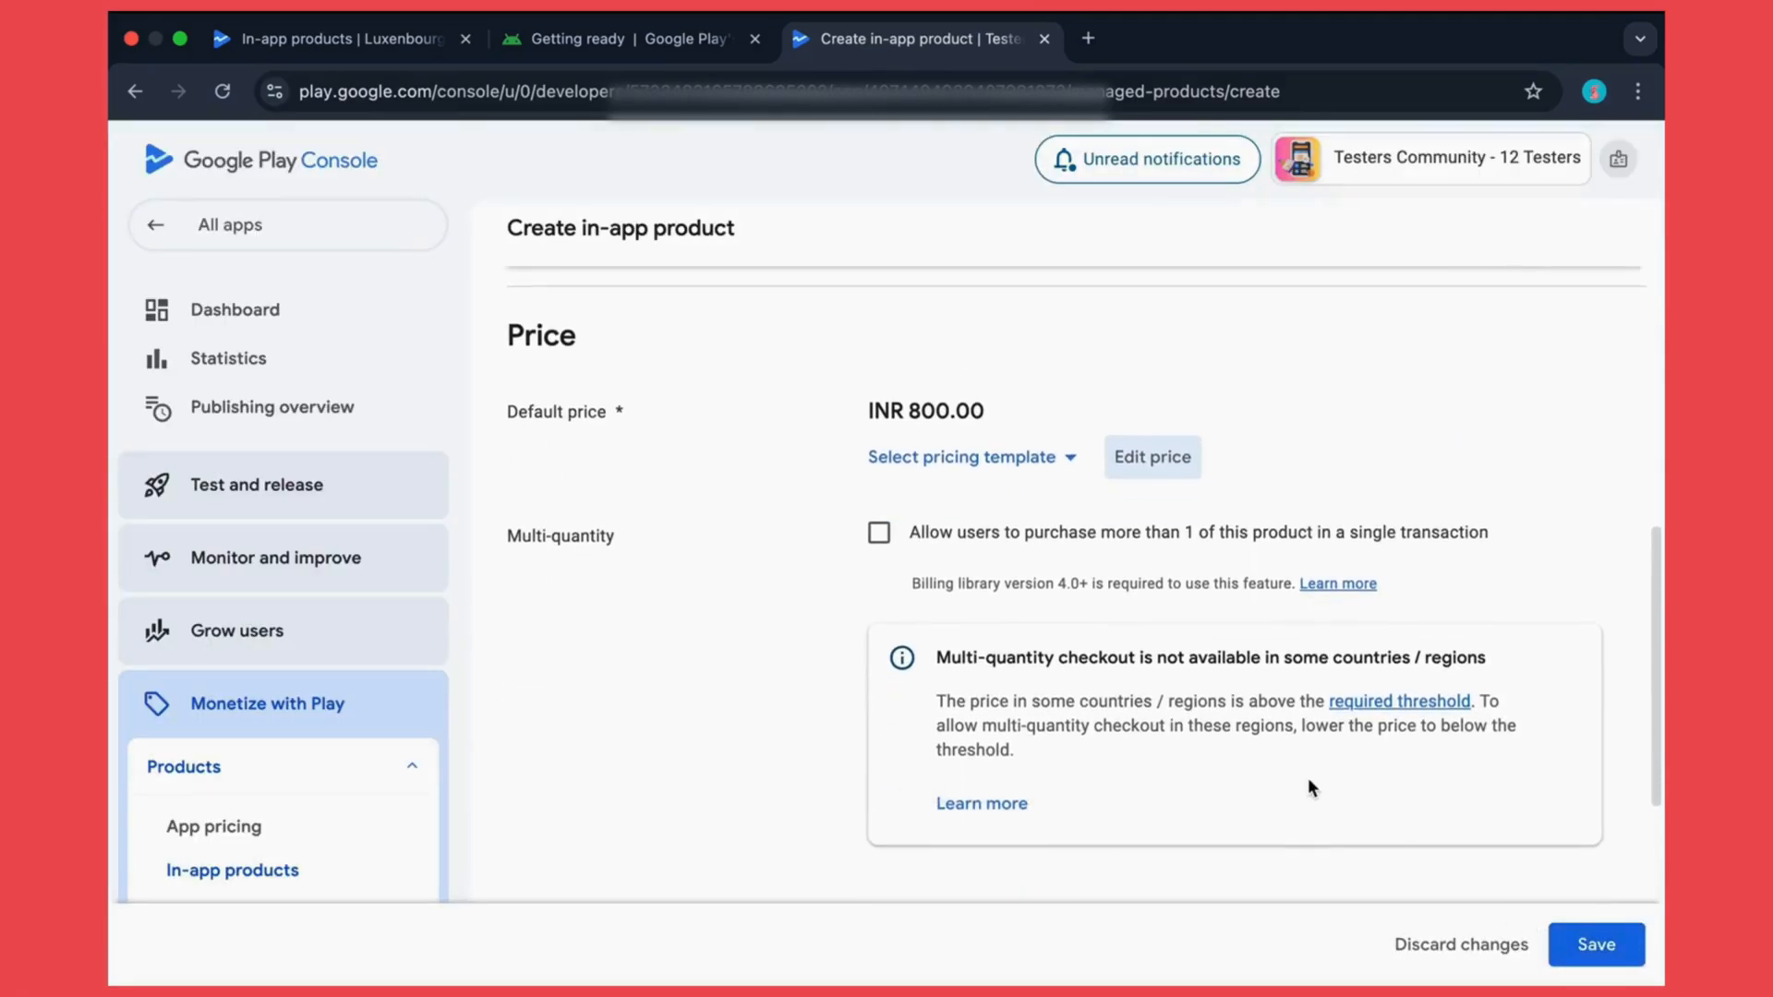
scroll("down", 3)
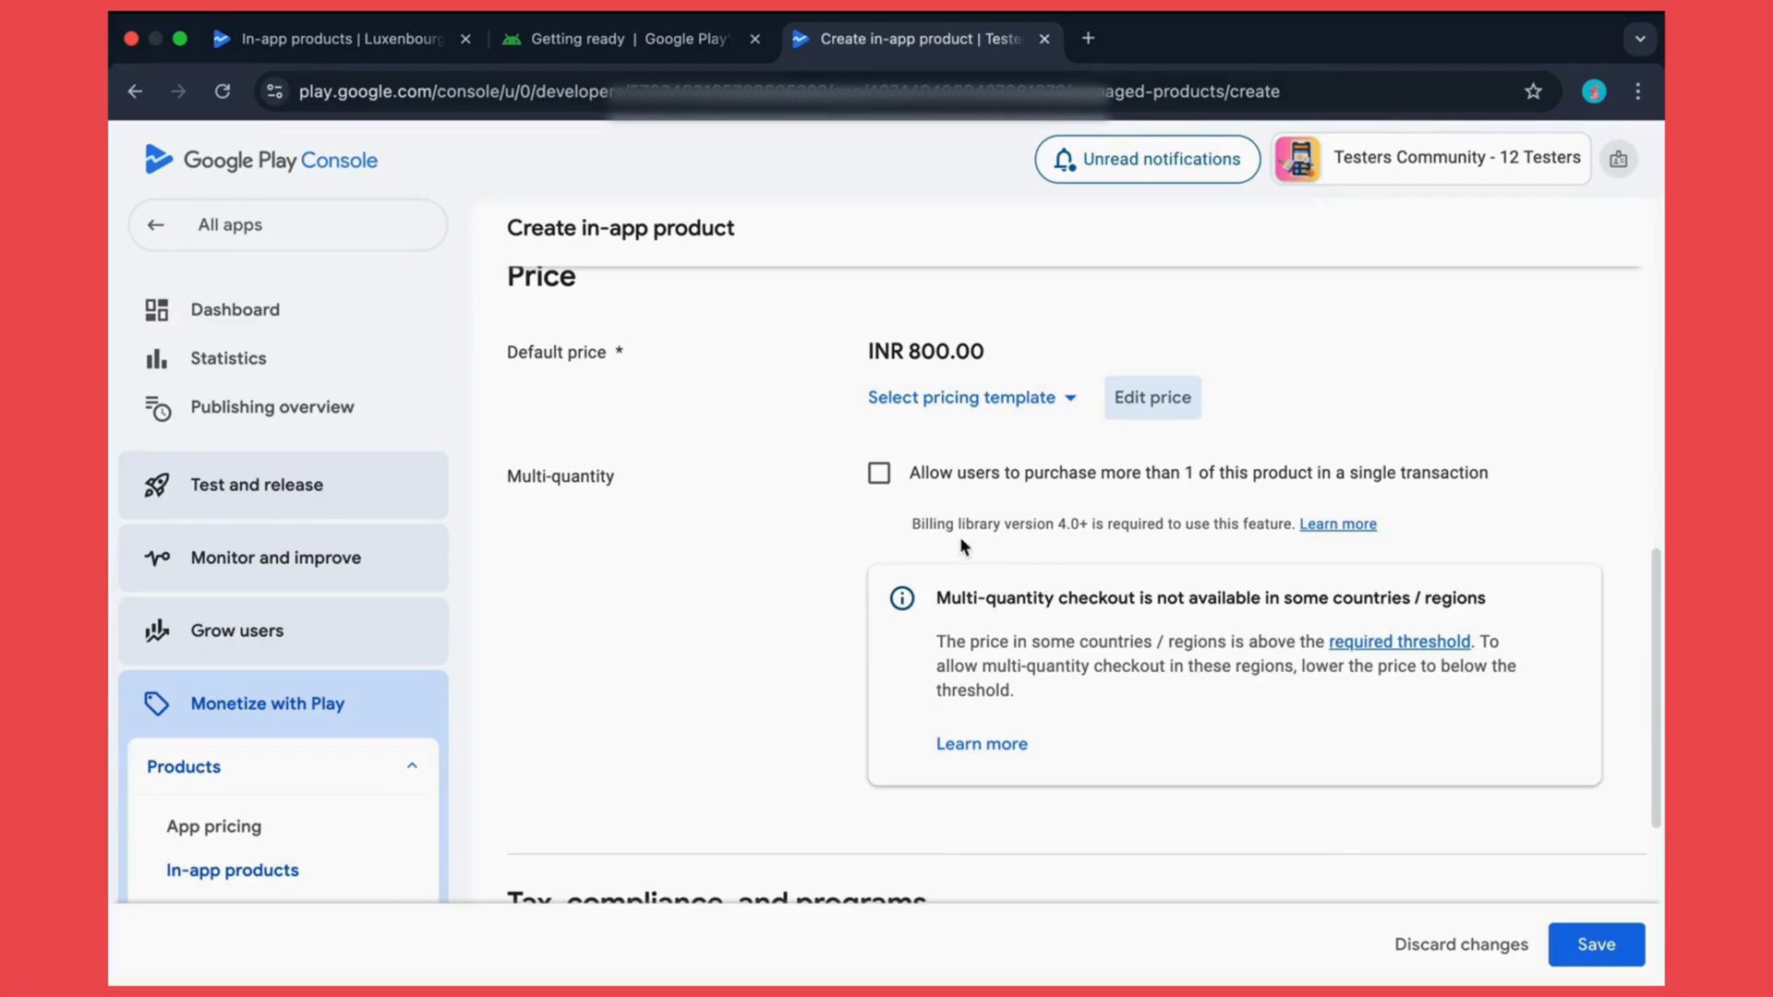
left_click(880, 472)
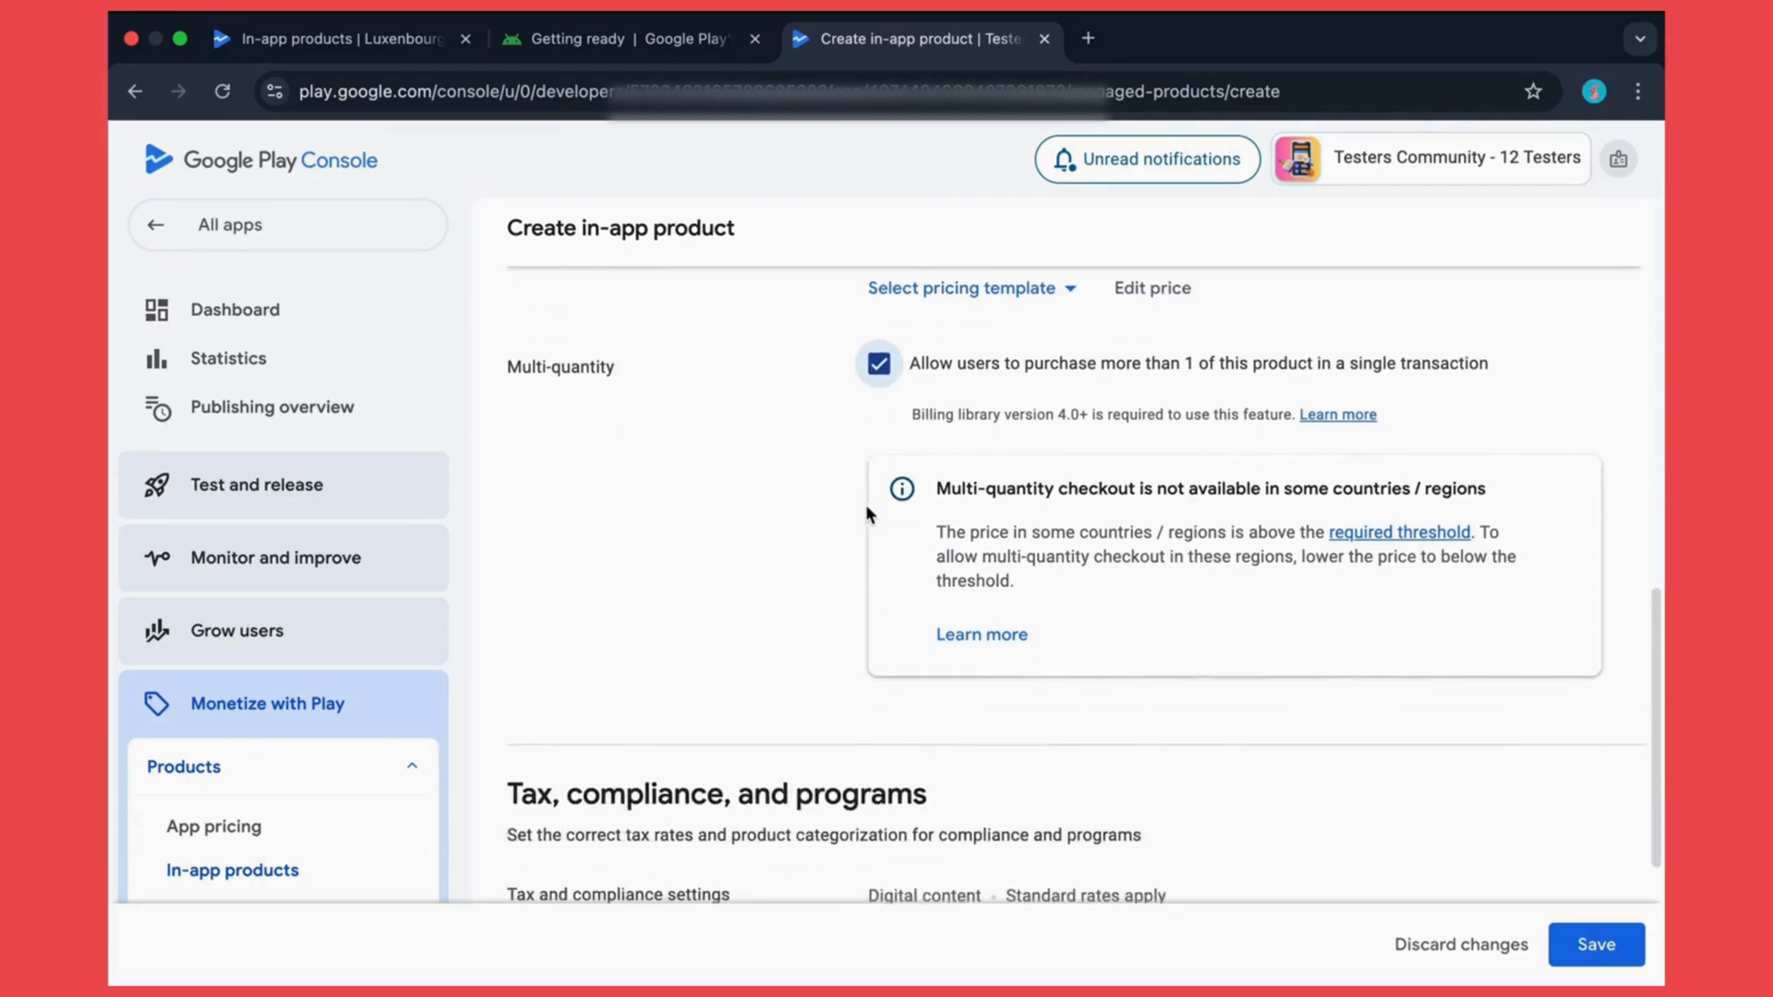
Step: Reach the tax and compliance section and bring up Manage settings
scroll("down", 3)
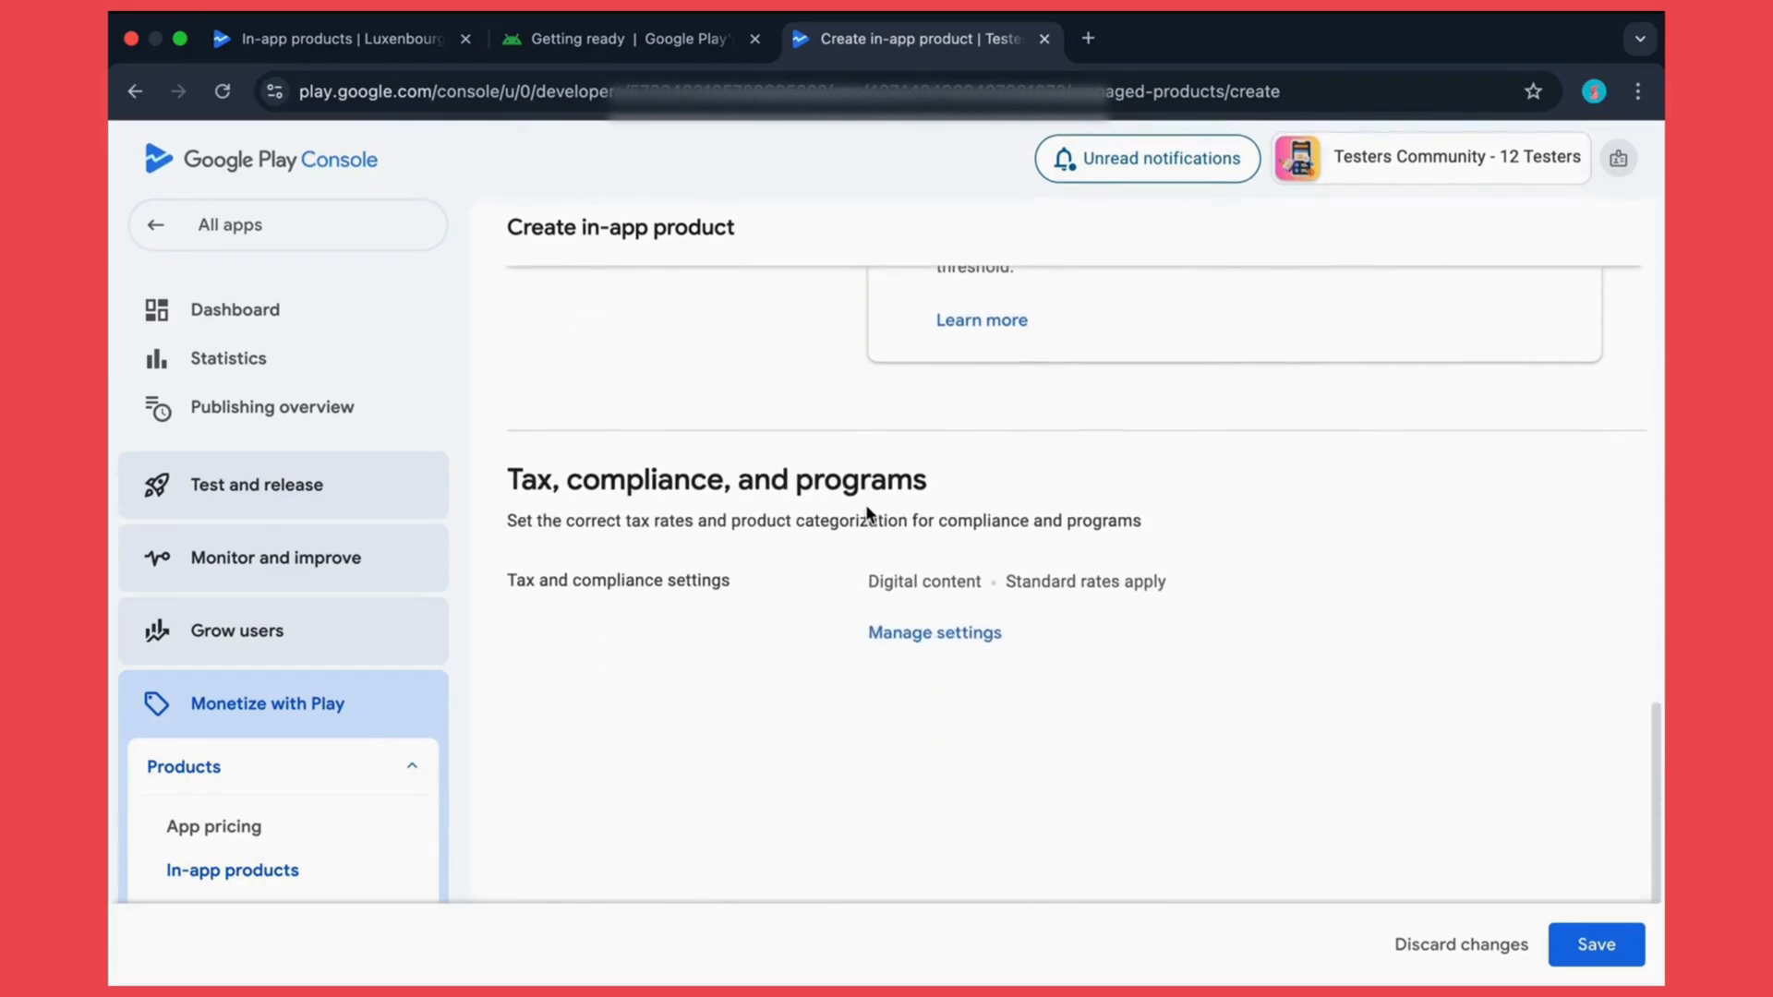
left_click(935, 632)
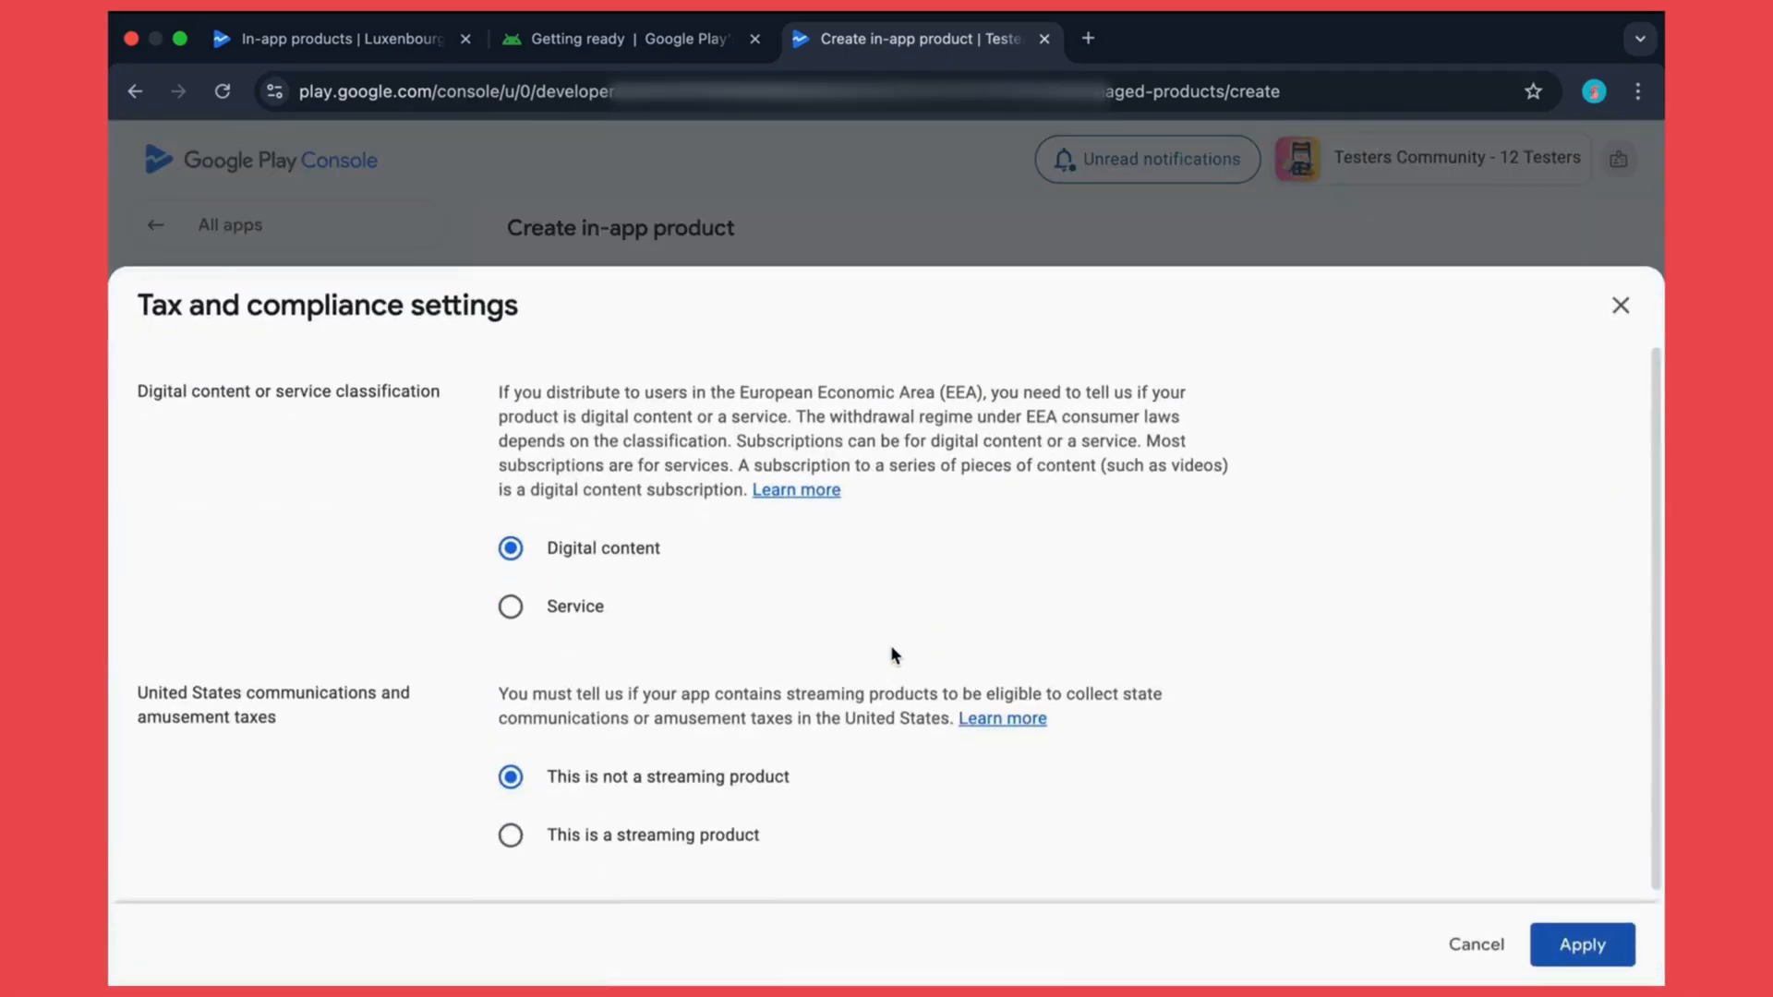
mouse_move(879, 647)
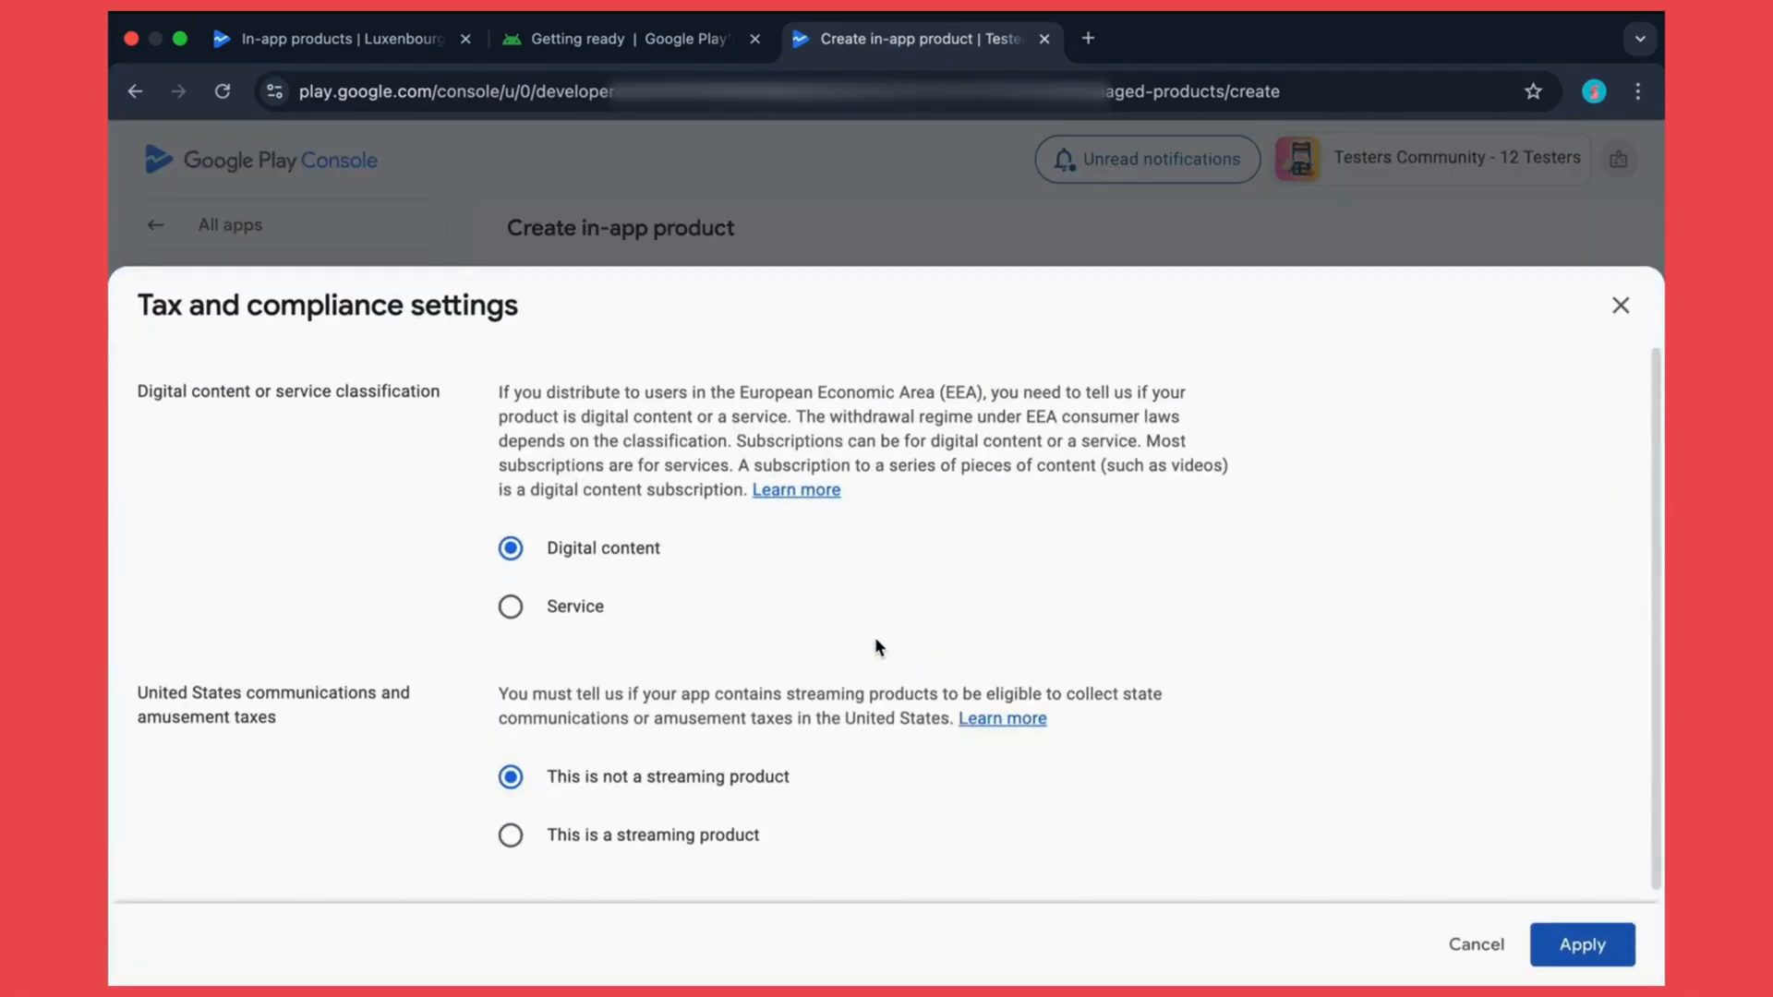
mouse_move(572, 578)
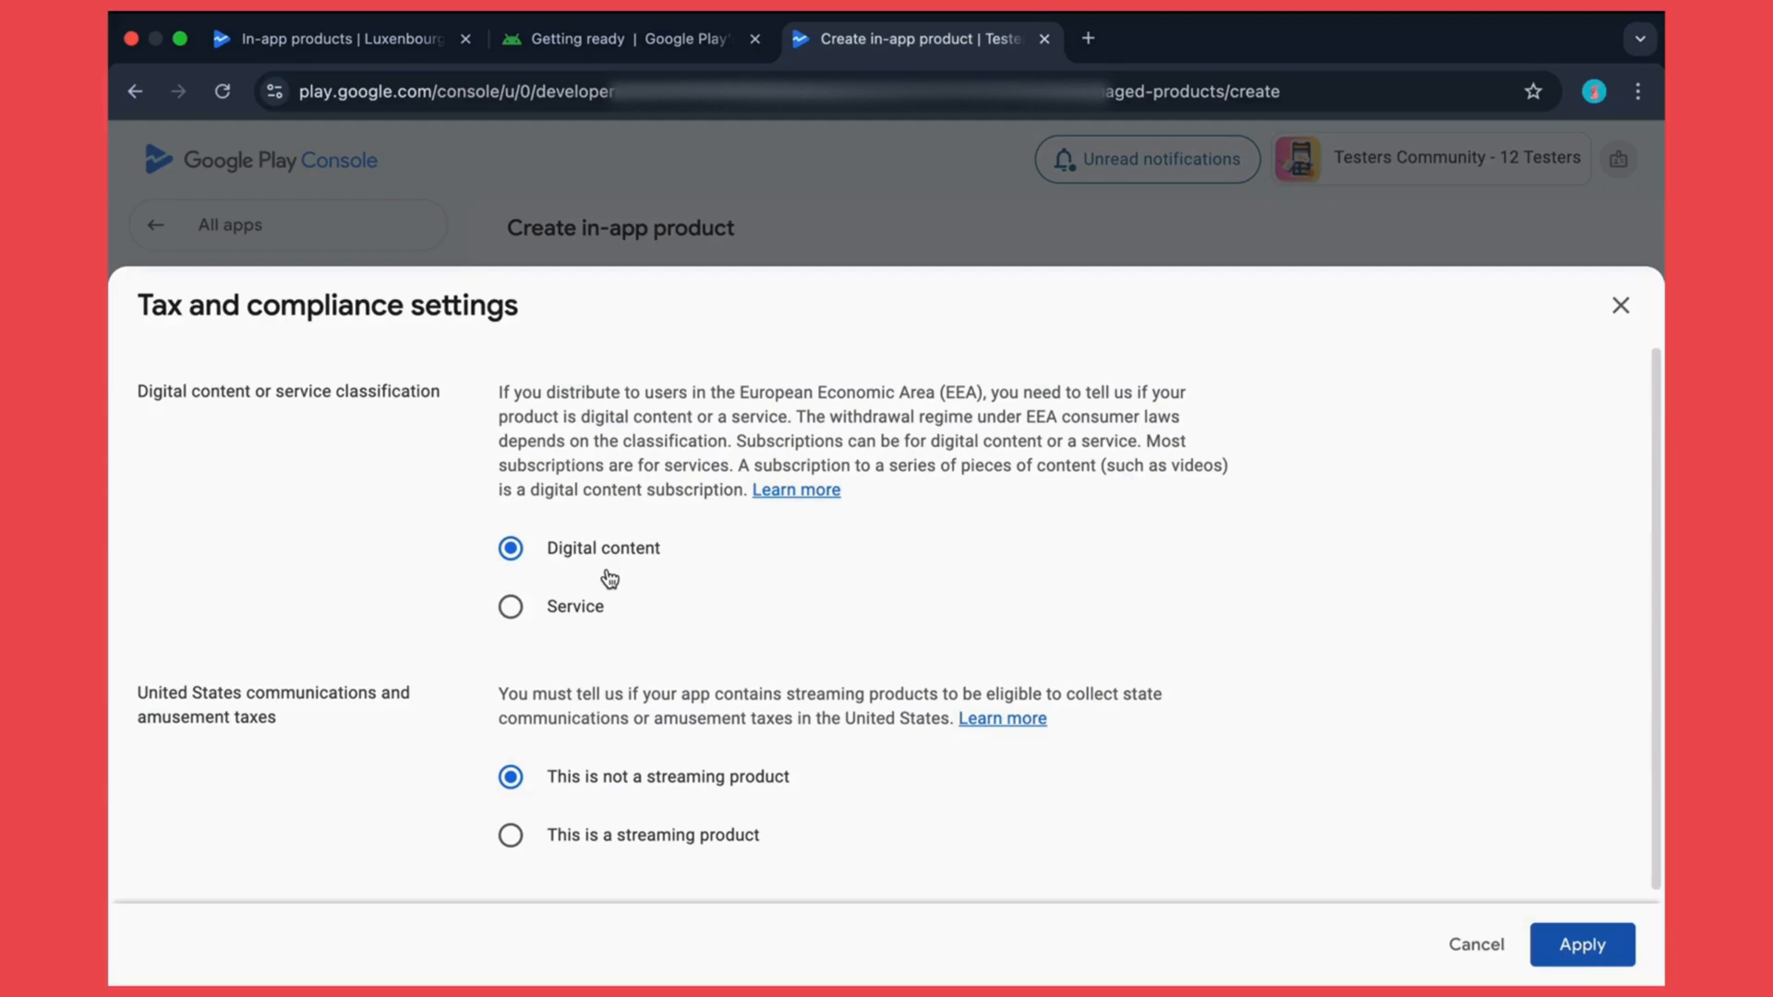
mouse_move(580, 576)
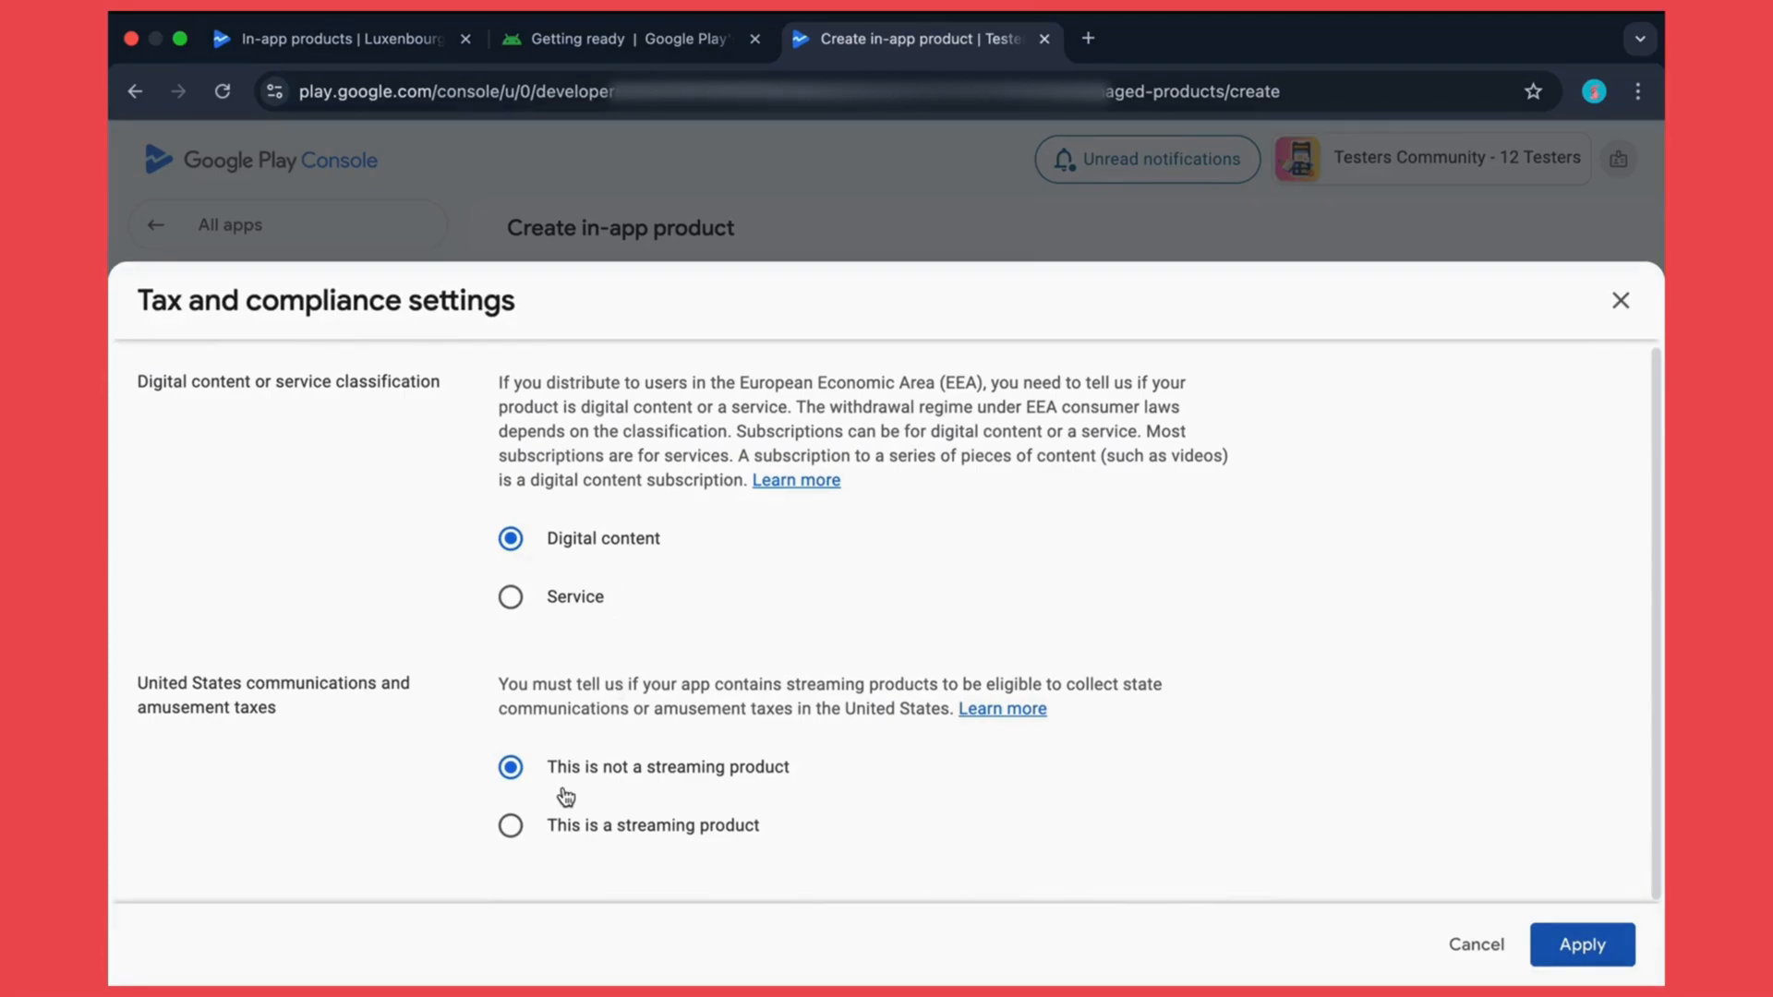
mouse_move(1411, 853)
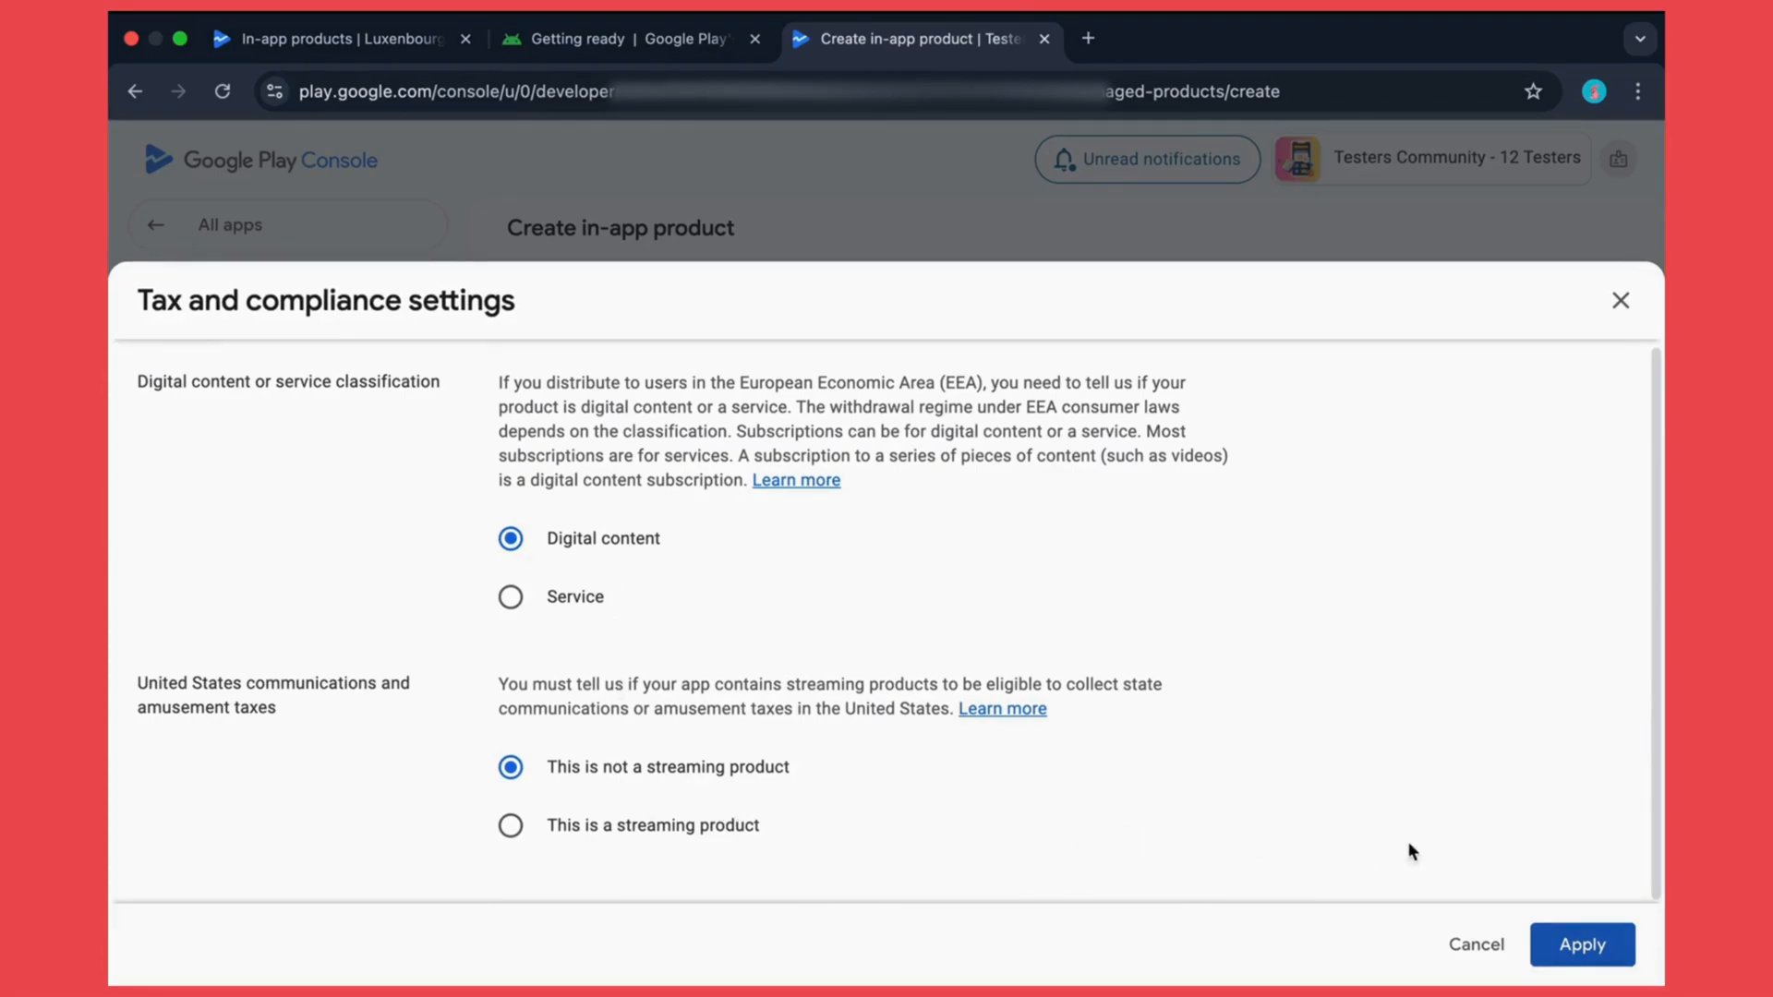
Step: Apply tax settings as digital content, not a streaming product, at standard rates
left_click(1585, 969)
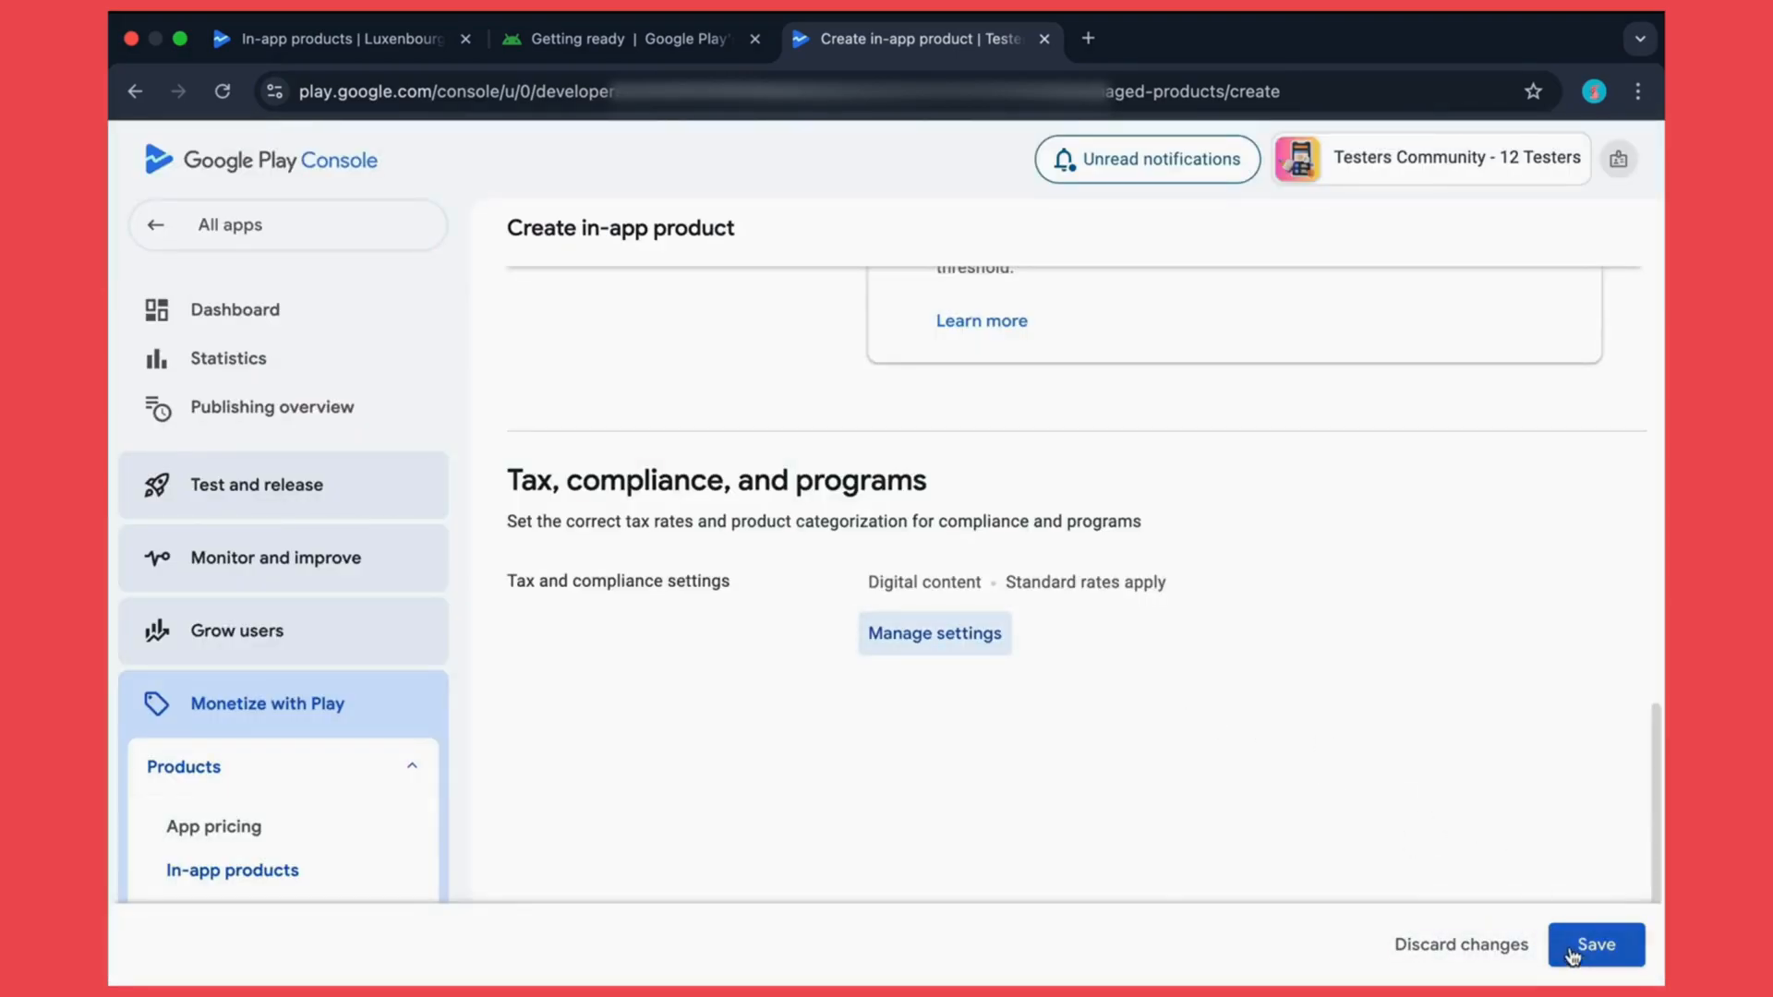
Step: Save the 100 Coins product, leaving it inactive
left_click(1596, 944)
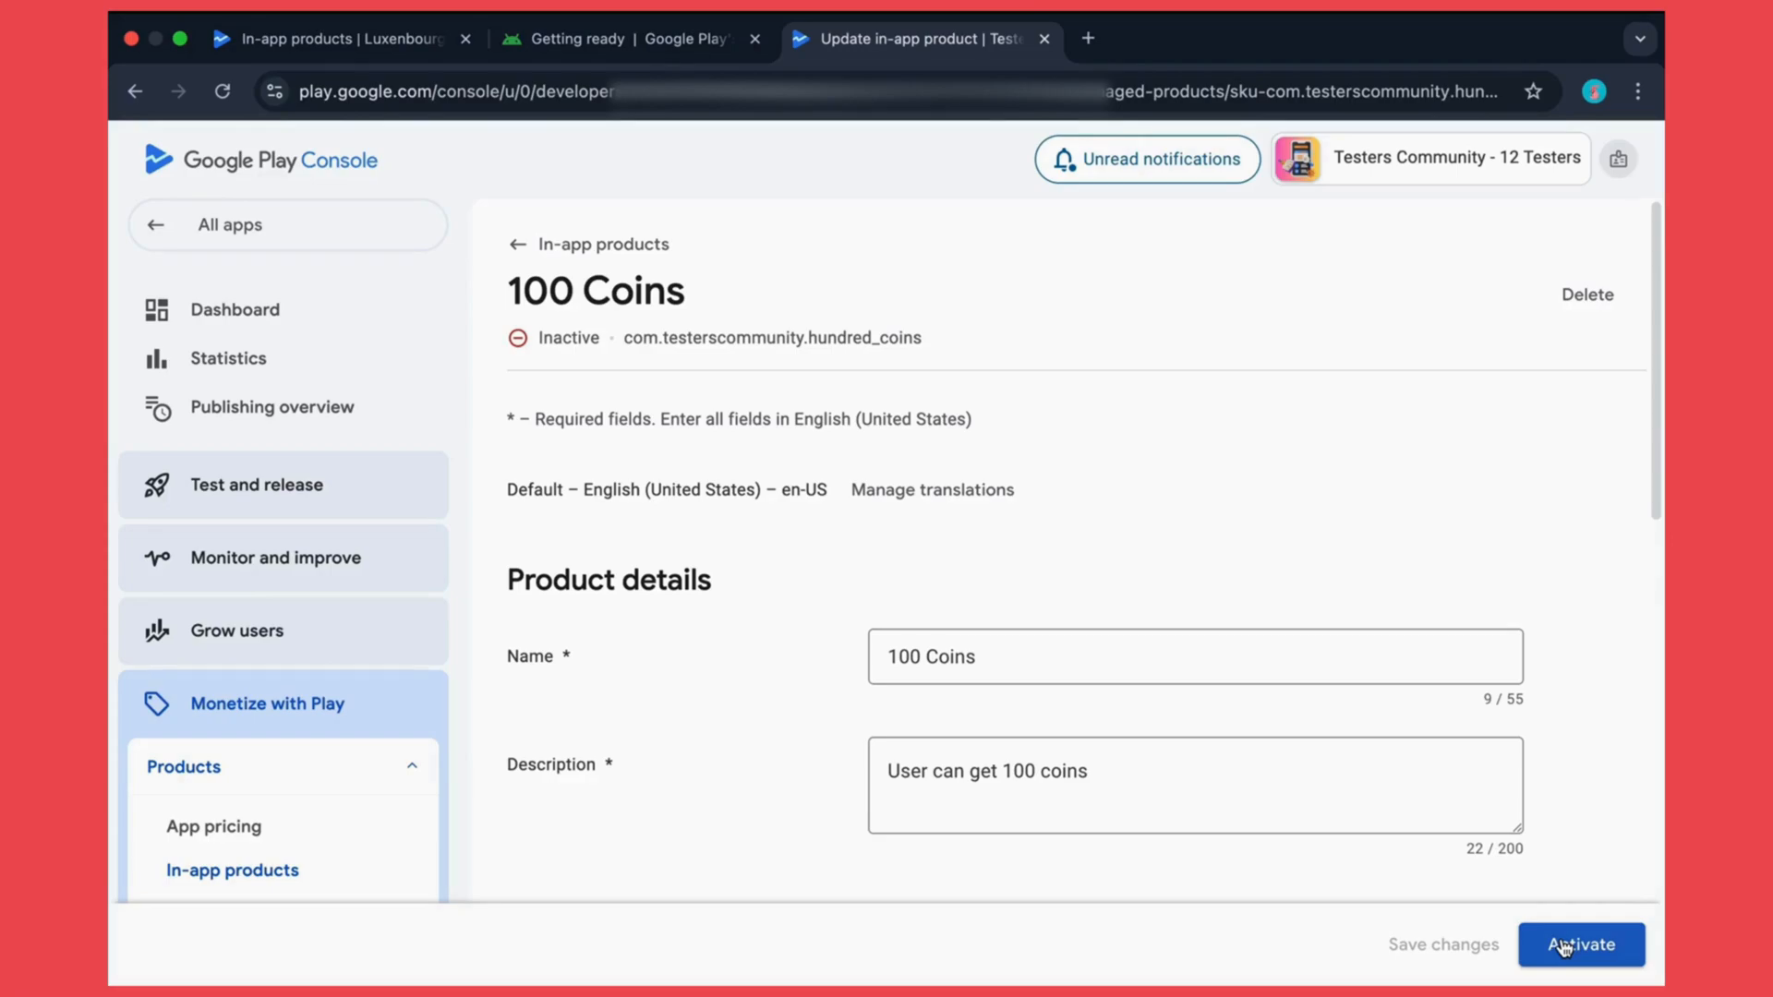
Step: Activate the '100 Coins' in-app product so it becomes available for purchase
left_click(1581, 970)
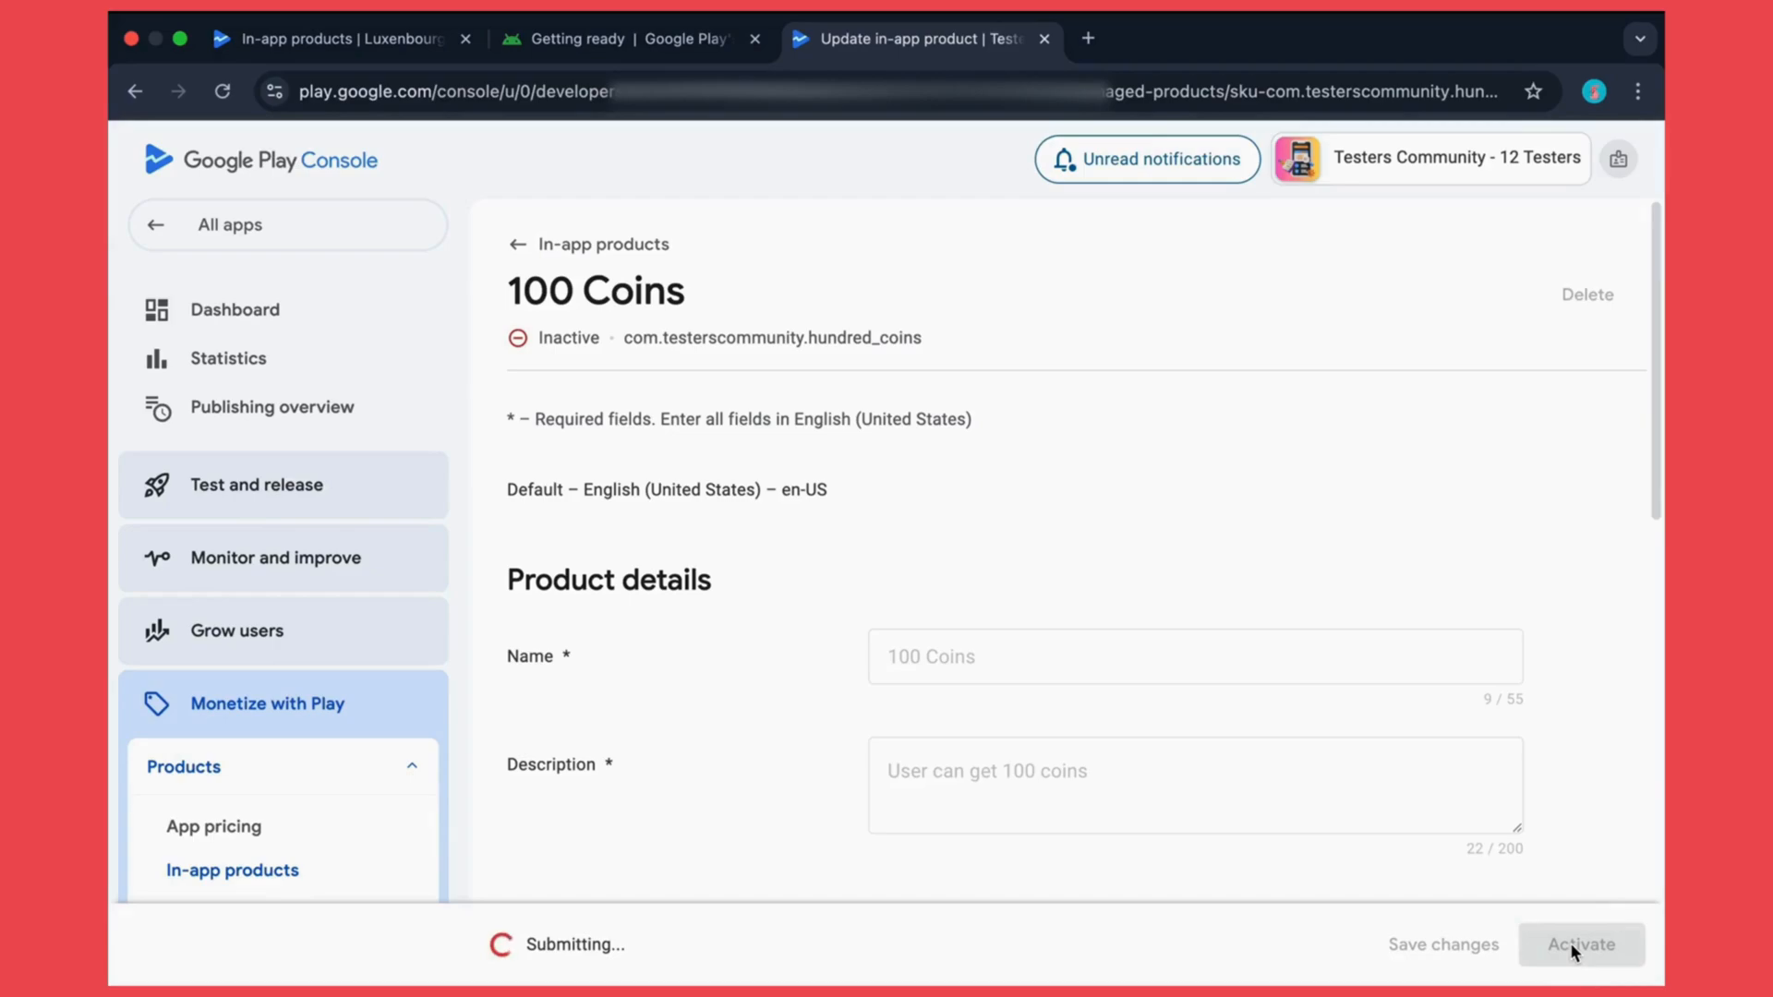
left_click(1581, 946)
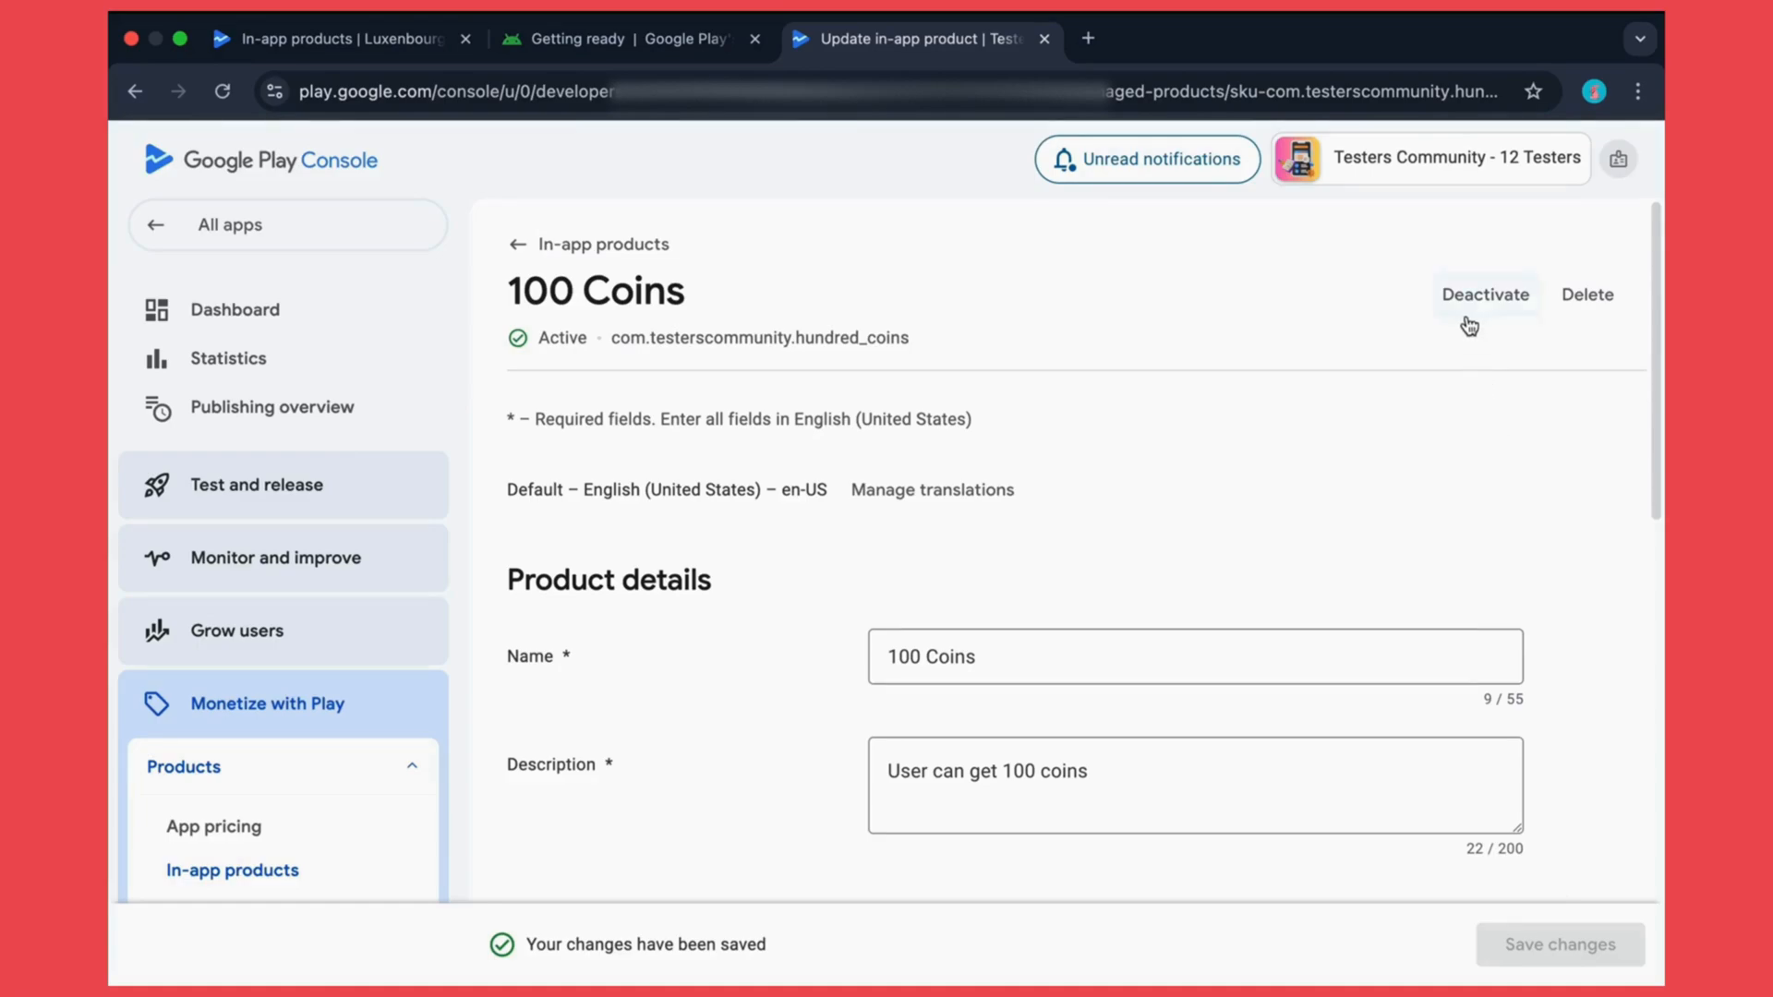
mouse_move(1389, 525)
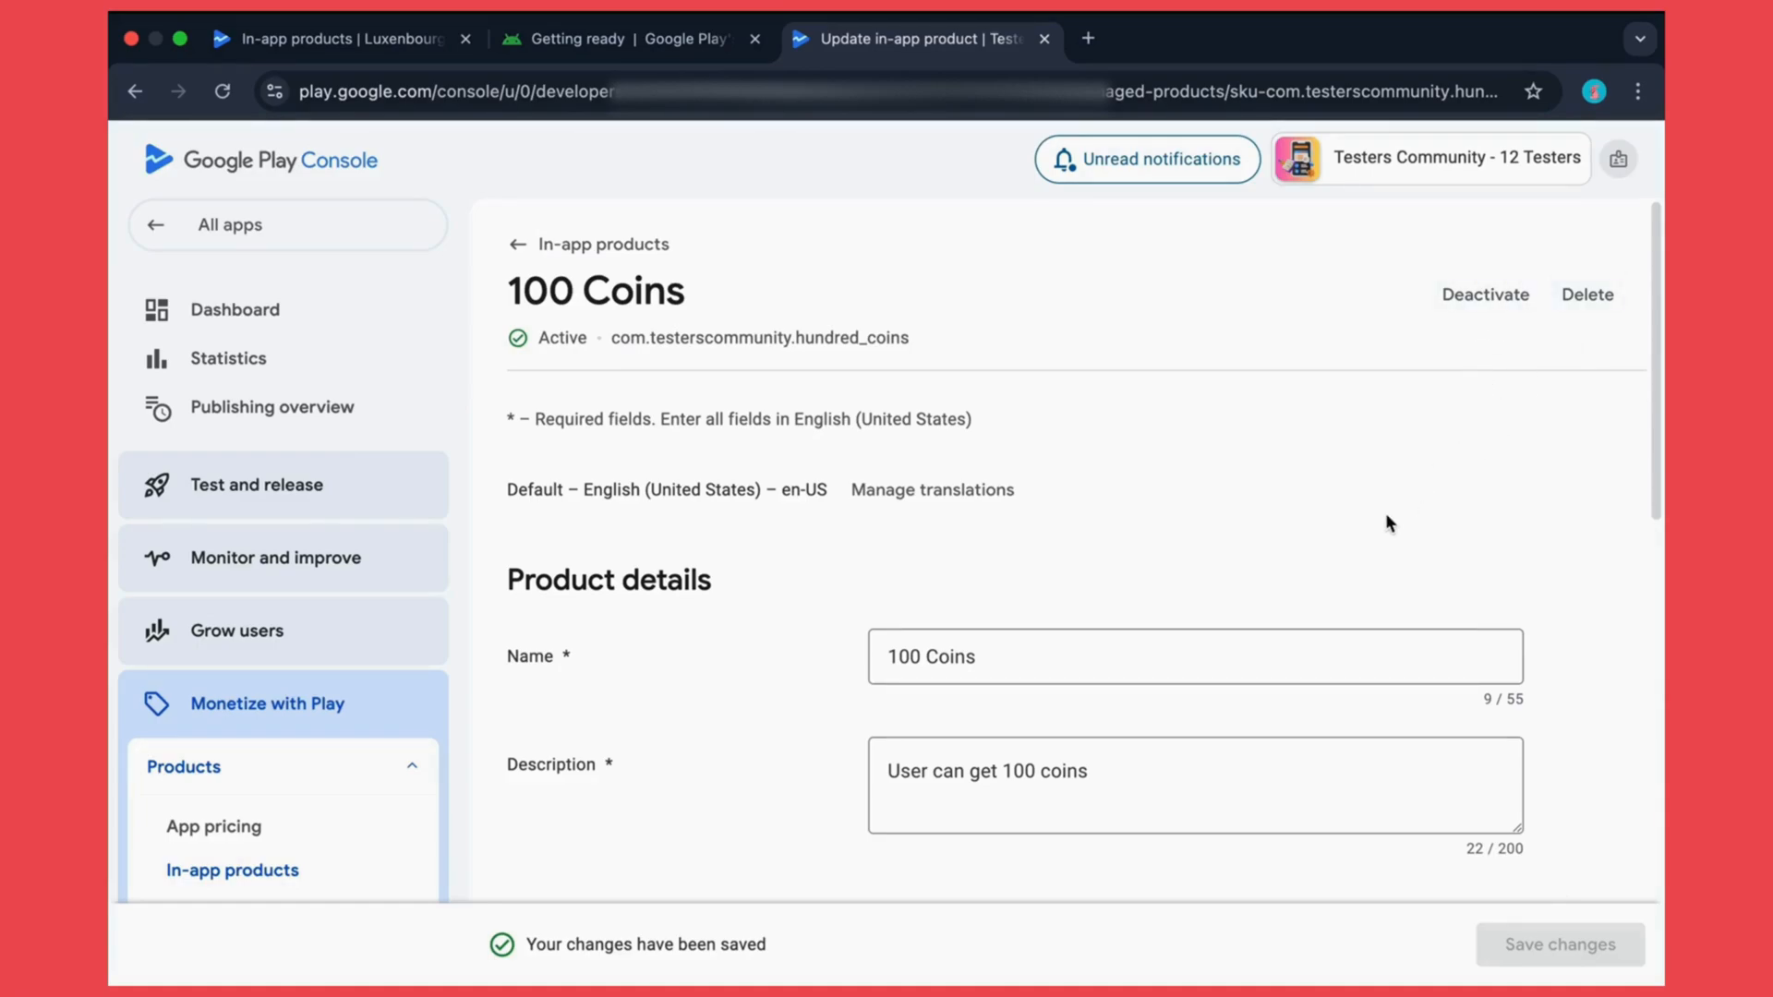